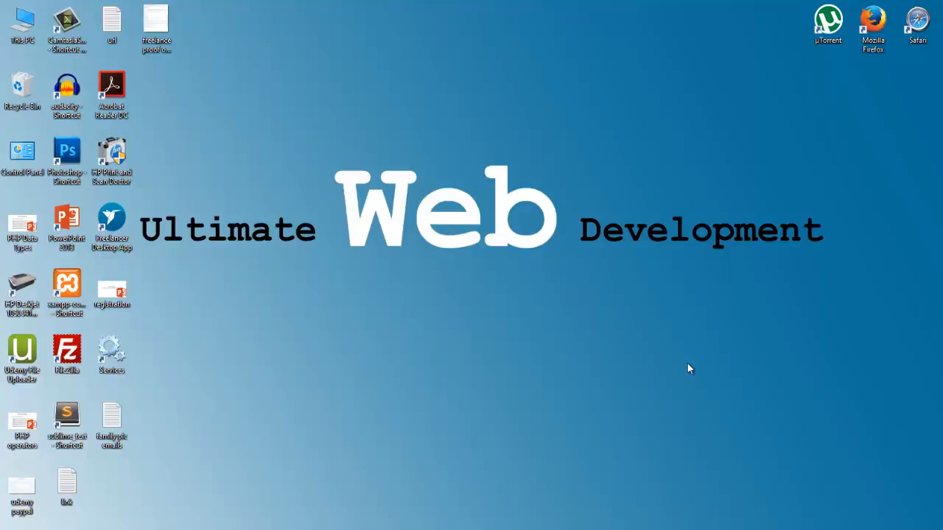
pyautogui.moveTo(262, 512)
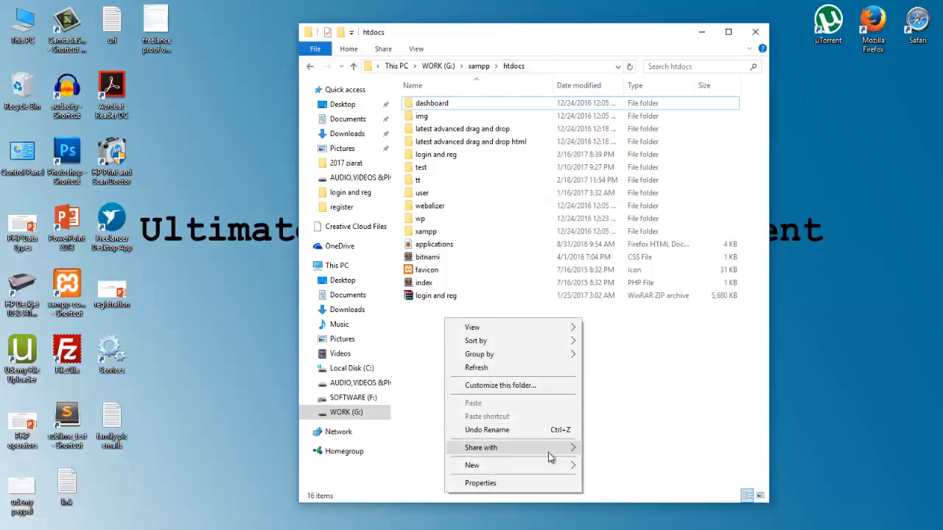
# Create a new folder named csv inside htdocs and enter it.
pyautogui.click(471, 465)
pyautogui.write('csv')
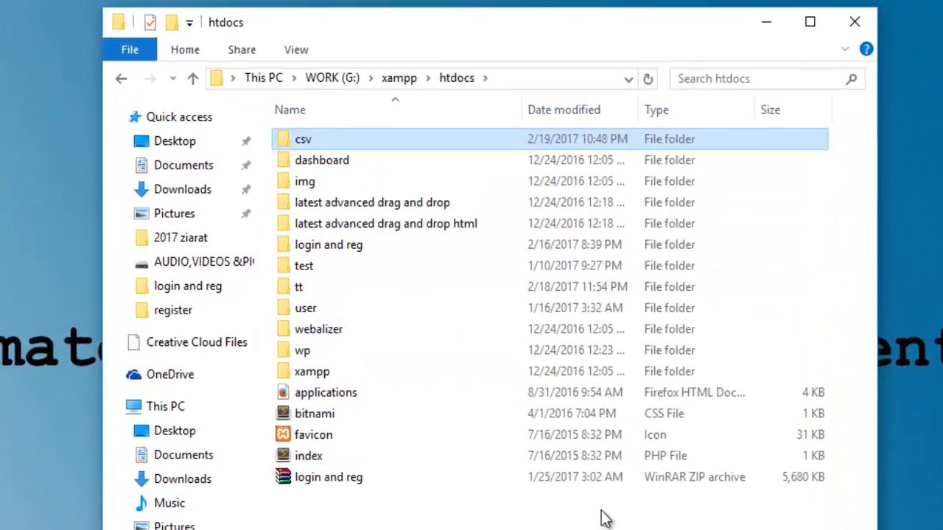
pyautogui.doubleClick(304, 139)
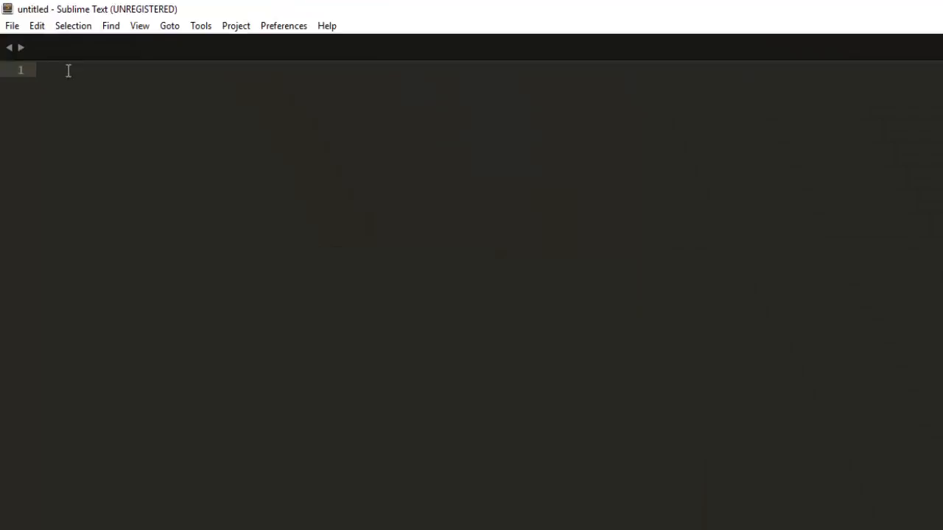
pyautogui.moveTo(440, 236)
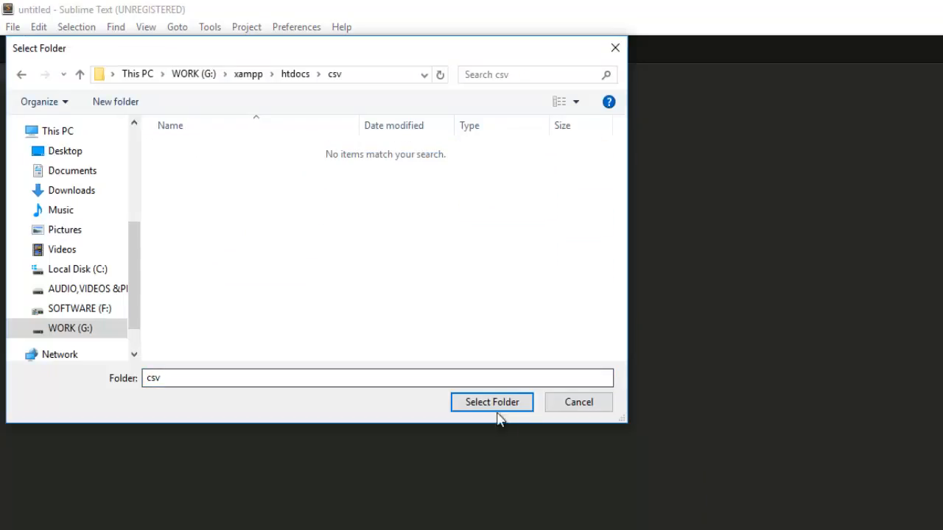
# Add the csv folder as the project and save a new empty file as index.php.
pyautogui.click(492, 400)
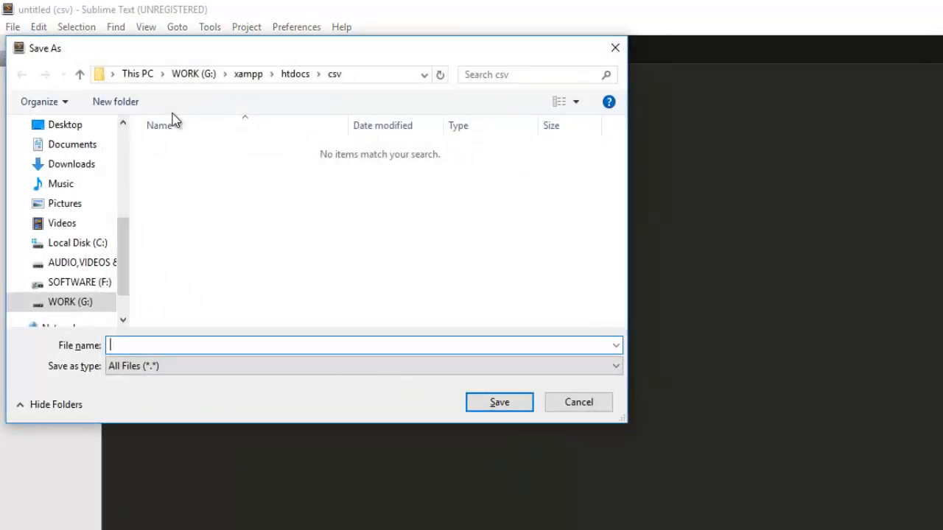
pyautogui.write('index.')
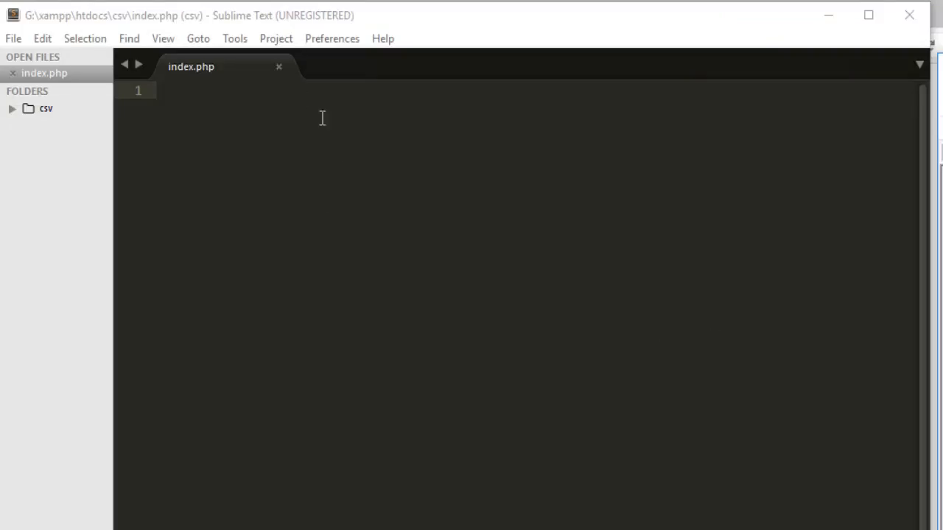
# Write an HTML skeleton titled CSV with body text 'this is the index page'.
pyautogui.write('<html>')
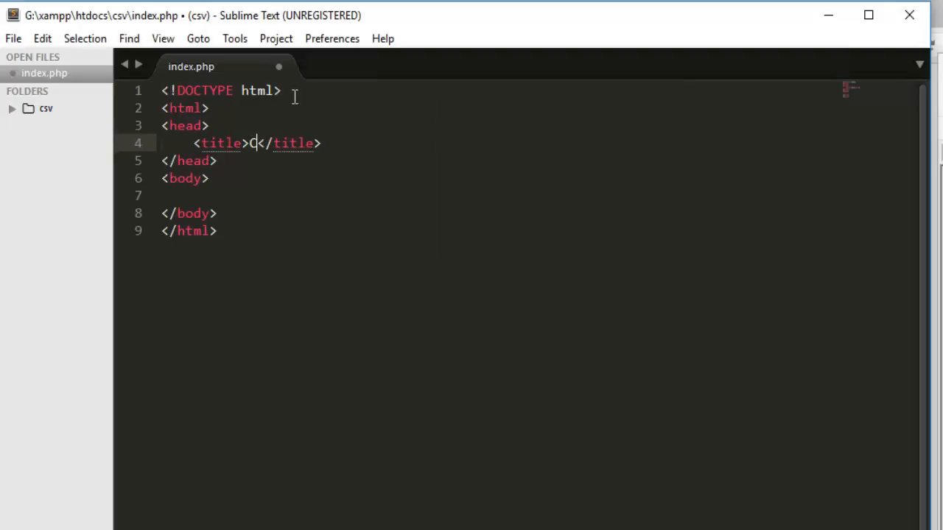
pyautogui.write('SV')
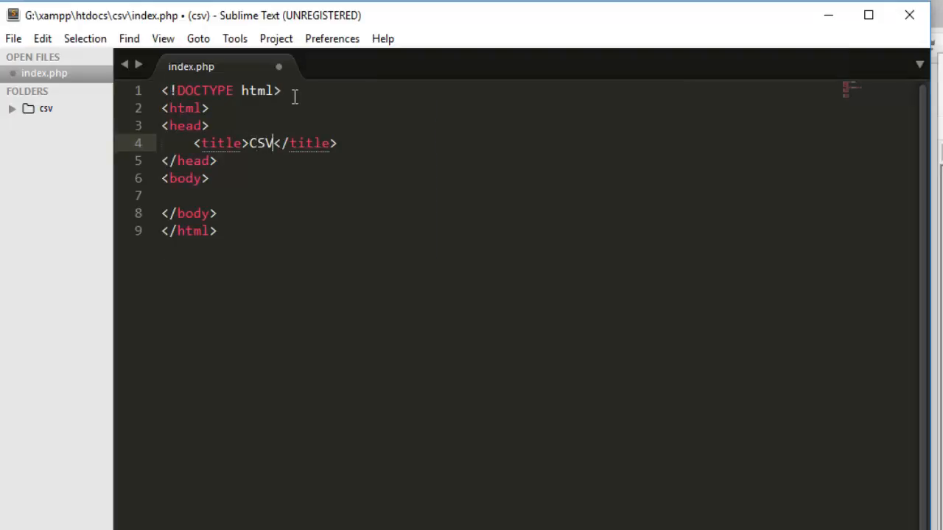
pyautogui.click(209, 194)
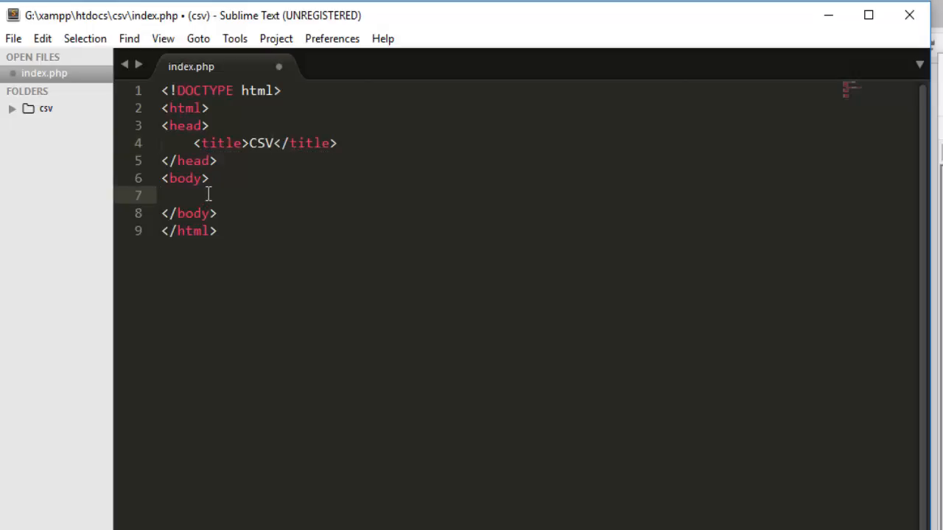
pyautogui.write('this is the')
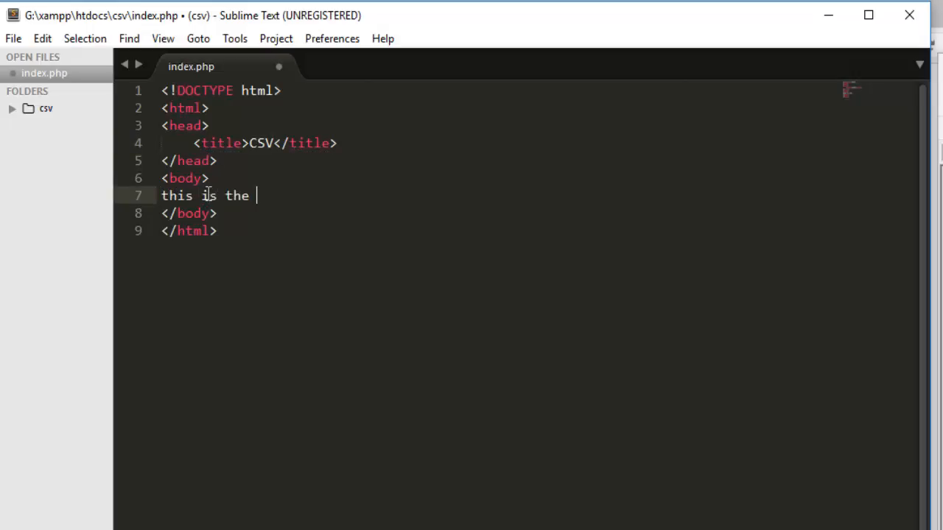
pyautogui.write('index page')
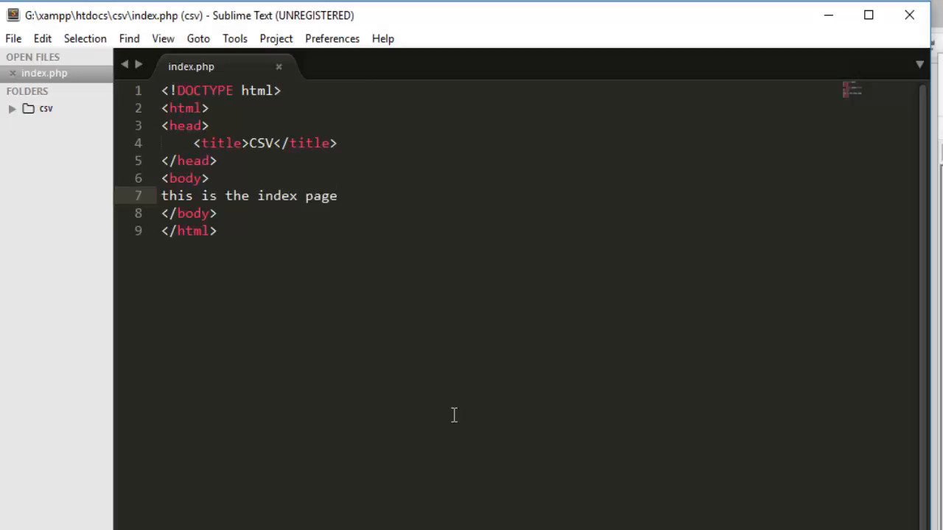
pyautogui.moveTo(339, 189)
pyautogui.write('<form></form>')
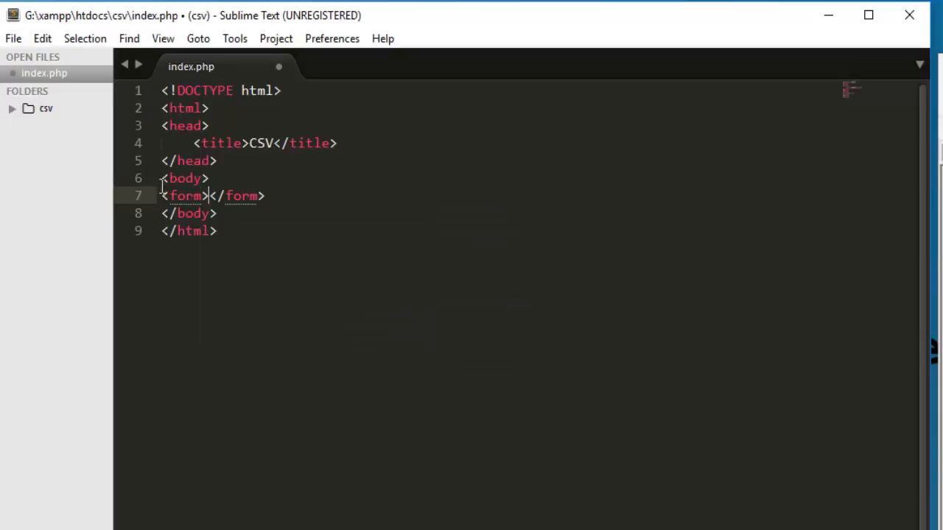
# Add a form with method post, enctype multipart/form-data, and a file input.
pyautogui.write('method=""')
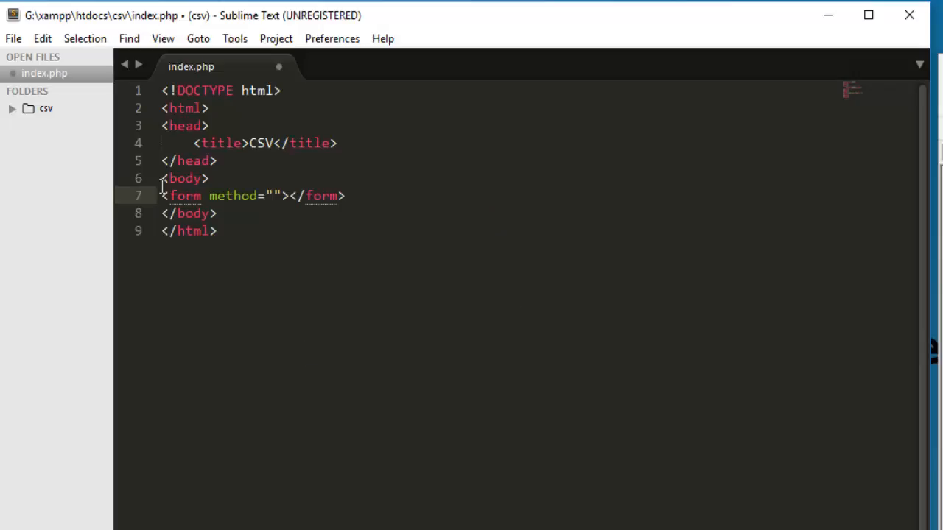
pyautogui.write('post enctype="multipar')
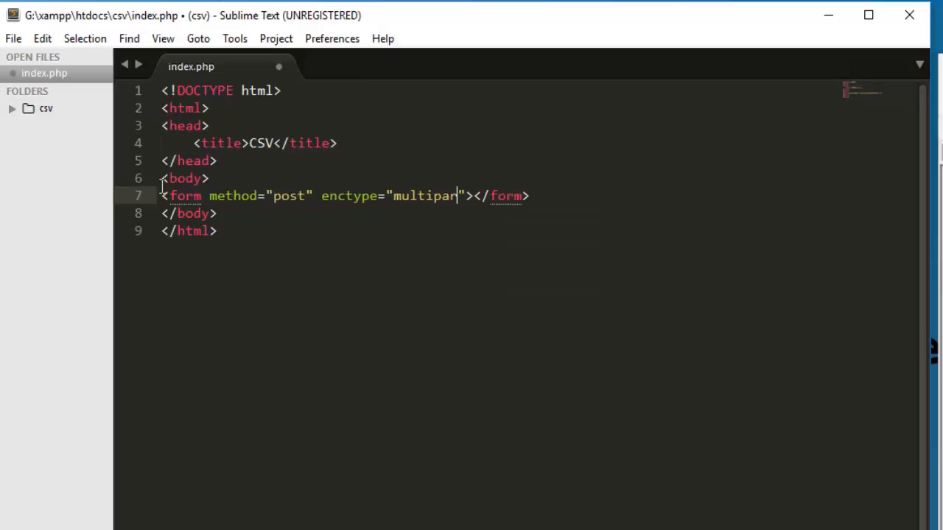
pyautogui.write('t/form-data')
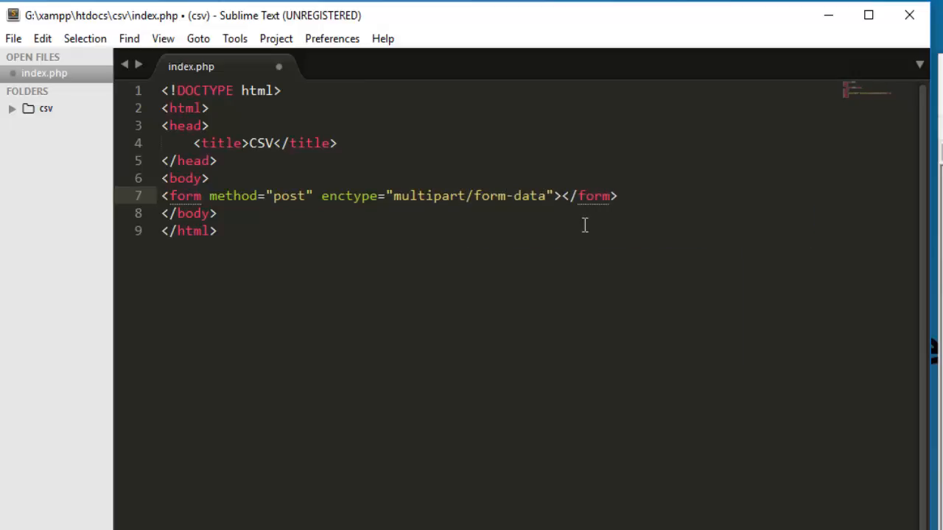
pyautogui.write('<input')
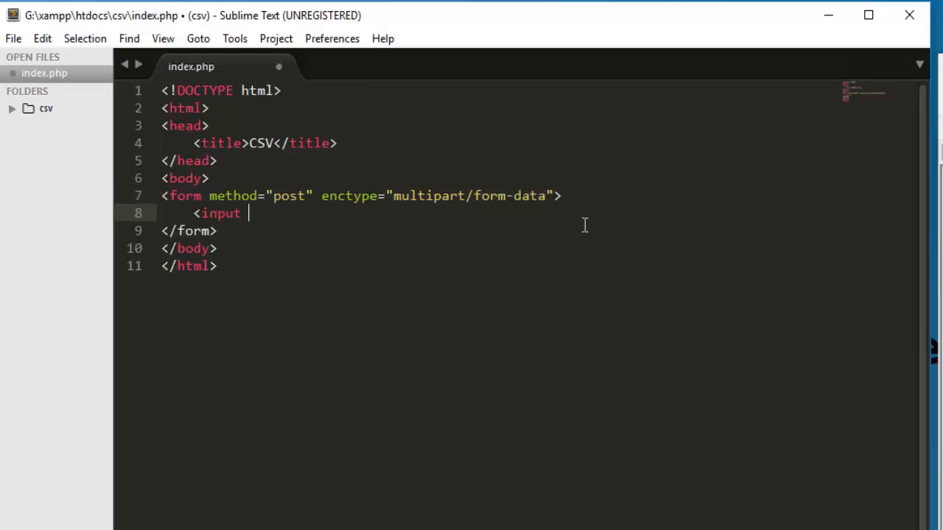
pyautogui.write('type="file" name="file">')
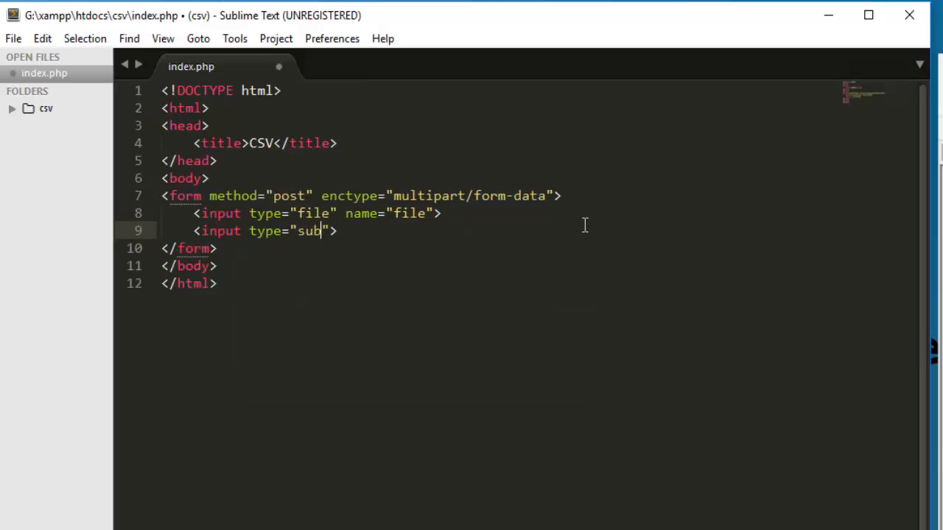
# Add a submit input named sub with value Import and save index.php.
pyautogui.write('mit')
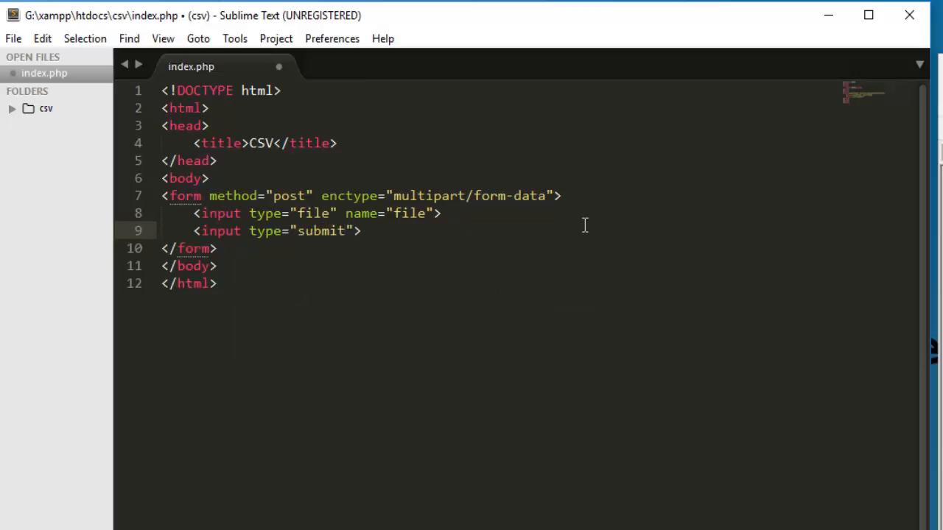
pyautogui.write('name="sub"')
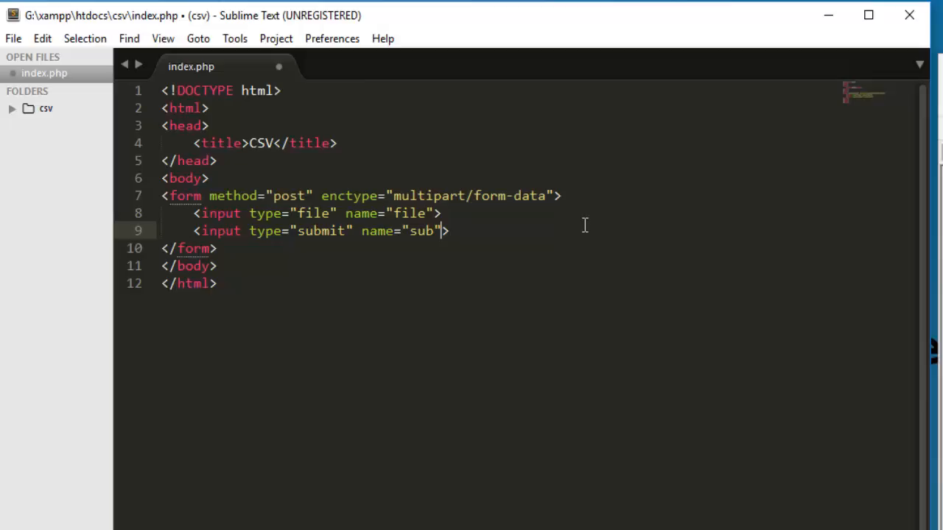
pyautogui.write('value="Import"')
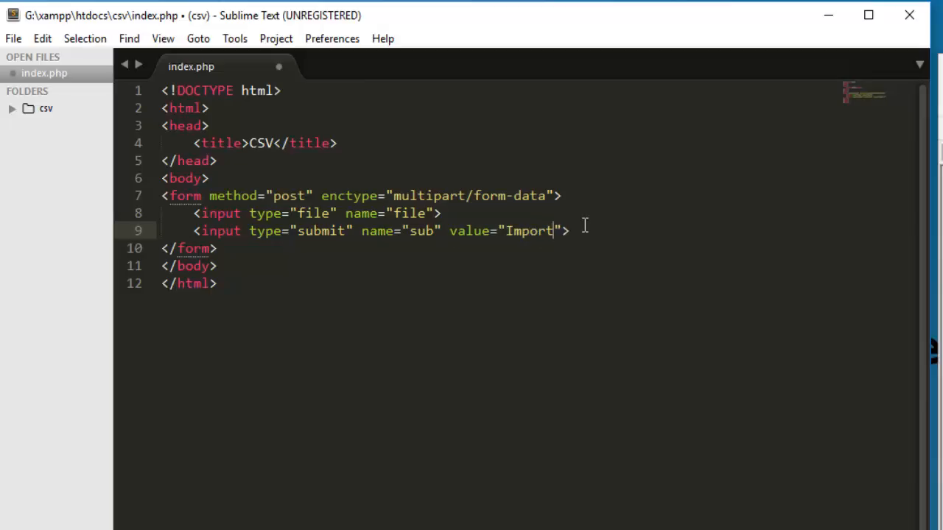
pyautogui.press('ctrl+s')
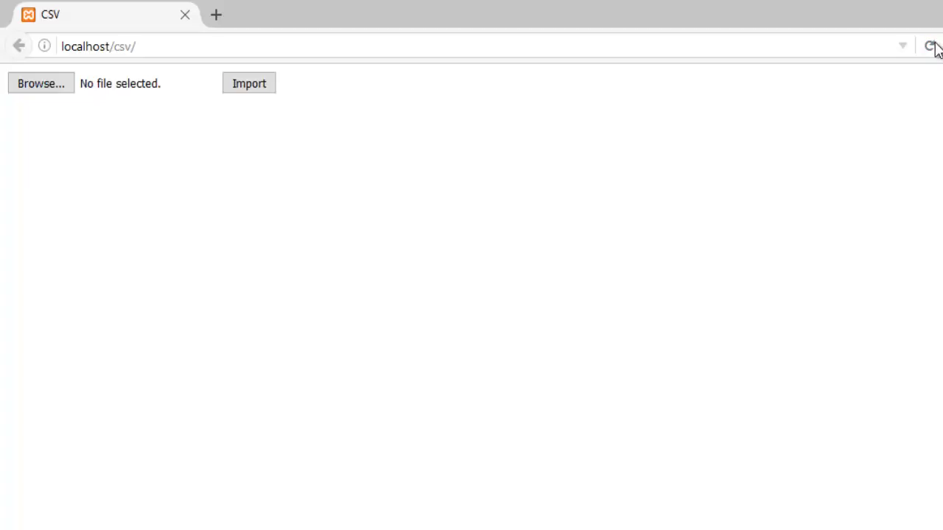
pyautogui.moveTo(159, 45)
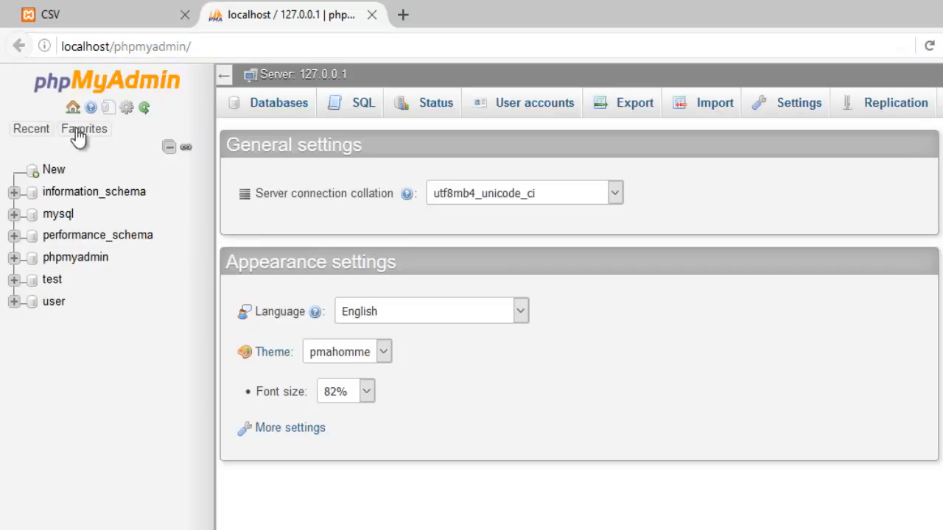
# Create a new database named csv from the Databases list.
pyautogui.click(279, 103)
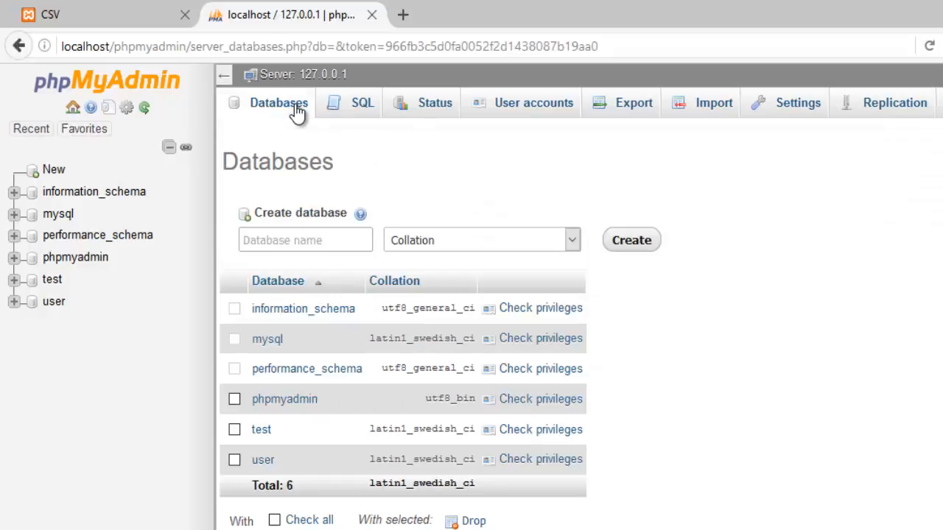
pyautogui.click(305, 239)
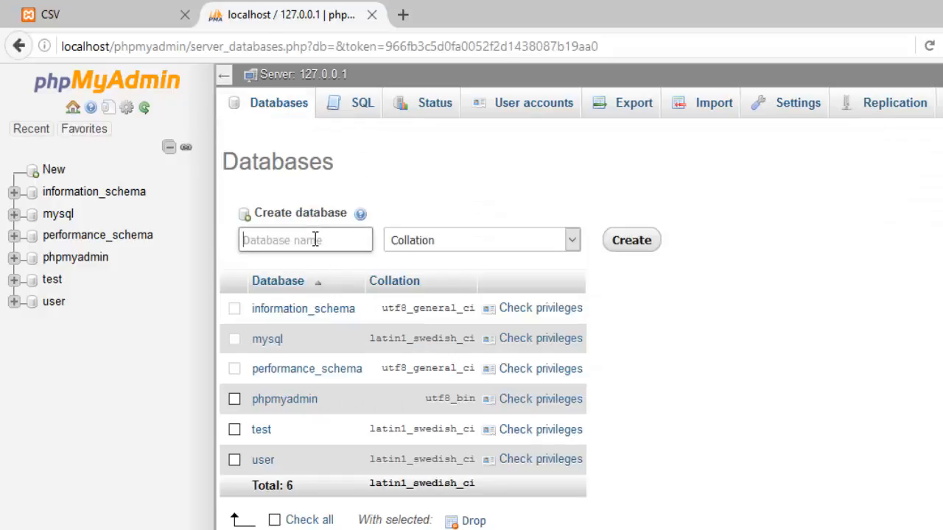
pyautogui.write('csv')
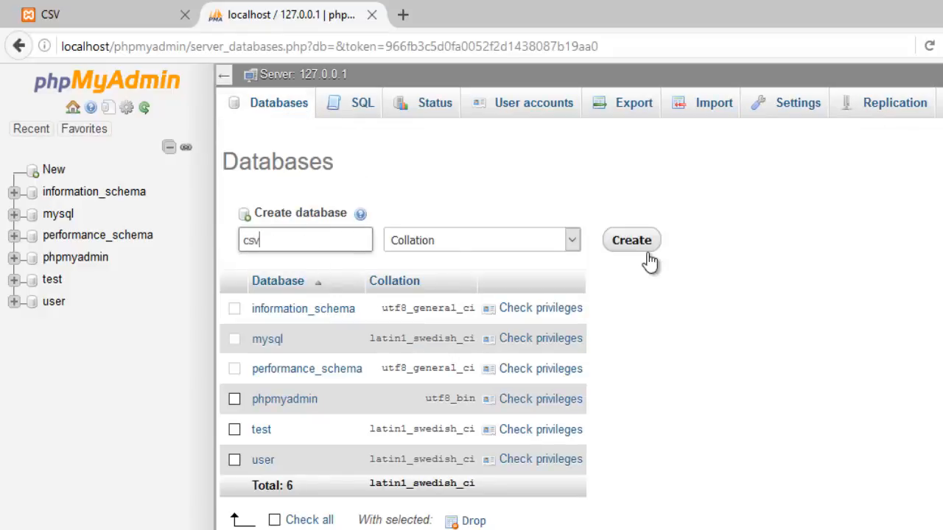
pyautogui.click(631, 240)
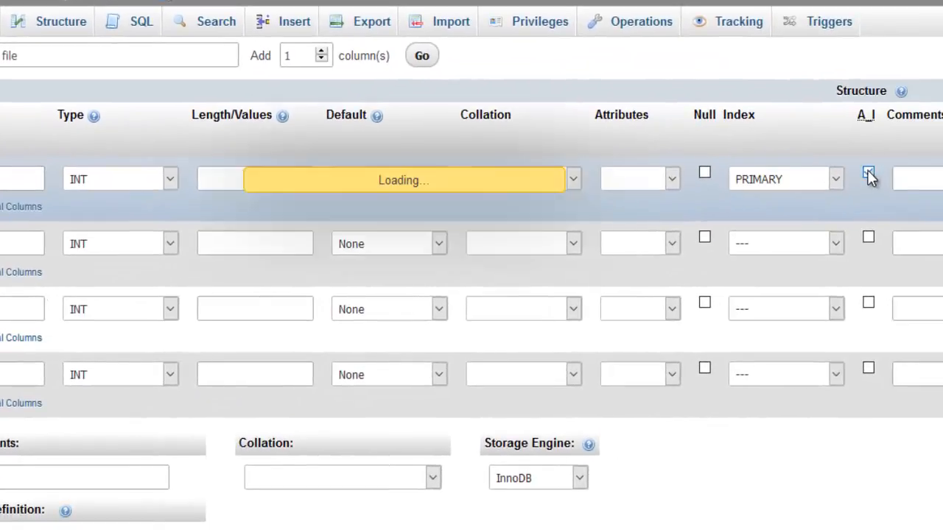
# Define the file table: auto-increment id, first and last VARCHAR 255, age, and save it.
pyautogui.click(869, 179)
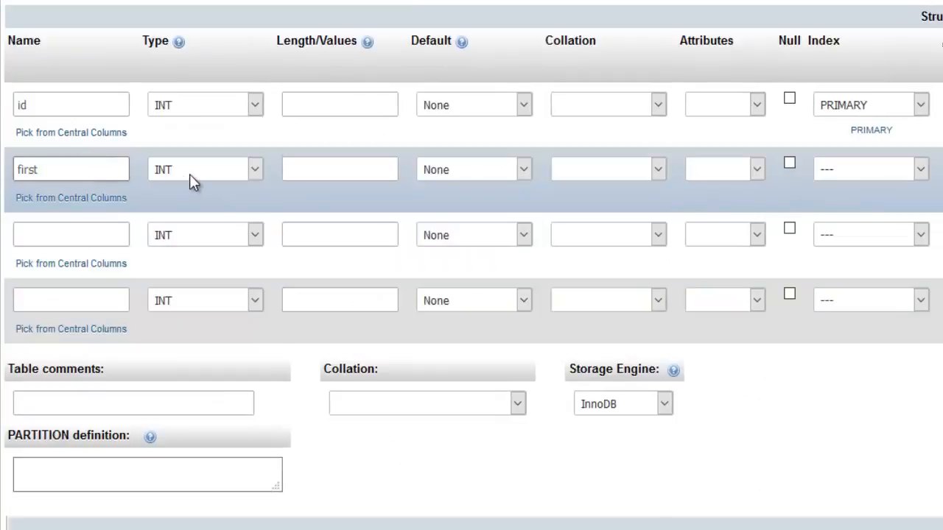
pyautogui.click(205, 169)
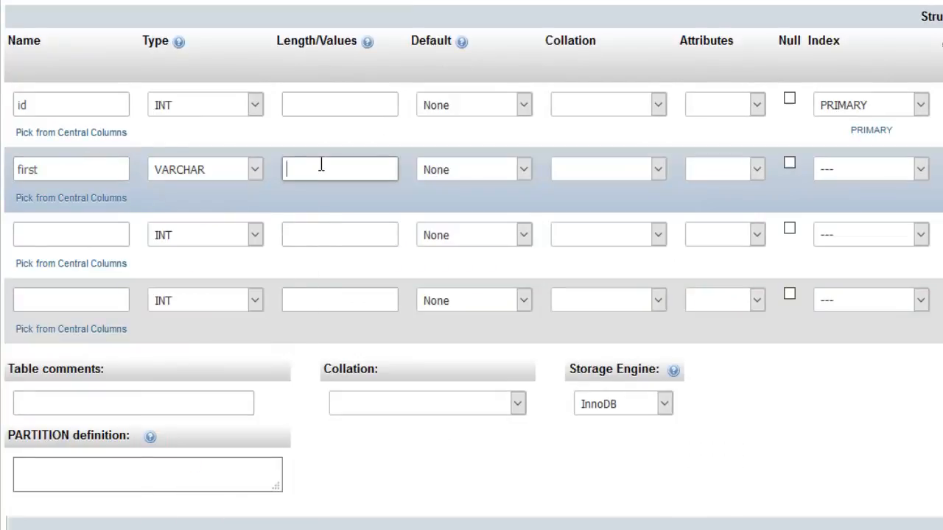
pyautogui.write('255')
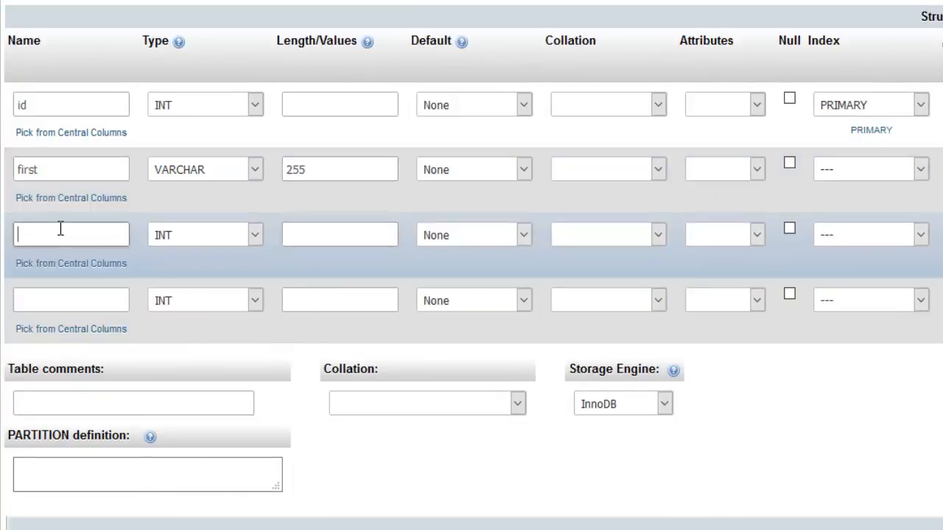
pyautogui.write('last')
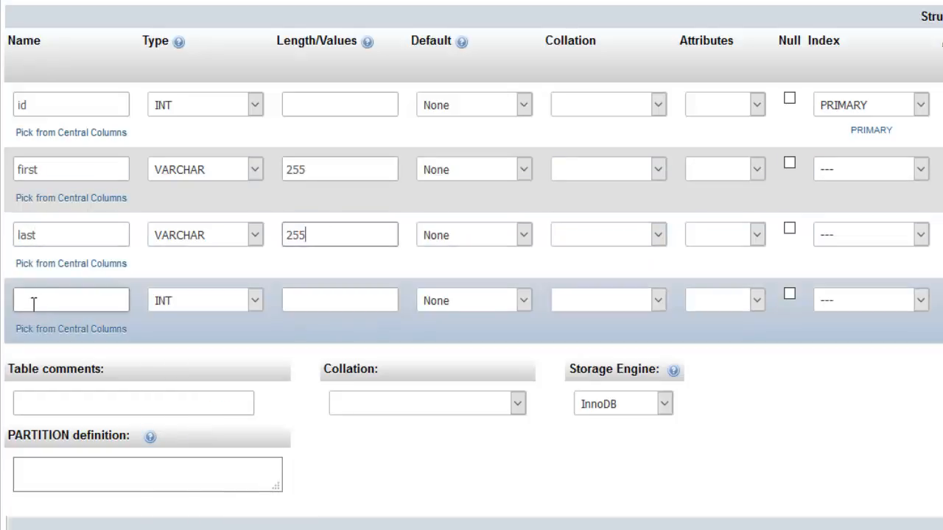
pyautogui.write('age')
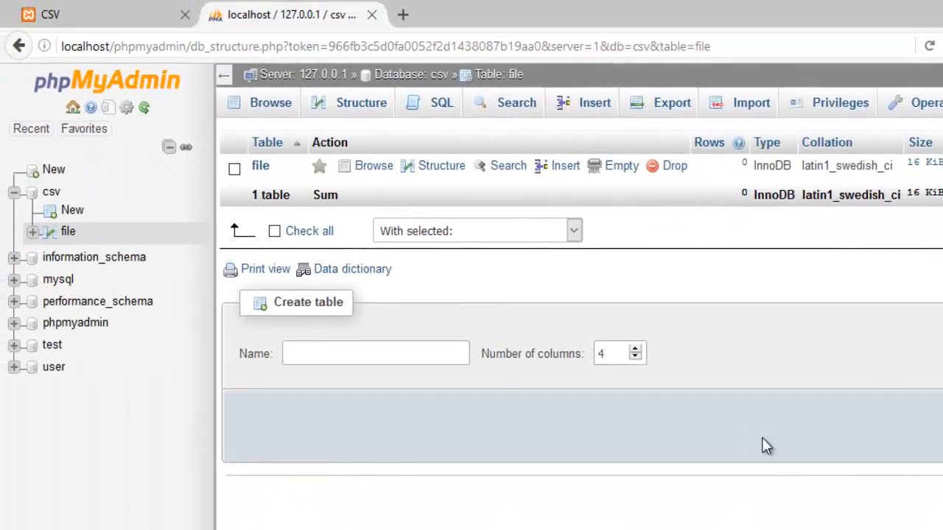
pyautogui.click(361, 103)
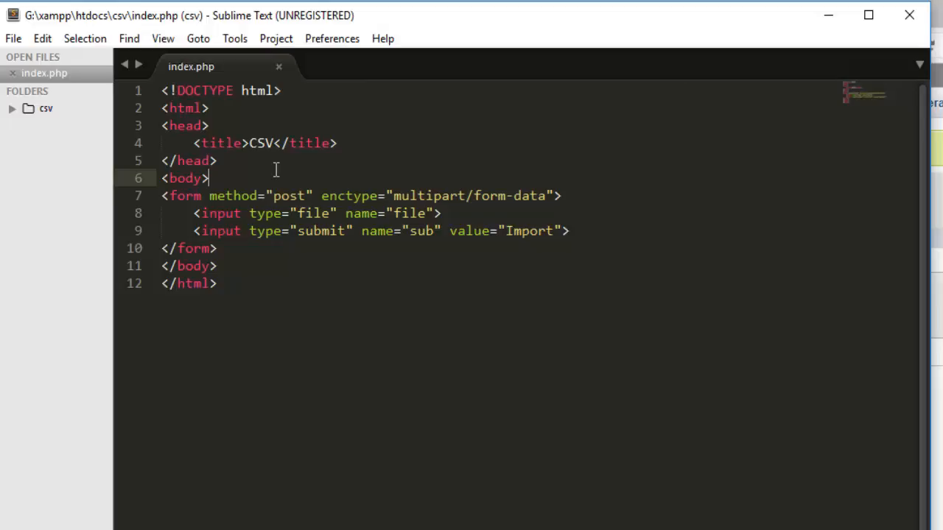
pyautogui.moveTo(268, 165)
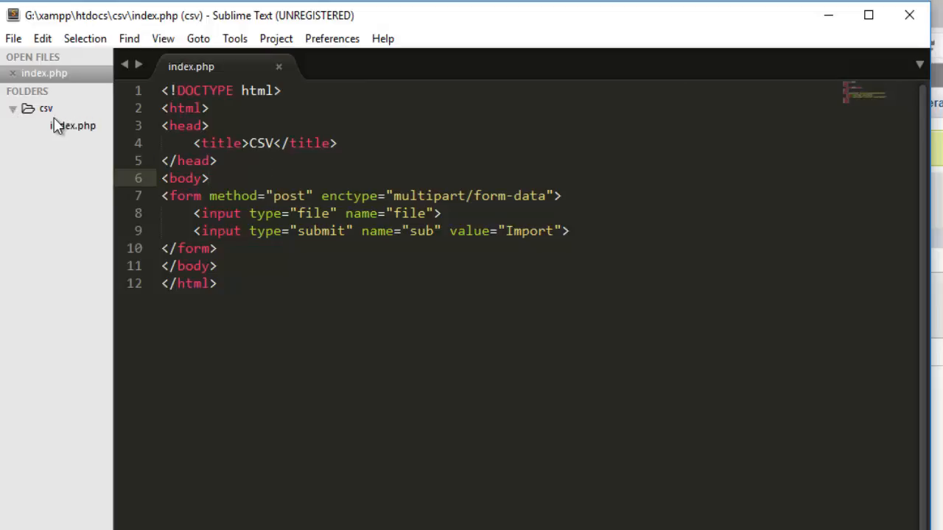
# Start a new file and save it as csv.php in the csv folder.
pyautogui.press('ctrl+n')
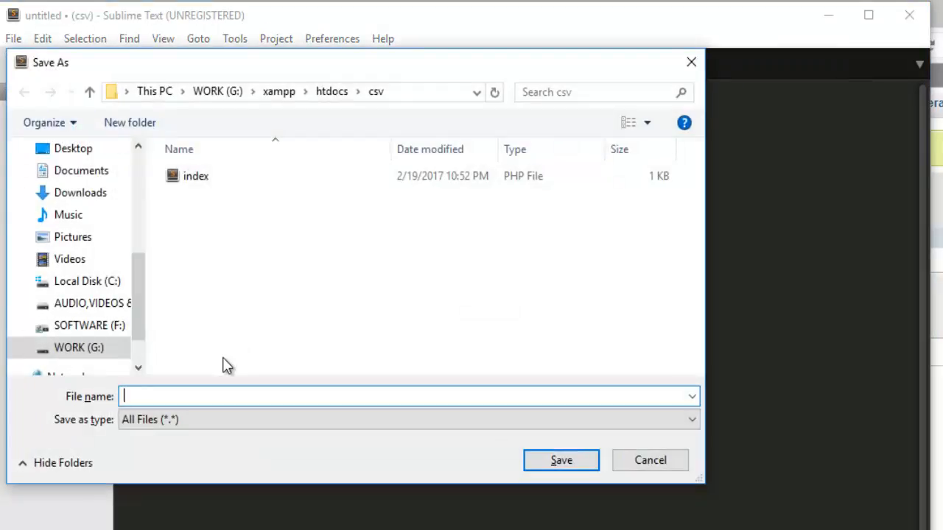
pyautogui.write('csv.php')
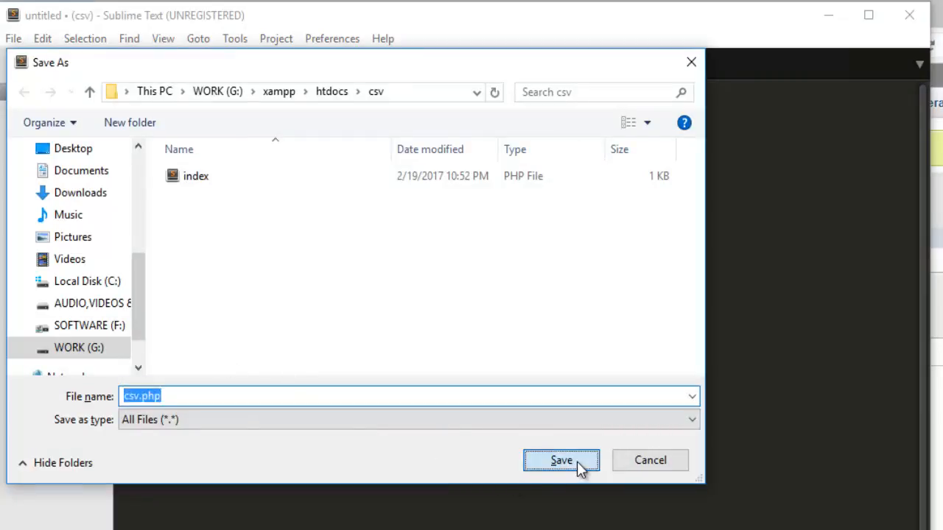
pyautogui.click(560, 460)
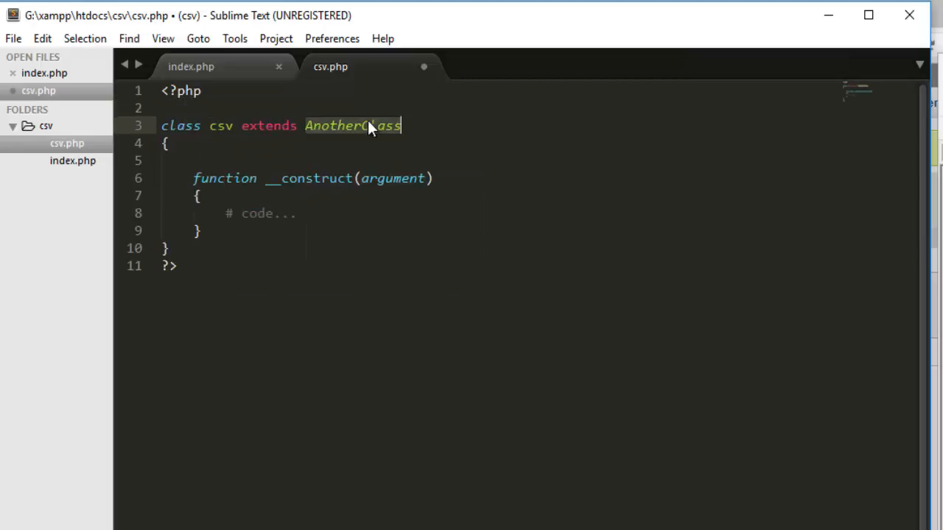
# Write class csv extending mysqli whose constructor calls parent::__construct("localhost","root","","csv").
pyautogui.write('mys')
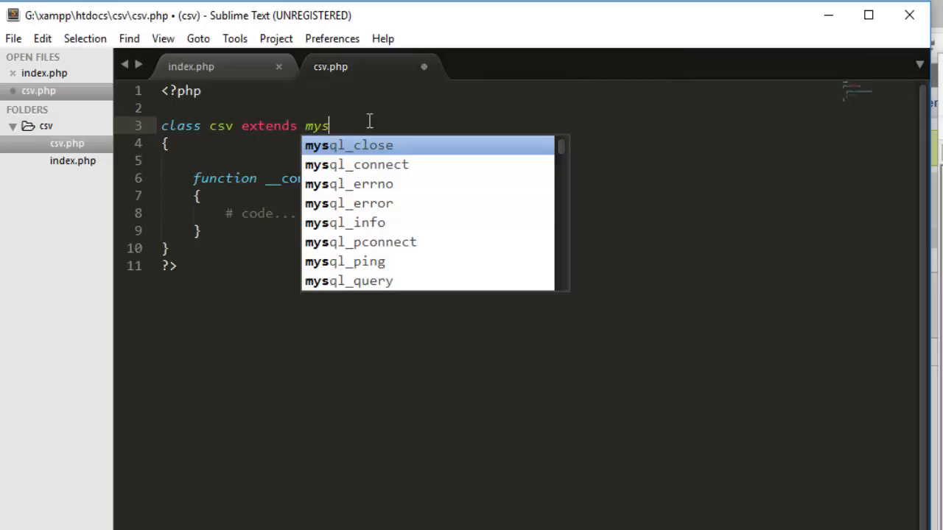
pyautogui.write('li')
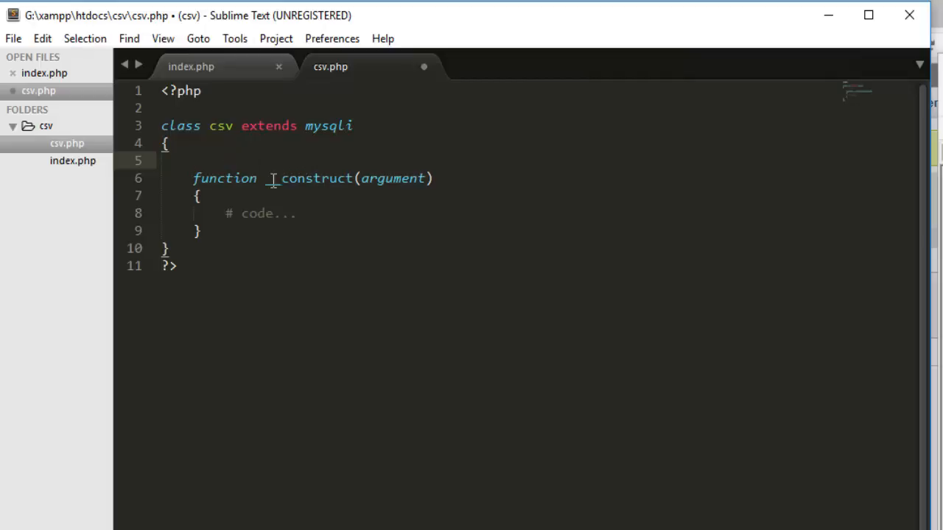
pyautogui.write('__')
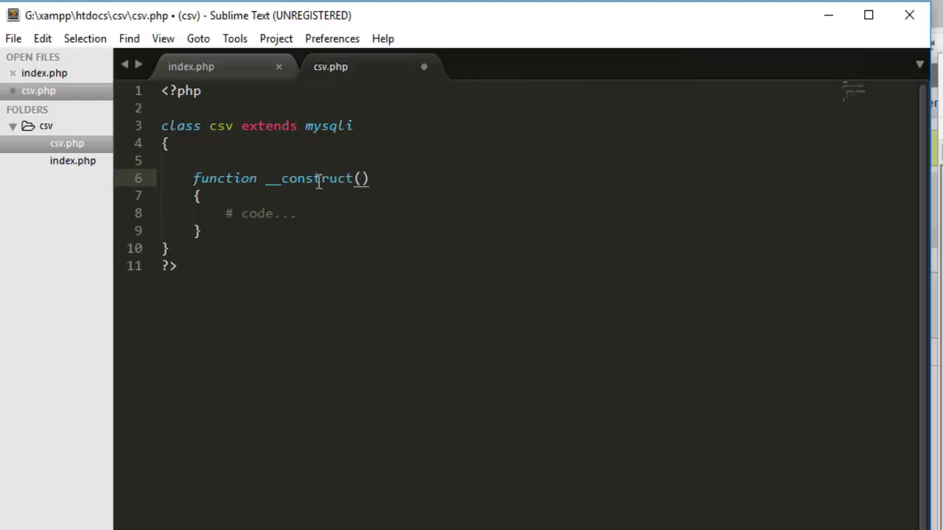
pyautogui.write('parent::')
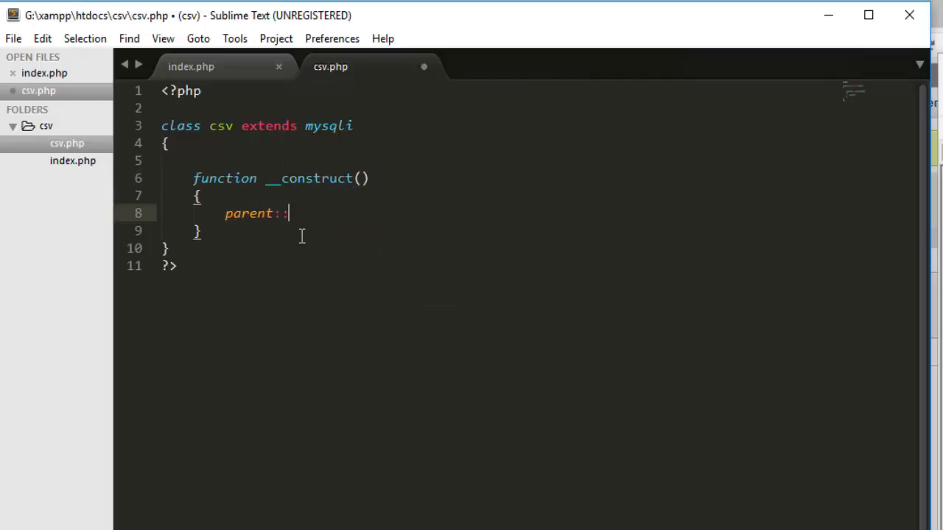
pyautogui.write('__construct')
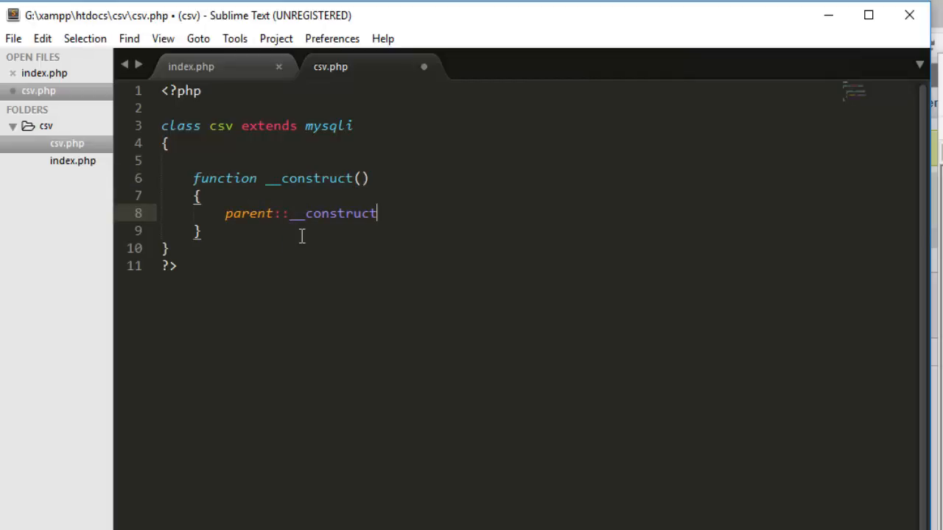
pyautogui.write('("")')
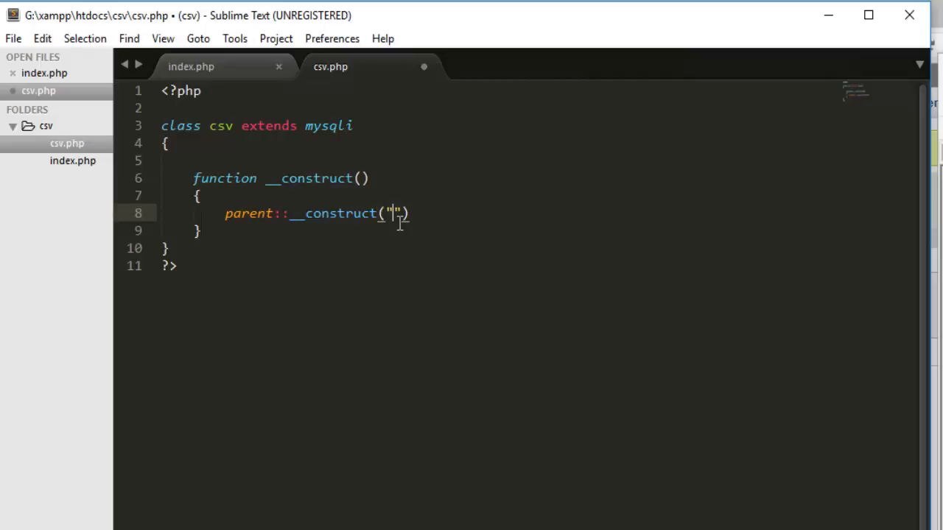
pyautogui.write('localhost","root","", "cs')
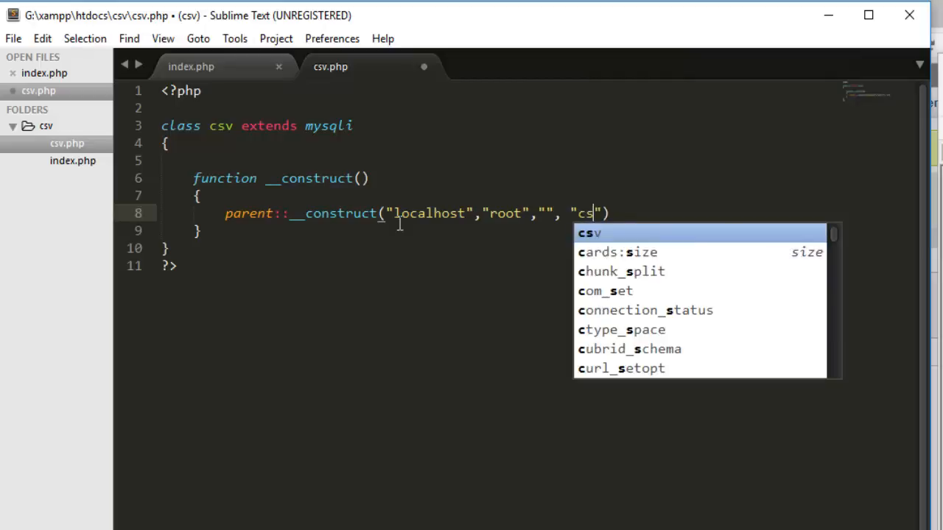
pyautogui.press('Enter')
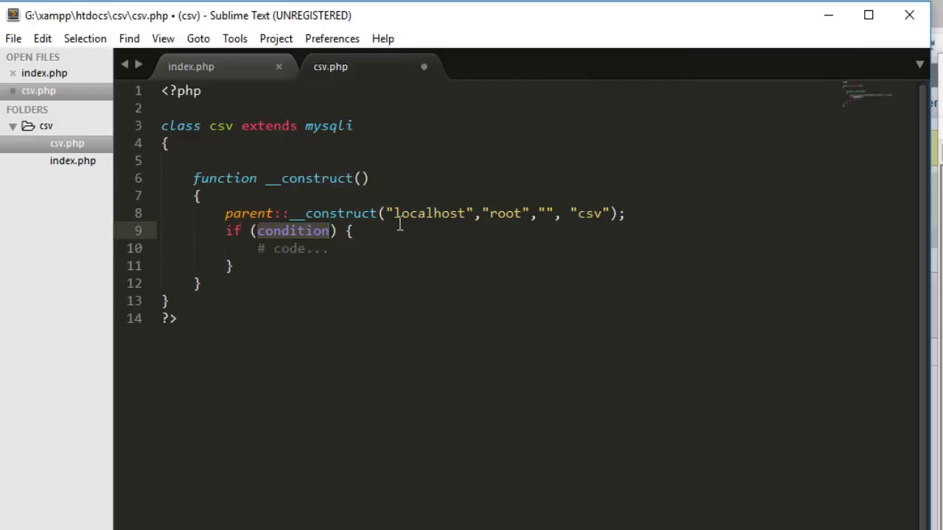
# Echo 'Fail to connect to DataBase' with $this->connect_error when the connection fails.
pyautogui.write('$this->')
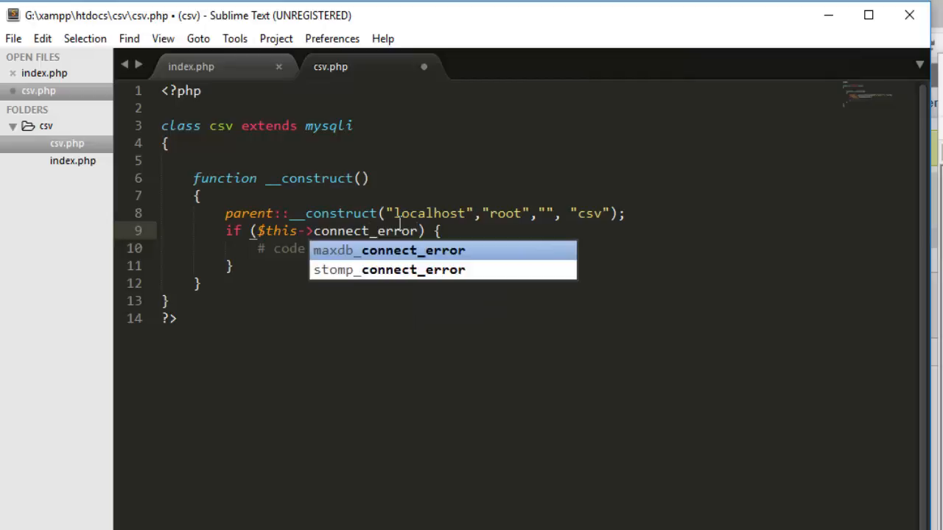
pyautogui.write('echo "')
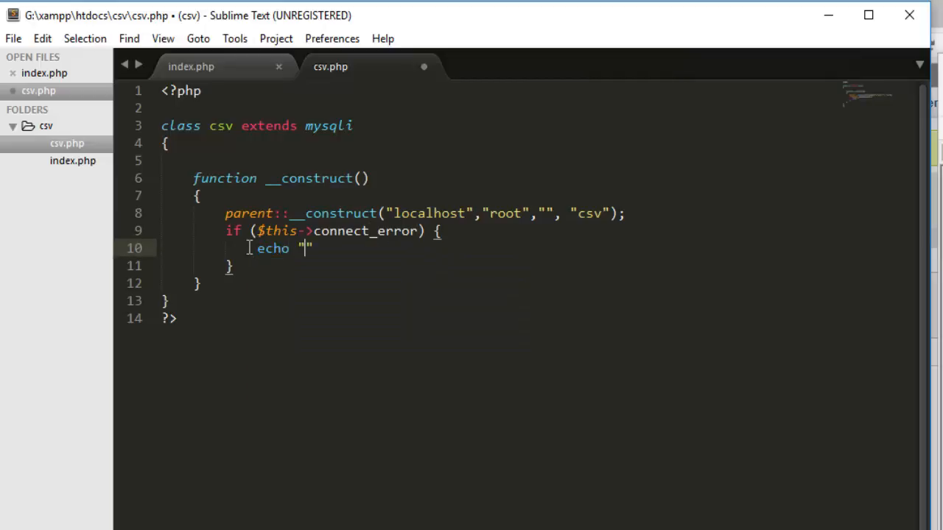
pyautogui.write('Fail')
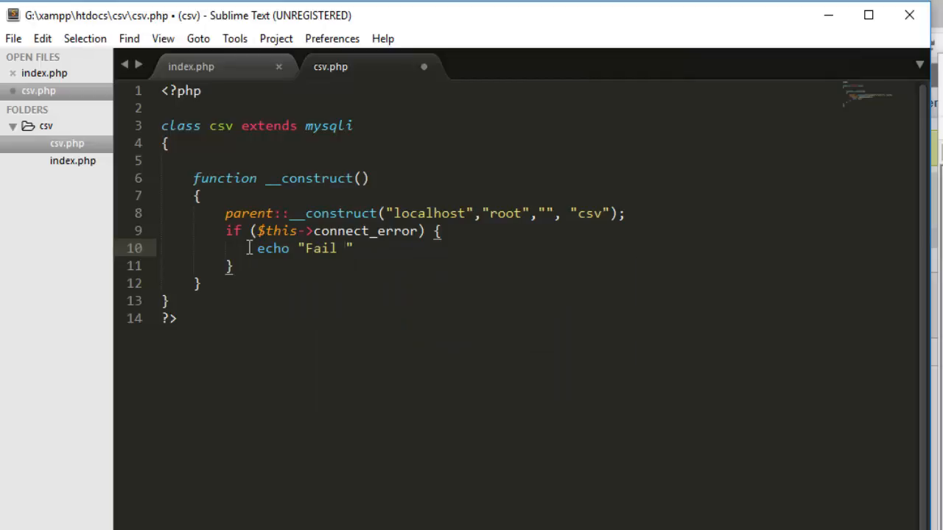
pyautogui.write('to connect t')
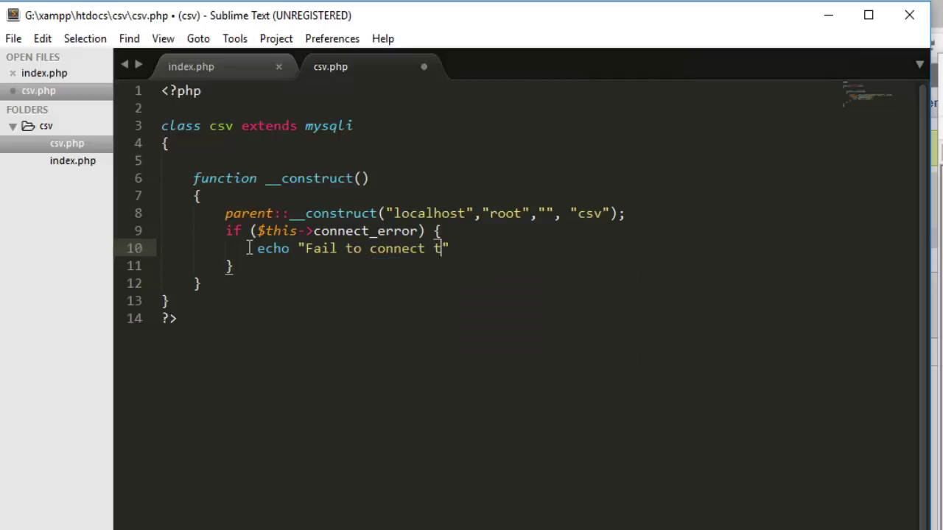
pyautogui.write('o DataBase :')
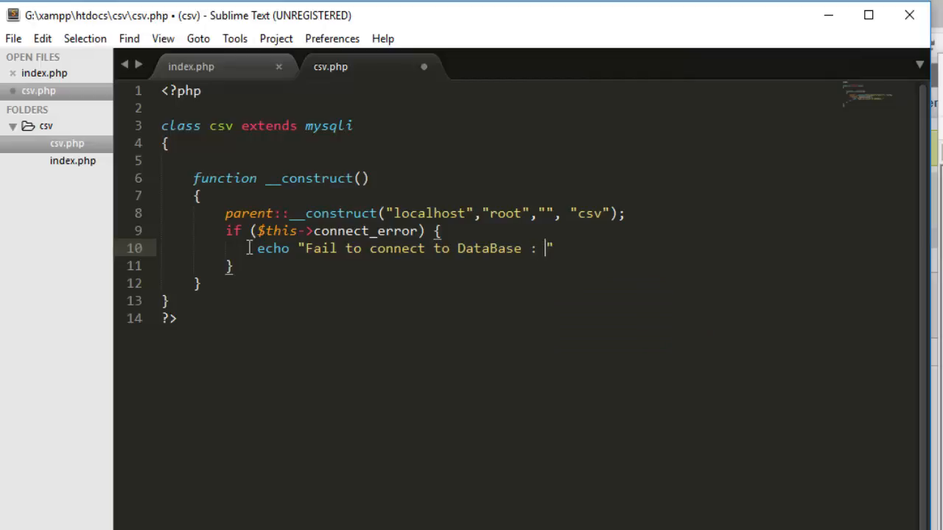
pyautogui.write('. $this->')
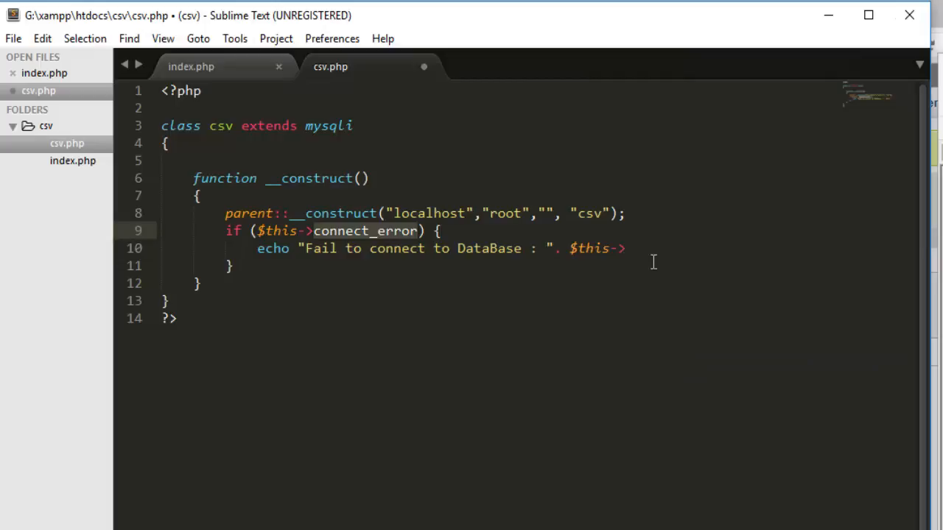
pyautogui.write('connect_error;')
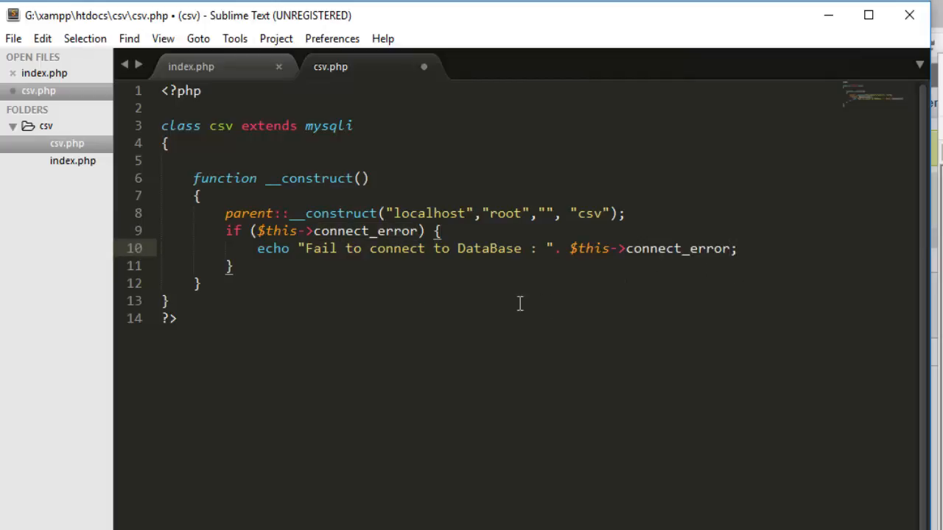
# In index.php add a top PHP block including csv.php and creating $csv = new csv.
pyautogui.click(192, 66)
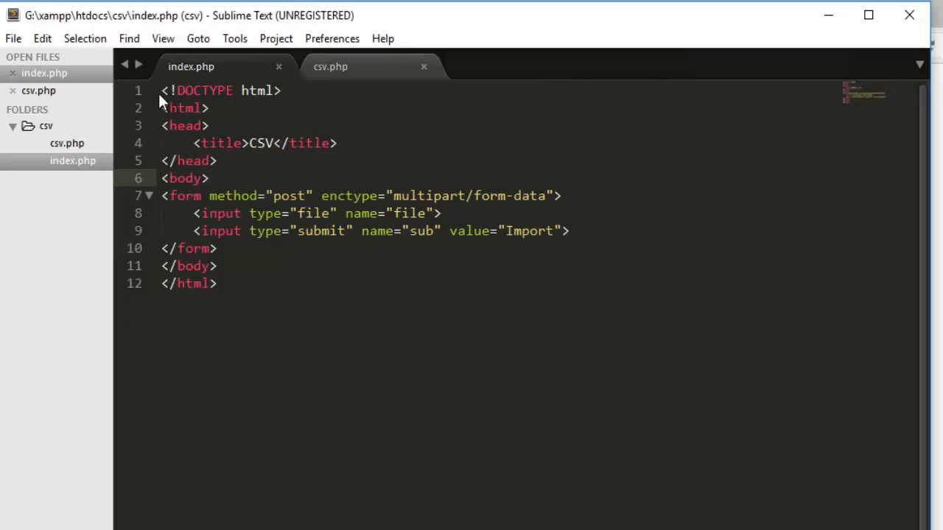
pyautogui.write('<?php')
pyautogui.write('?>')
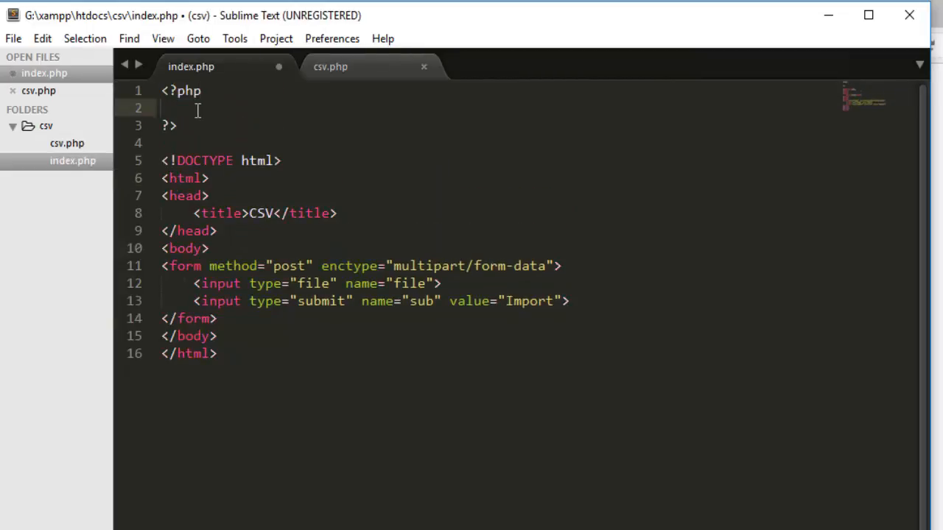
pyautogui.write('include("")')
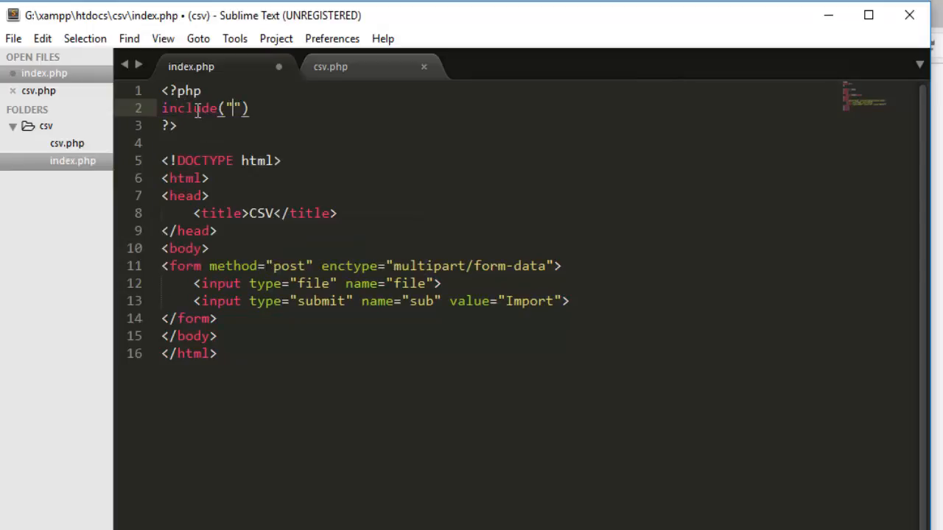
pyautogui.write('csv.php')
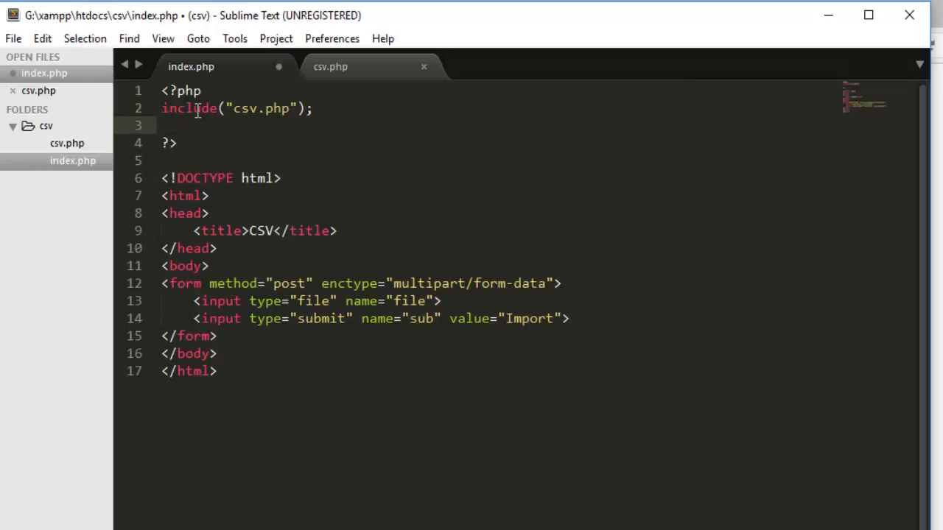
pyautogui.write('$csv =')
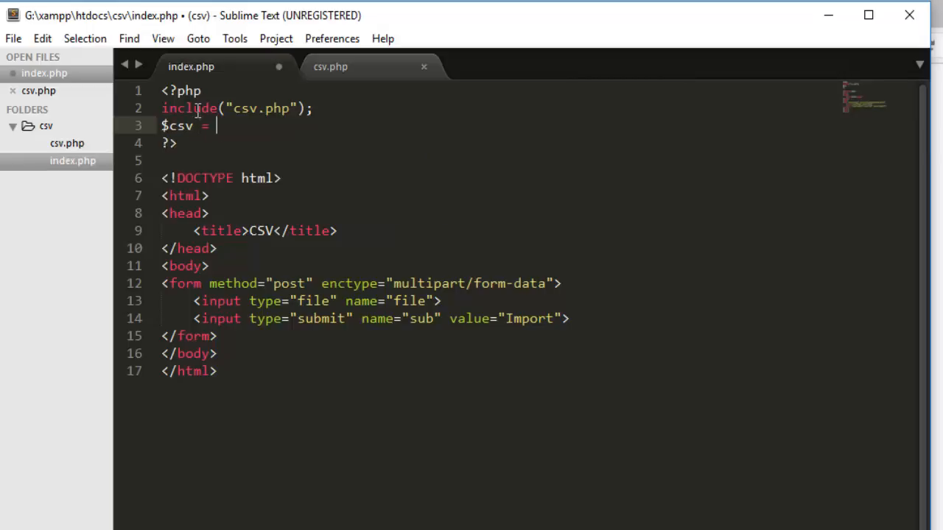
pyautogui.write('new csv')
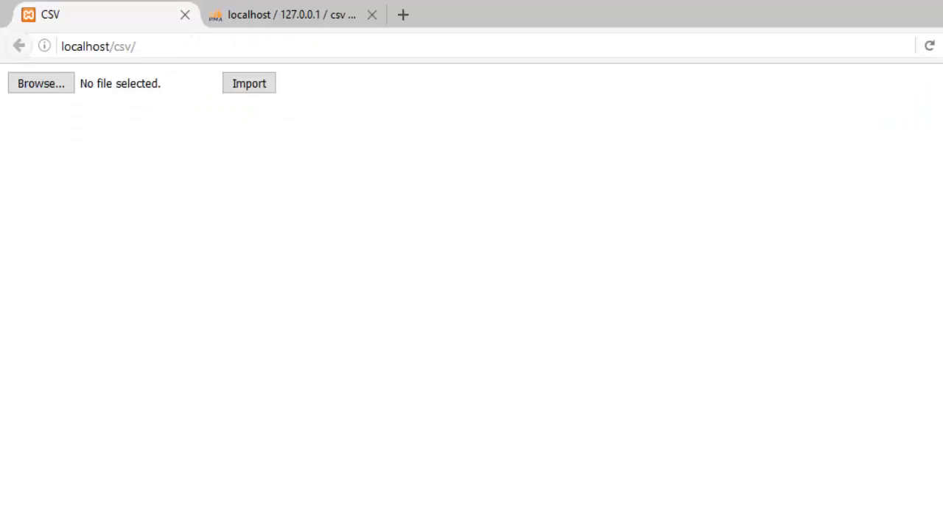
# Reload localhost/csv, revealing the mysqli access-denied connection failure.
pyautogui.click(248, 83)
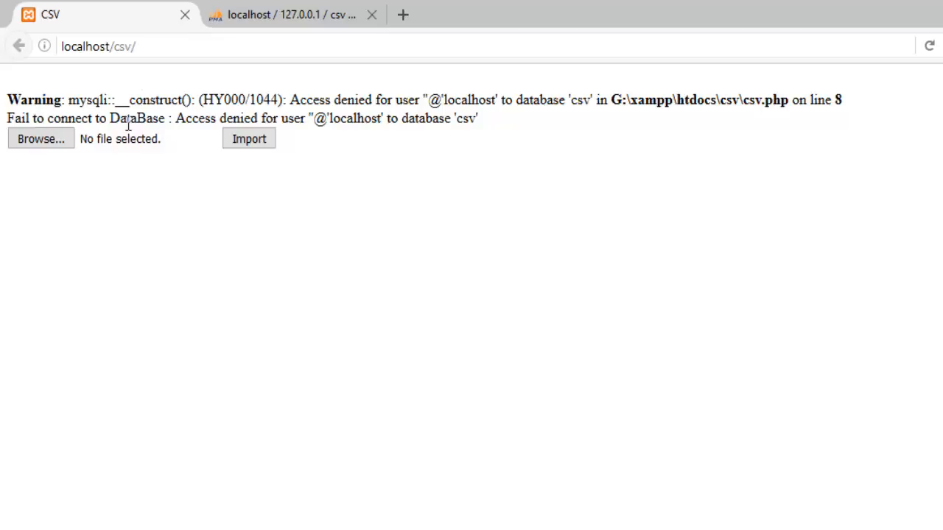
pyautogui.moveTo(306, 124)
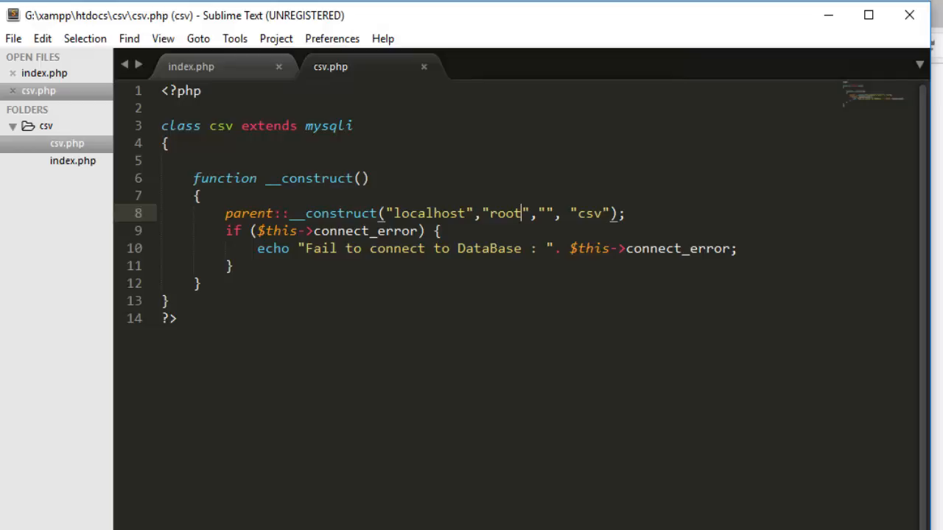
# Write if (isset($_POST['sub'])) { var_dump($_FILES); } below the csv object in index.php.
pyautogui.click(191, 66)
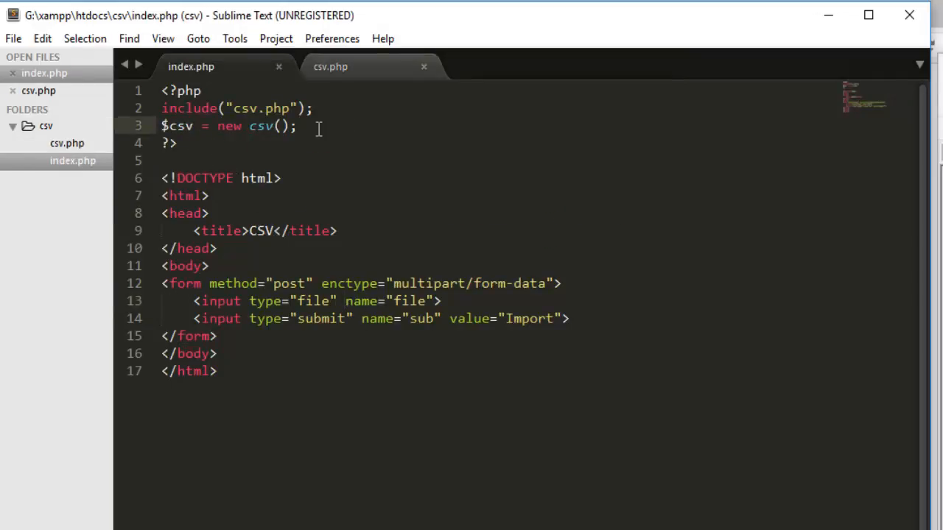
pyautogui.write('if () {')
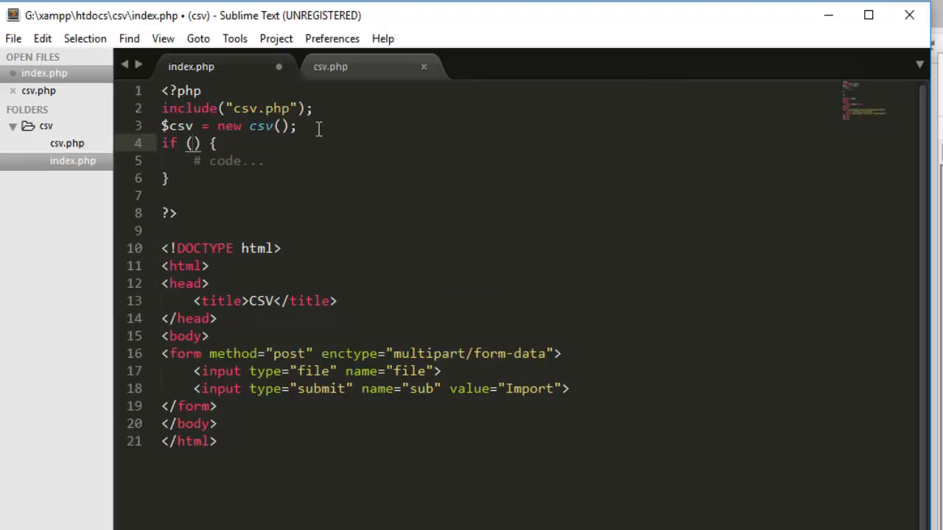
pyautogui.write('isset(')
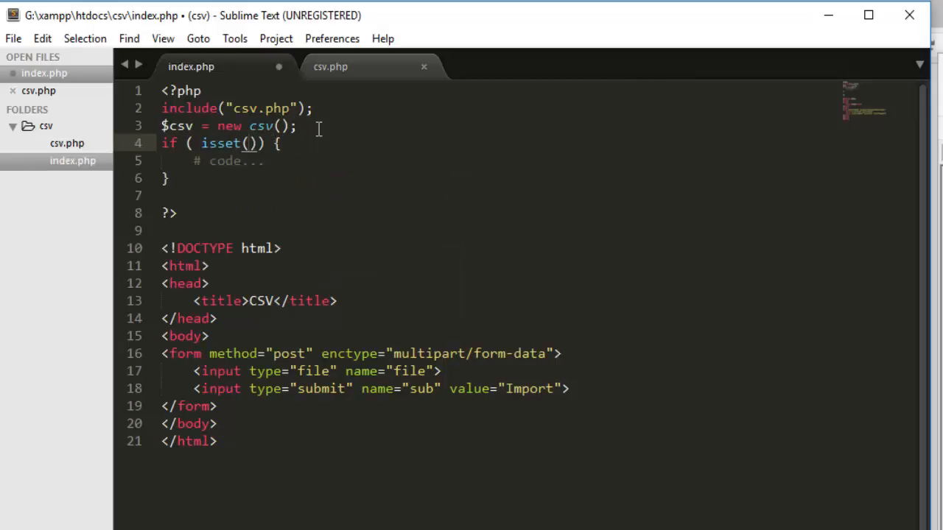
pyautogui.write('$_POST[]')
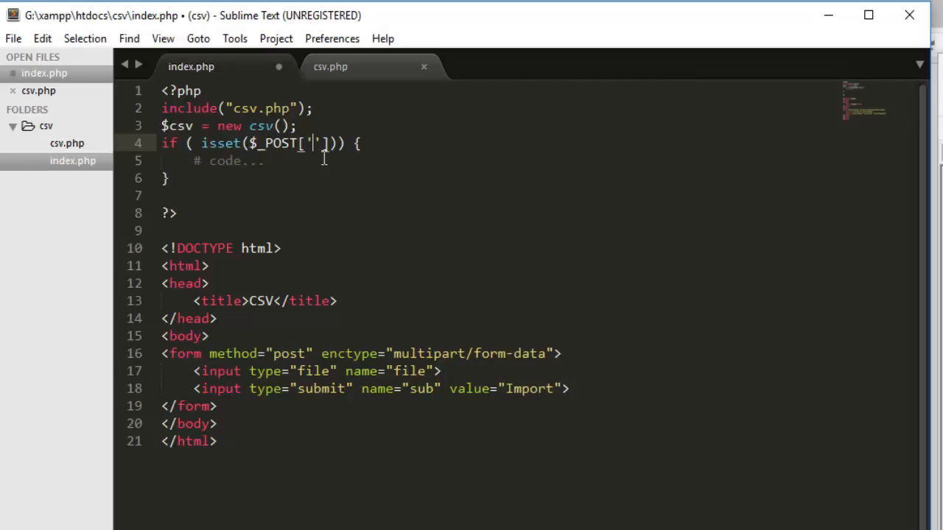
pyautogui.write('sub')
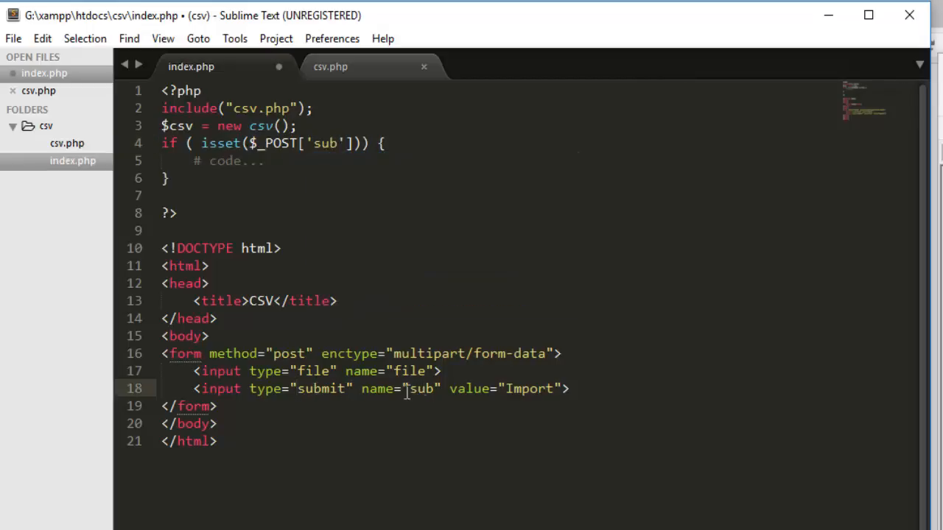
pyautogui.write('var_dump(')
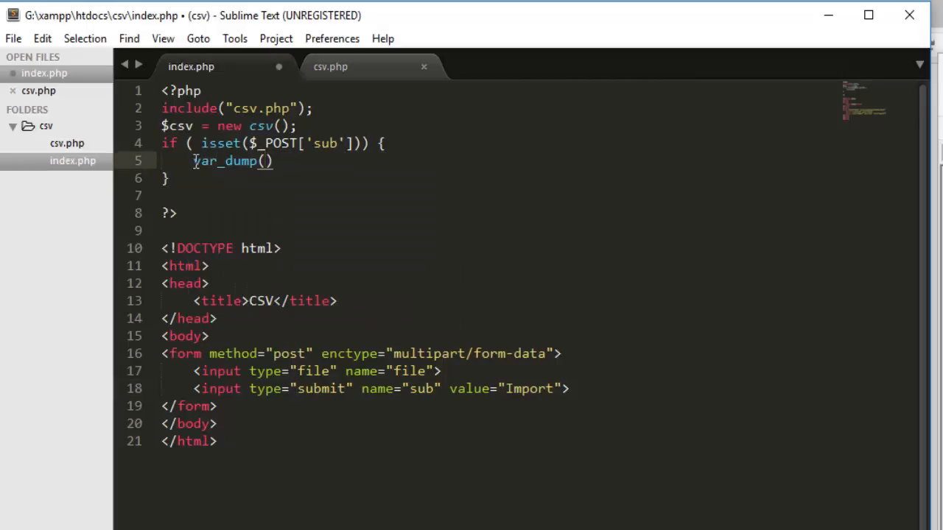
pyautogui.write('$_FILES')
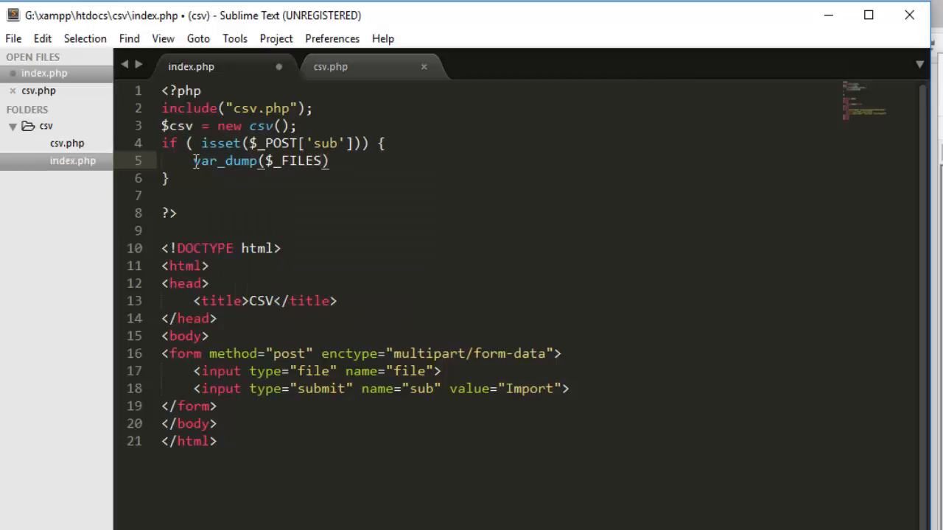
pyautogui.write("['']")
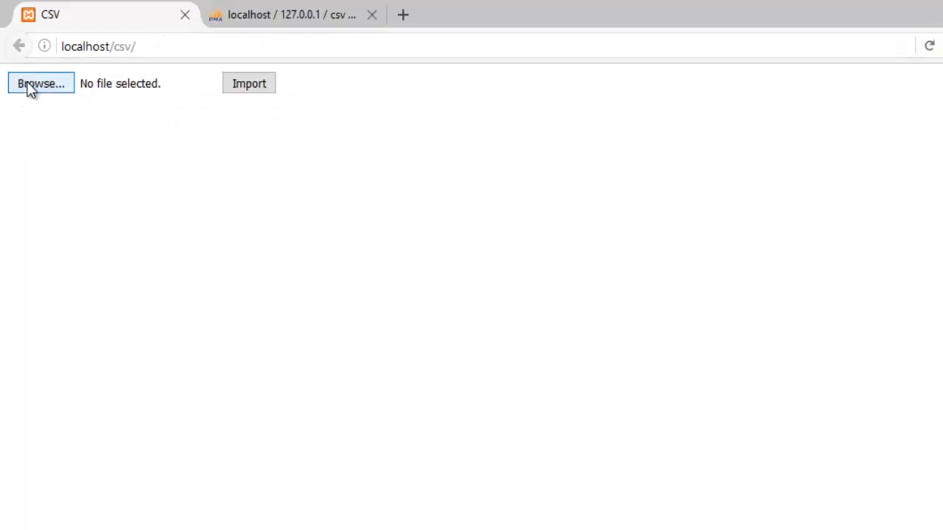
# Browse to the CSV file in htdocs\csv, upload it and inspect the dumped $_FILES name, type and temp path.
pyautogui.click(42, 83)
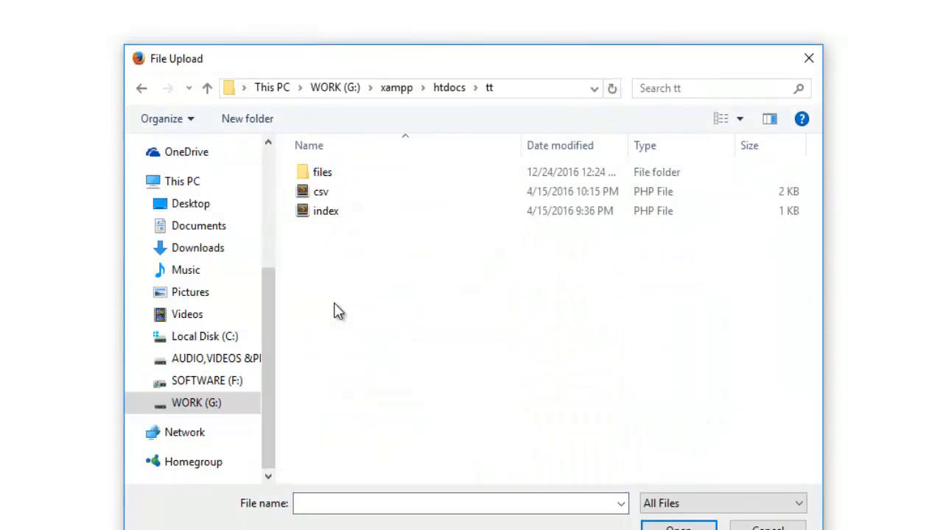
pyautogui.doubleClick(322, 171)
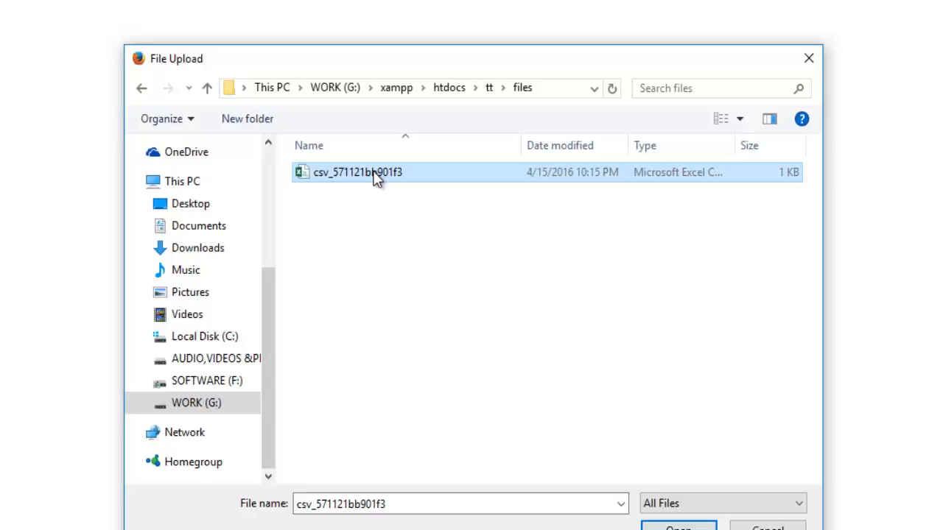
pyautogui.click(449, 88)
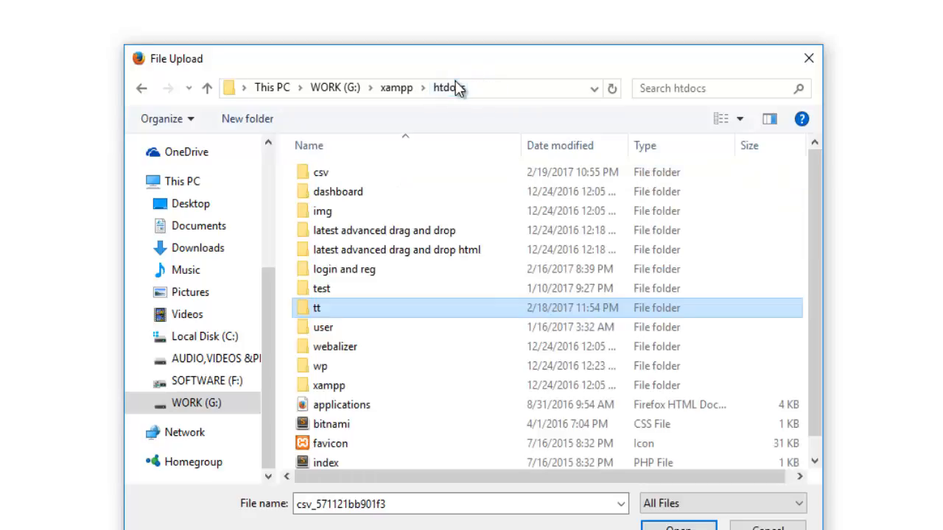
pyautogui.doubleClick(321, 170)
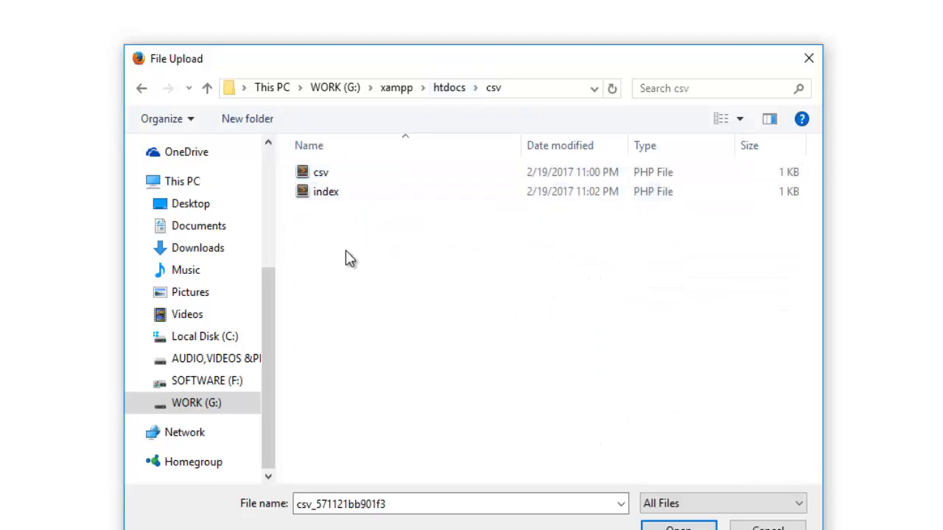
pyautogui.click(676, 527)
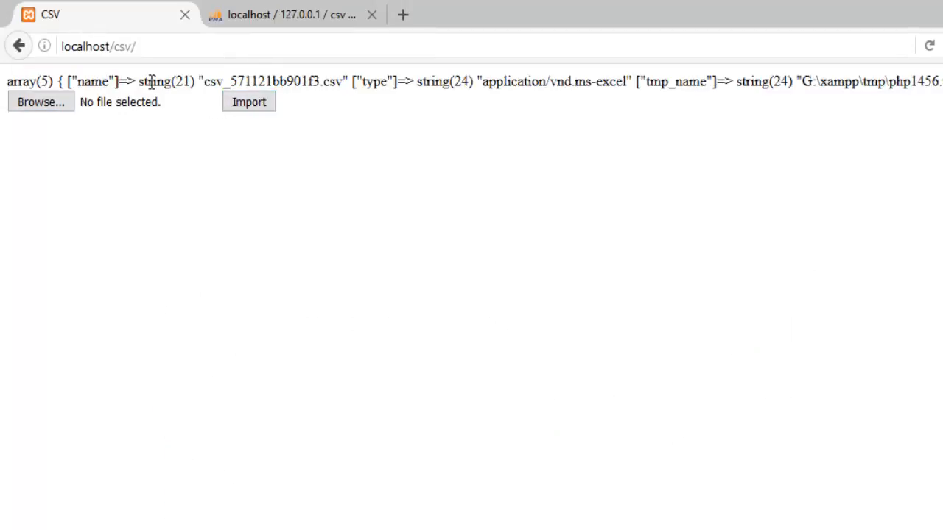
pyautogui.moveTo(279, 81)
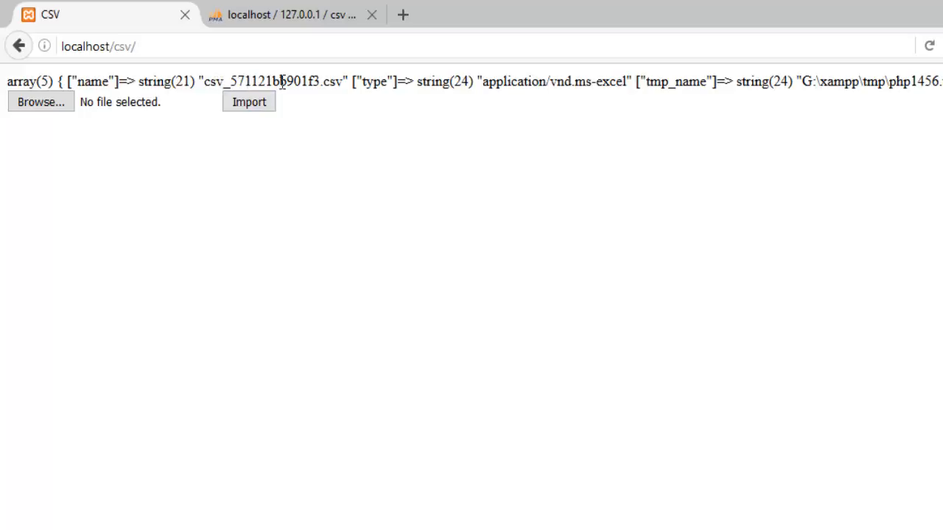
pyautogui.doubleClick(272, 81)
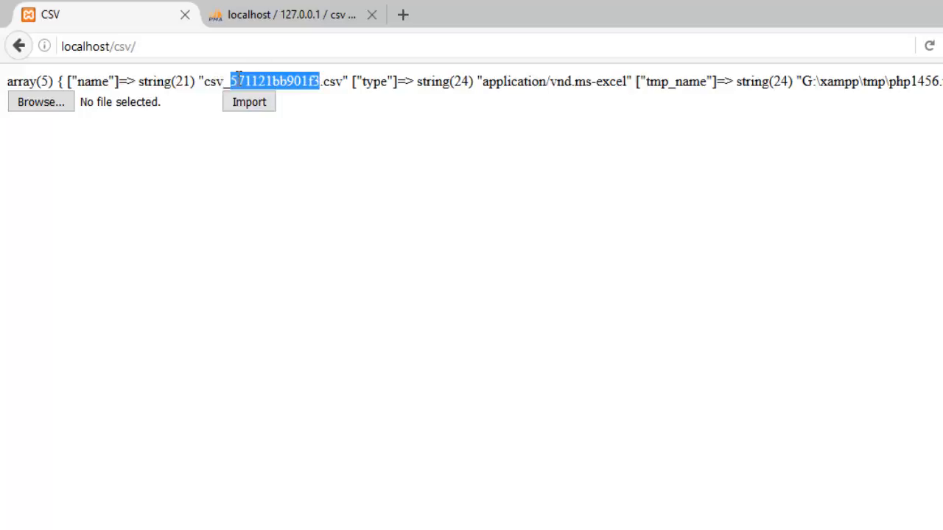
pyautogui.moveTo(513, 111)
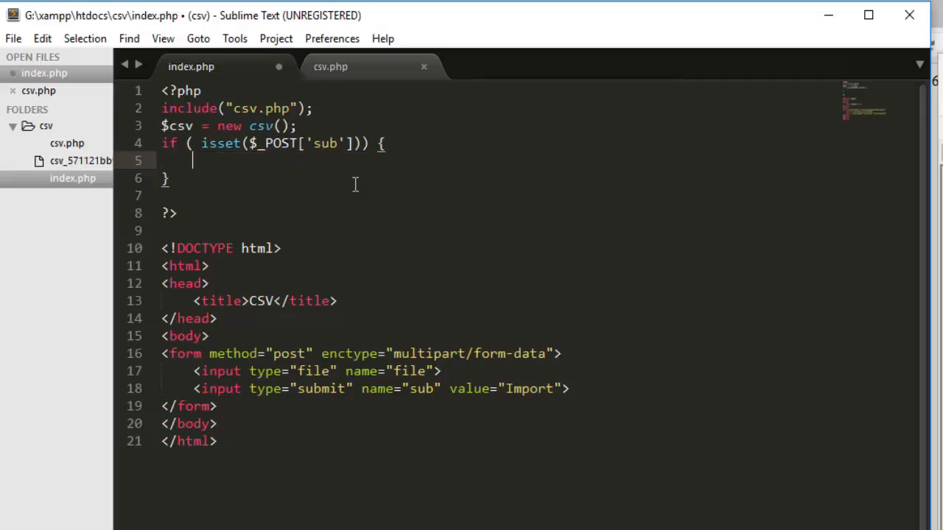
# Call $csv->import($_FILES['file']['tmp_name']); inside the if block instead of the dump.
pyautogui.write('$csv')
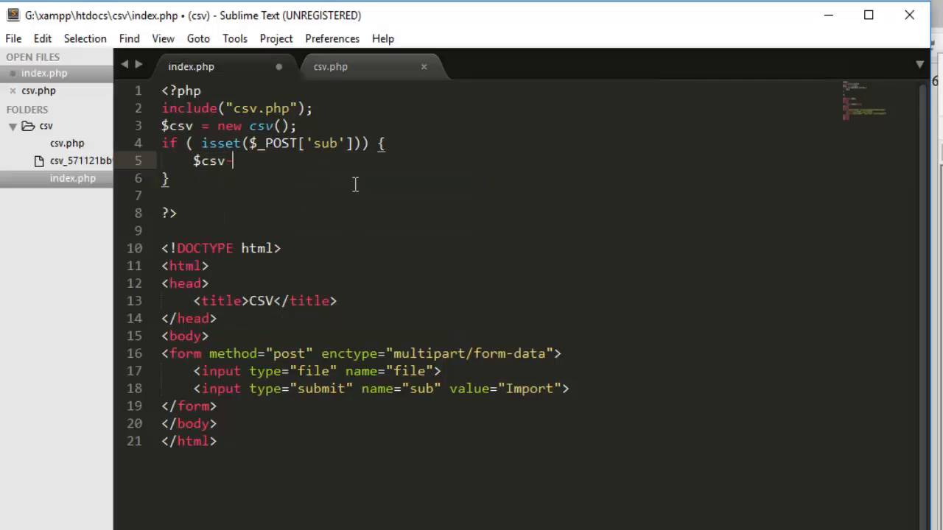
pyautogui.write('->')
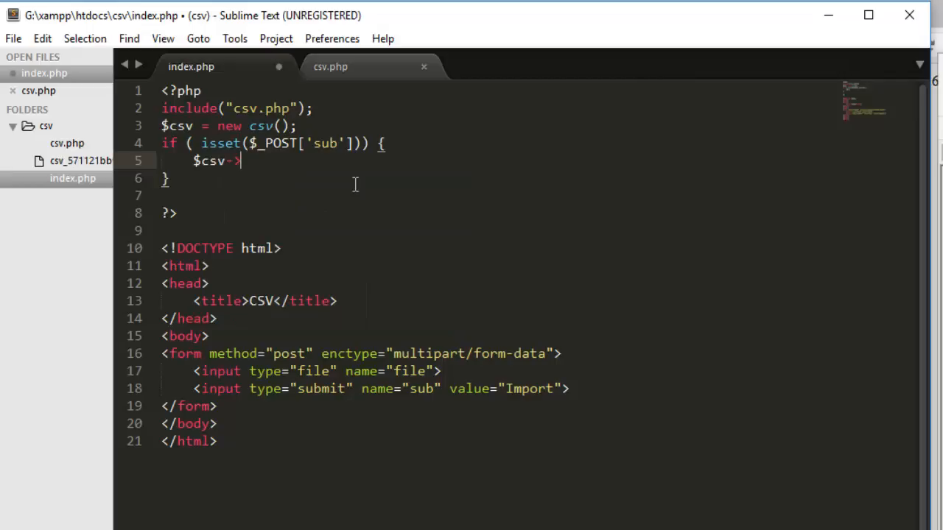
pyautogui.write('impor')
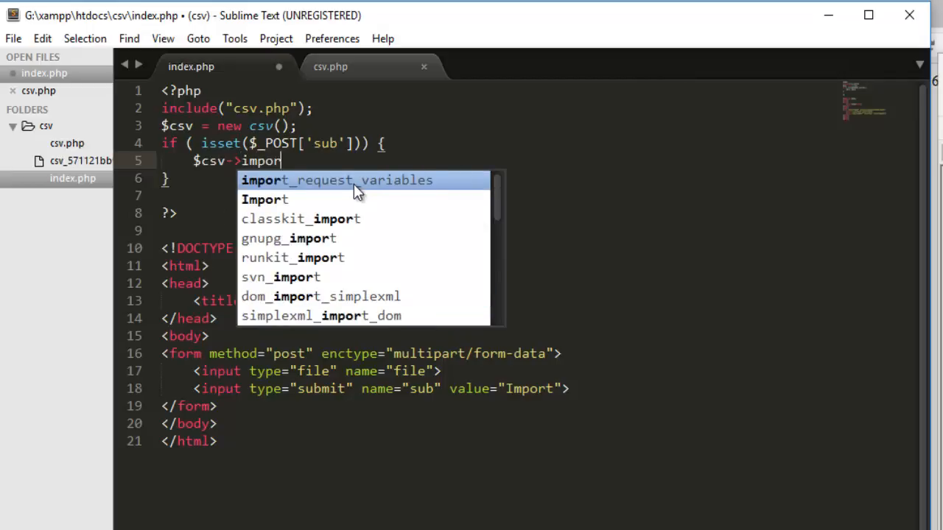
pyautogui.write('t($_FIL')
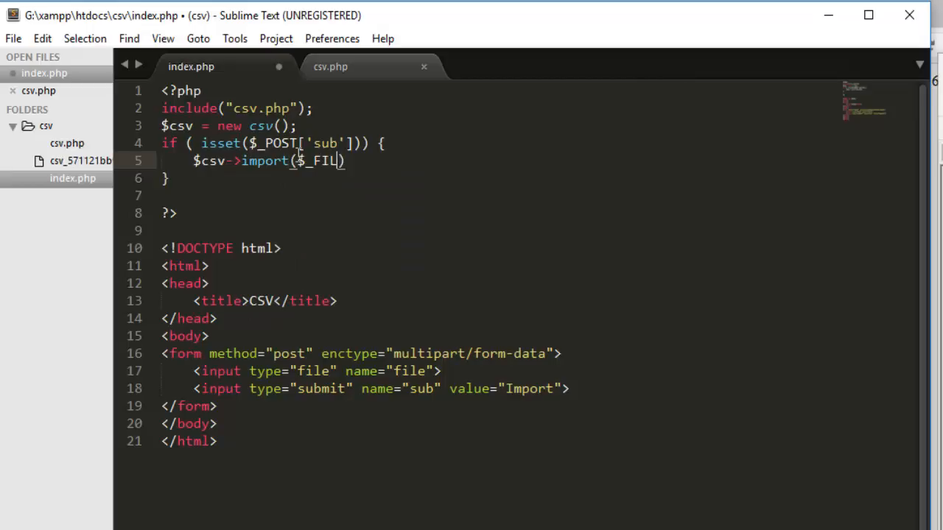
pyautogui.write('ES[]')
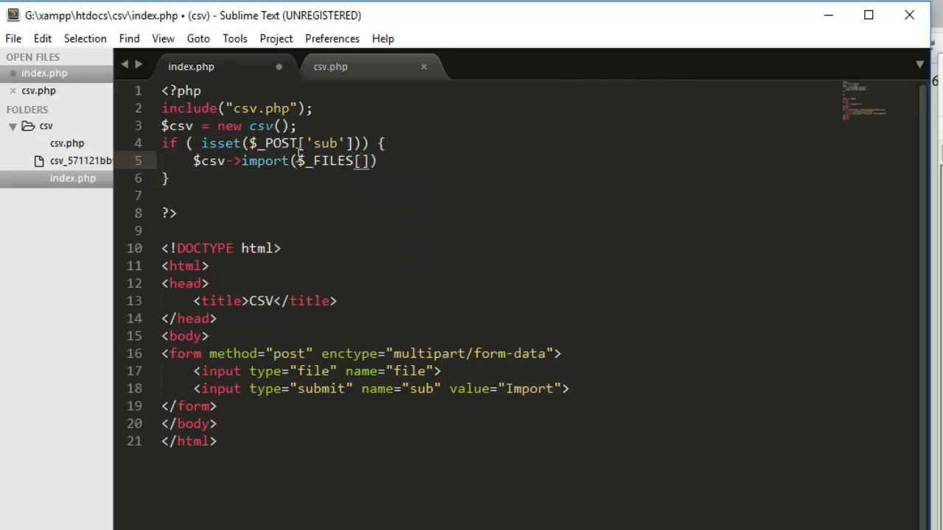
pyautogui.write("'file'][")
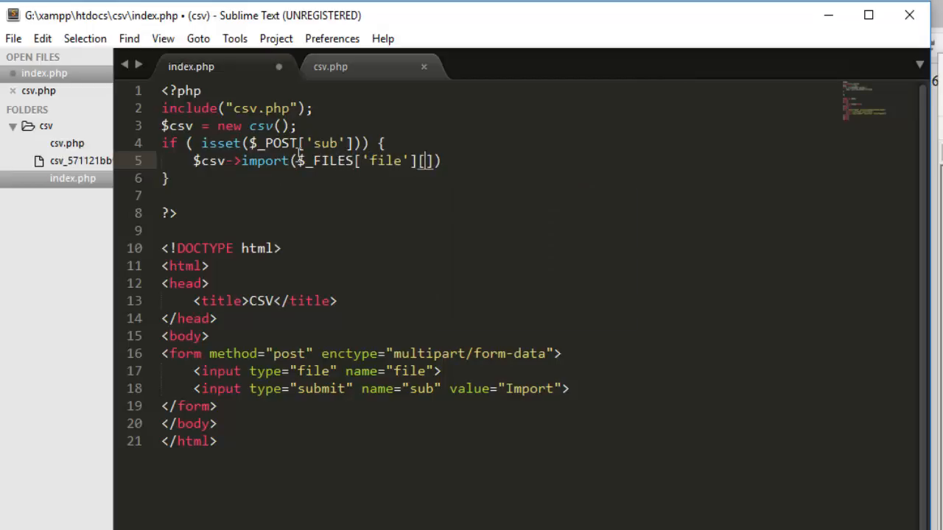
pyautogui.write("'")
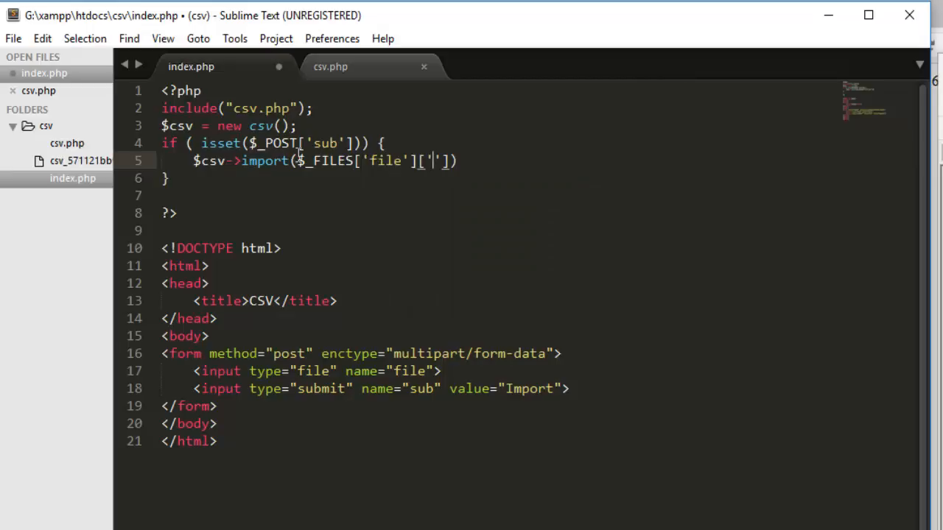
pyautogui.write('tmp_name')
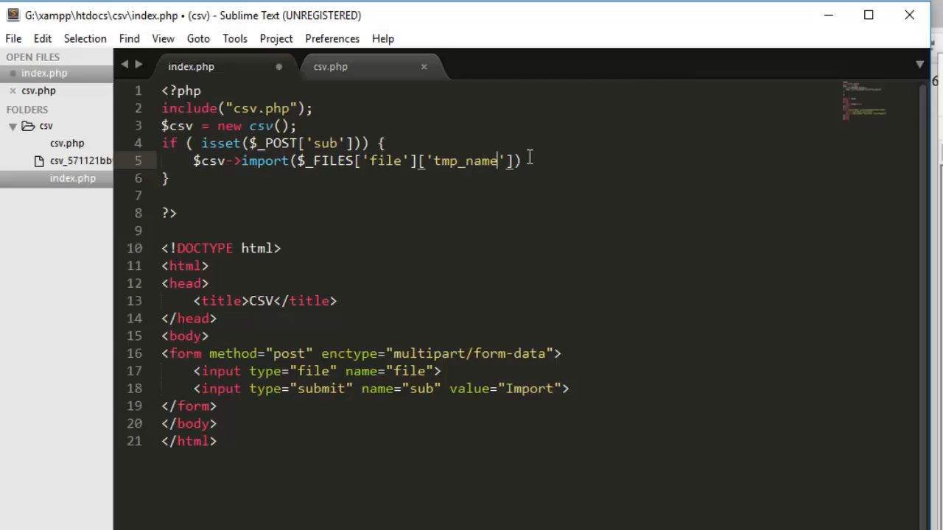
pyautogui.write(';')
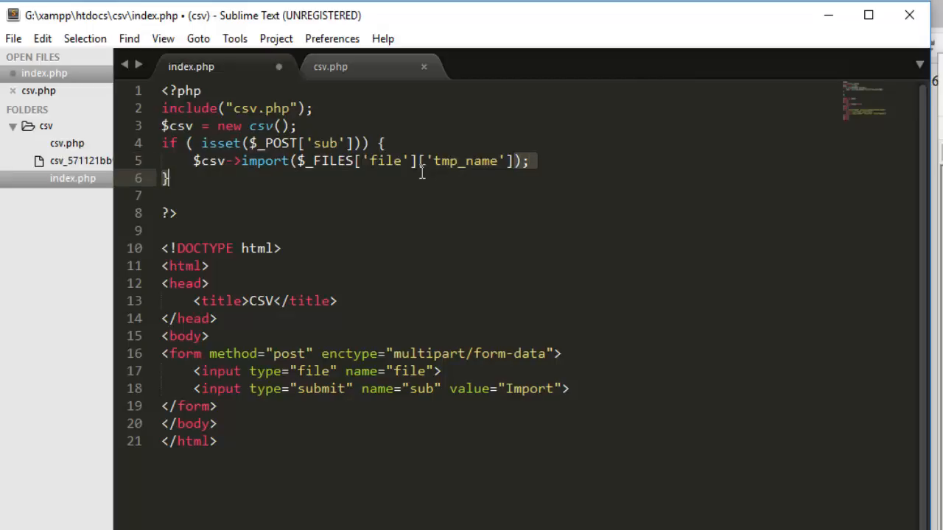
# Add a public import($file) method in csv.php that opens the file with fopen($file, 'r').
pyautogui.click(330, 66)
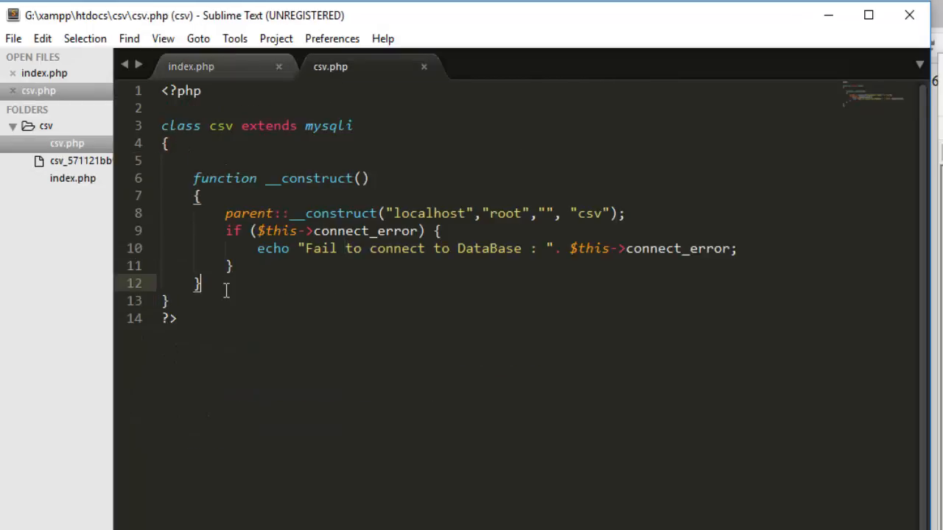
pyautogui.write("public function FunctionName($value='')")
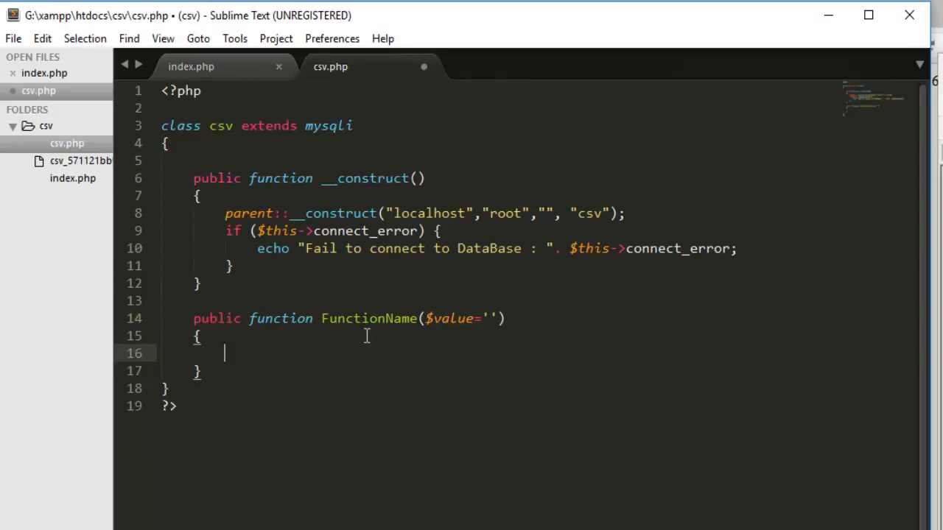
pyautogui.write('in')
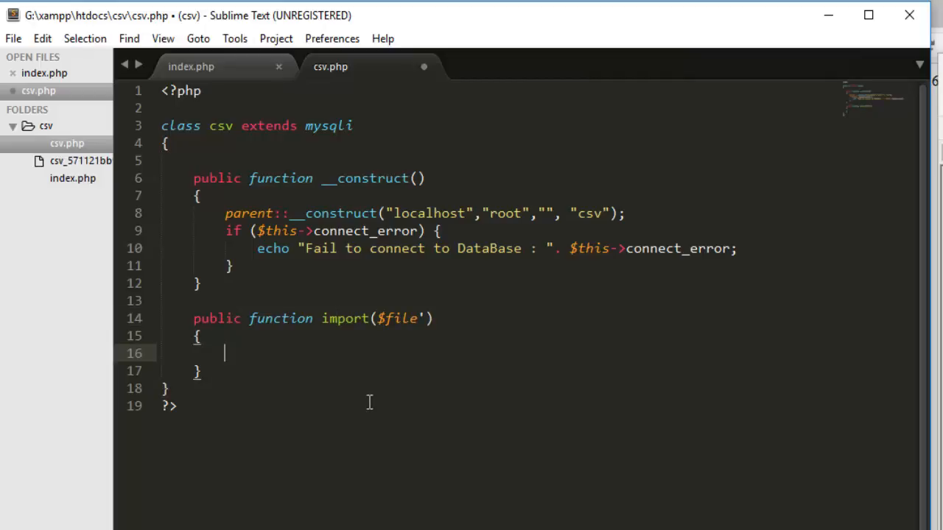
pyautogui.moveTo(357, 390)
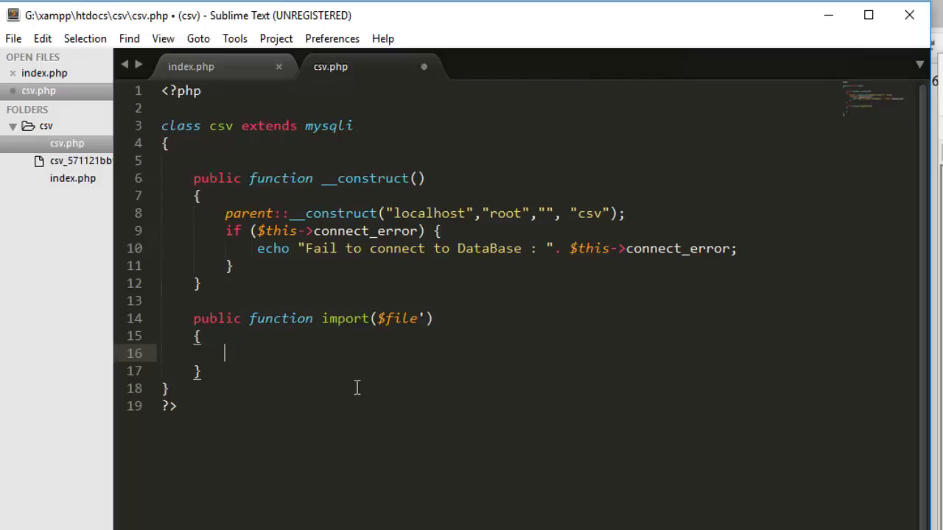
pyautogui.write('$')
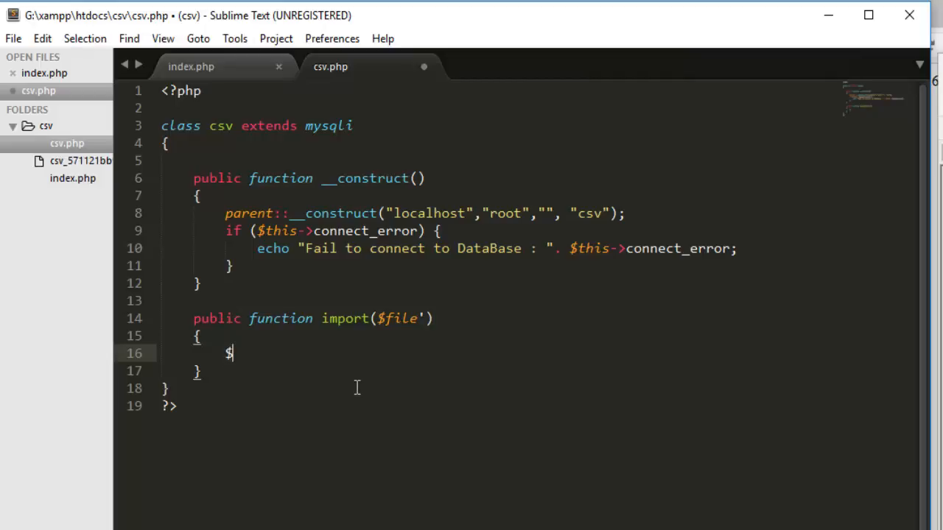
pyautogui.write('file')
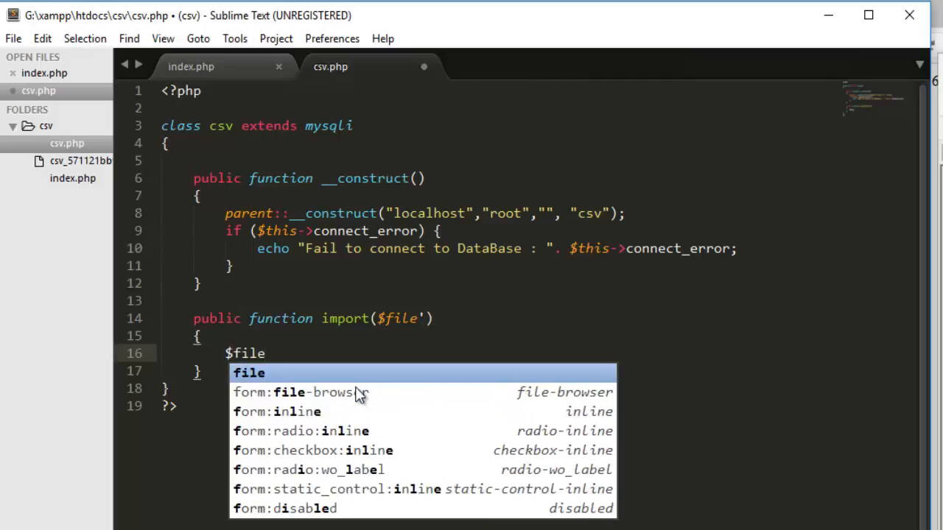
pyautogui.write('= fopen(filename, mode')
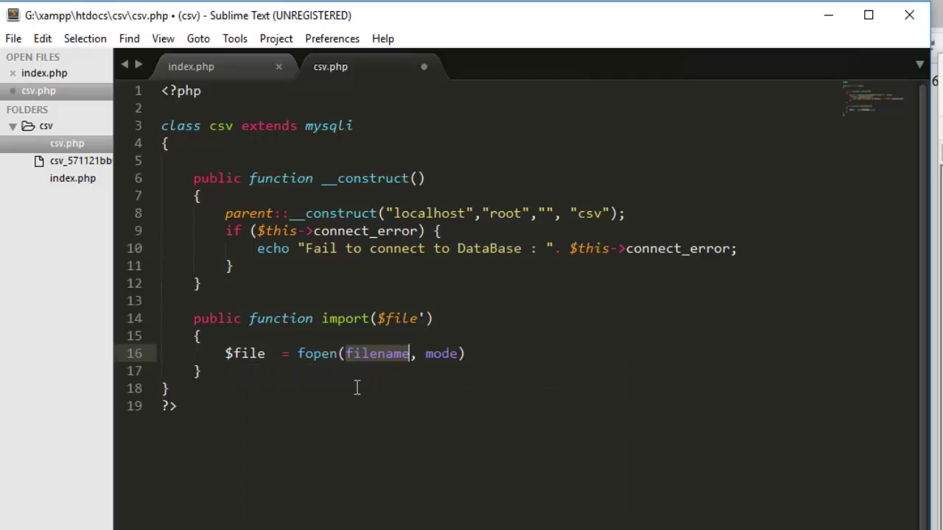
pyautogui.write('$file')
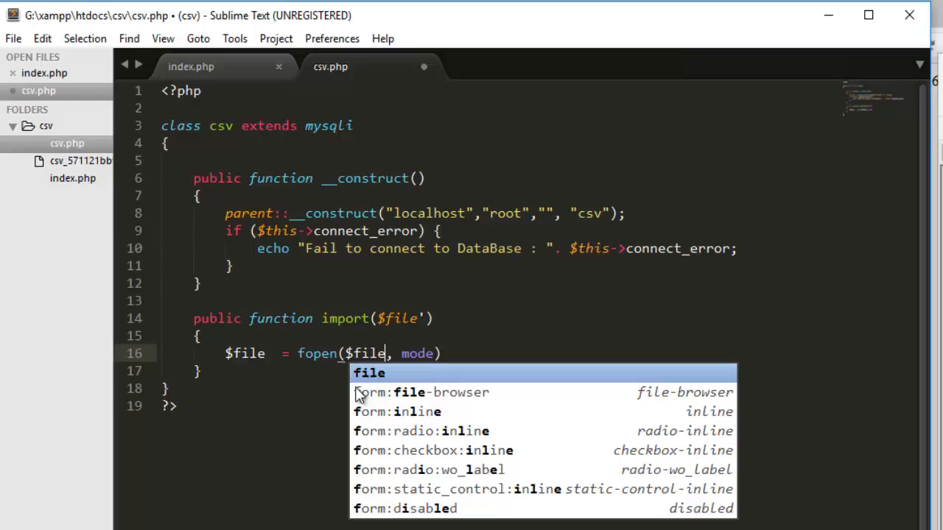
pyautogui.moveTo(361, 346)
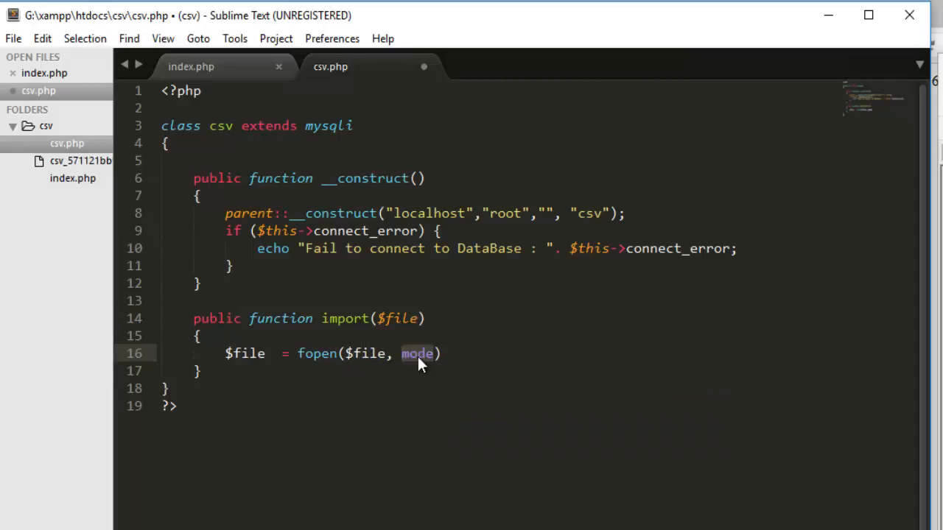
pyautogui.write("'r'")
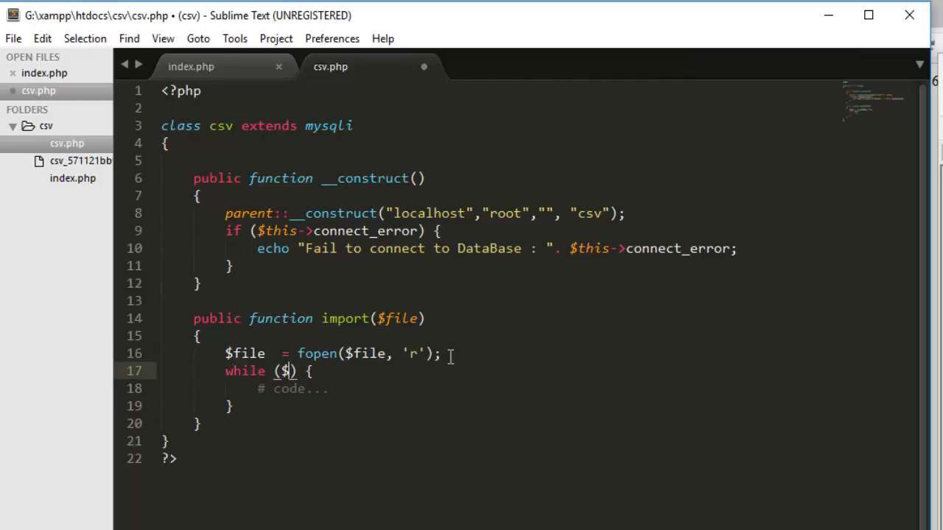
# Loop over the rows with while ($row = fgetcsv($file)) { }.
pyautogui.write('row')
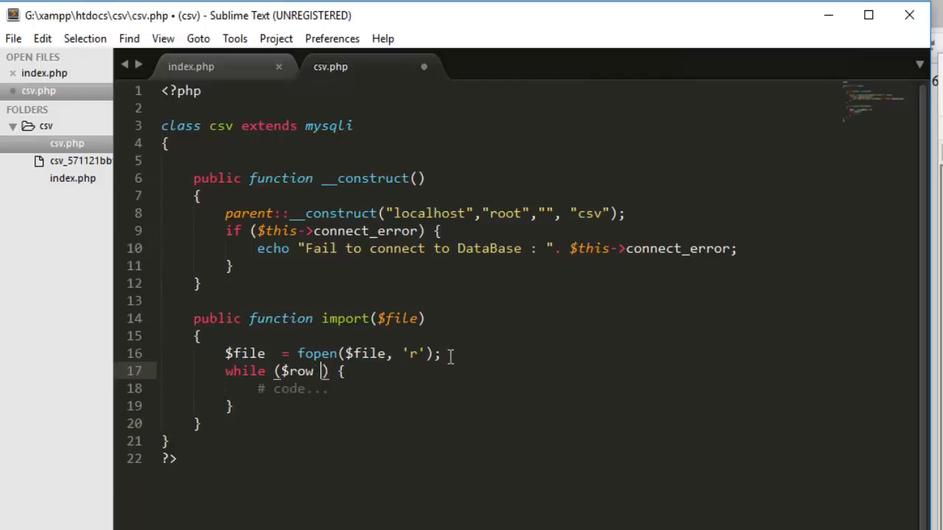
pyautogui.write('=')
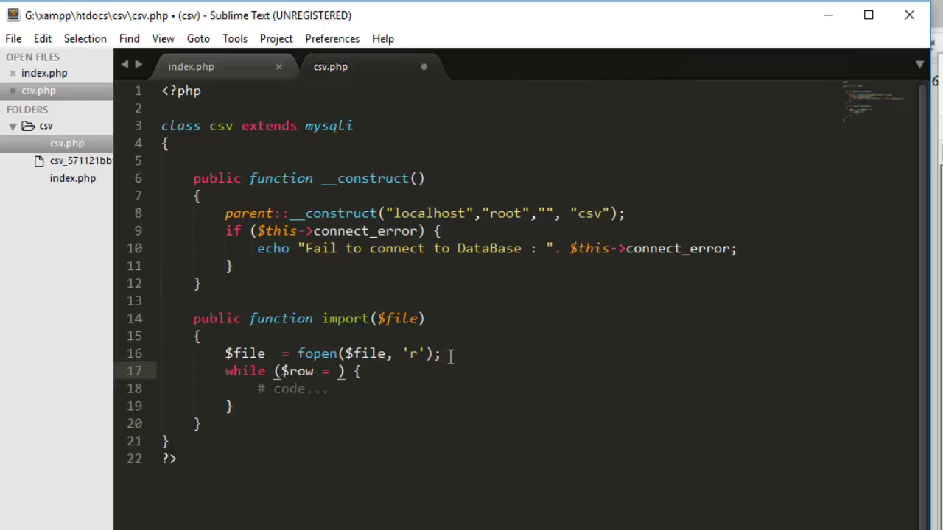
pyautogui.write('fgetcsv(handle')
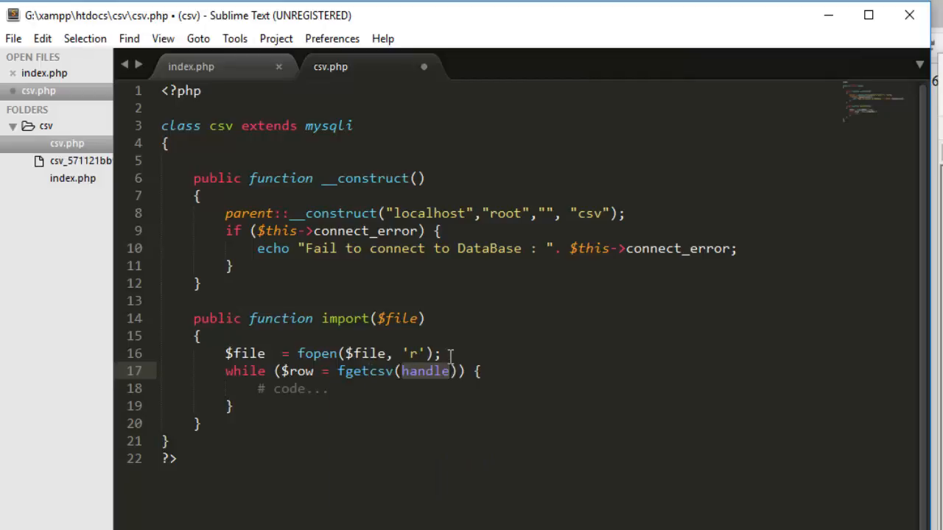
pyautogui.write('$file')
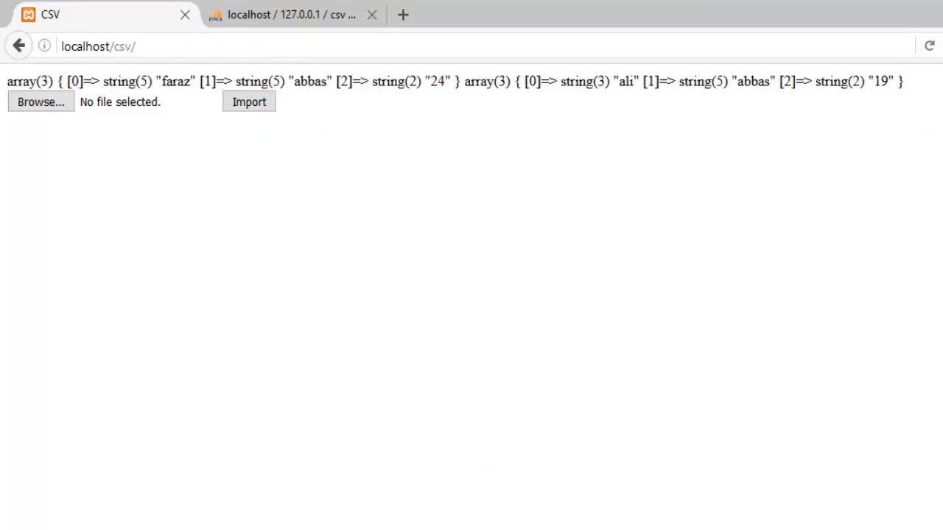
# Open the sample CSV file from the htdocs\csv project folder to compare with the output.
pyautogui.click(40, 102)
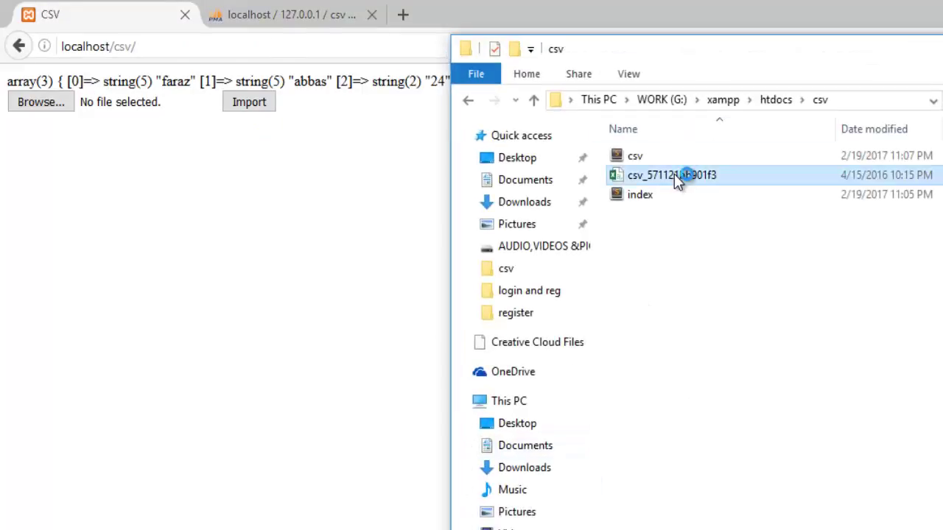
pyautogui.doubleClick(671, 174)
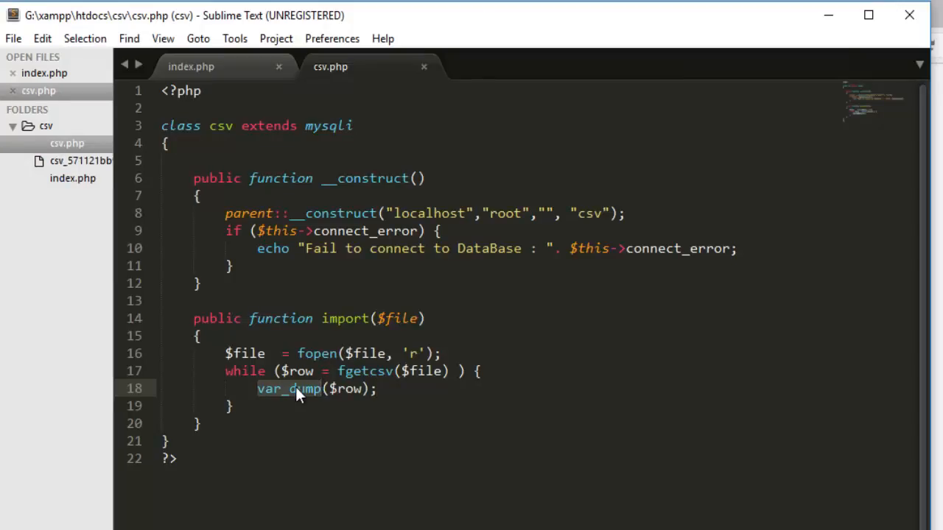
# Wrap print_r($row) in print "<pre>" and print "</pre>" inside the while loop.
pyautogui.write('print')
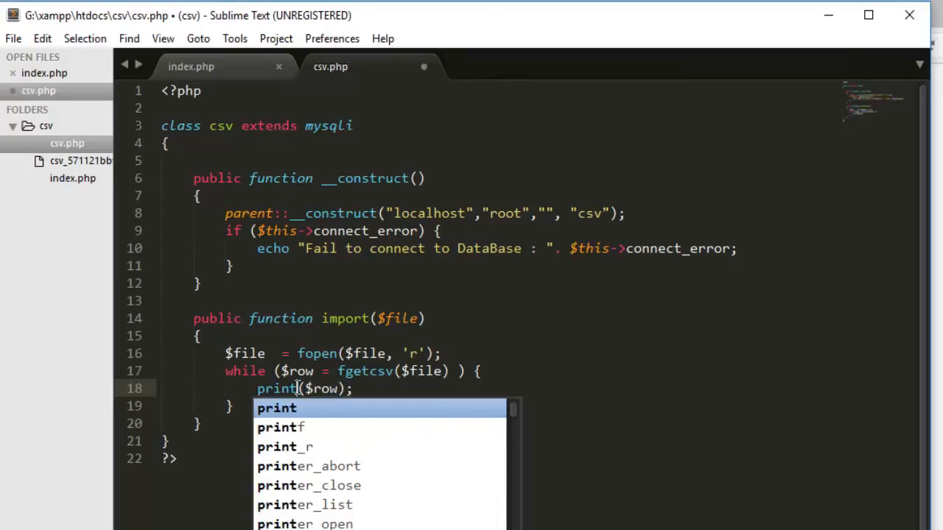
pyautogui.press('backspace')
pyautogui.write('_r')
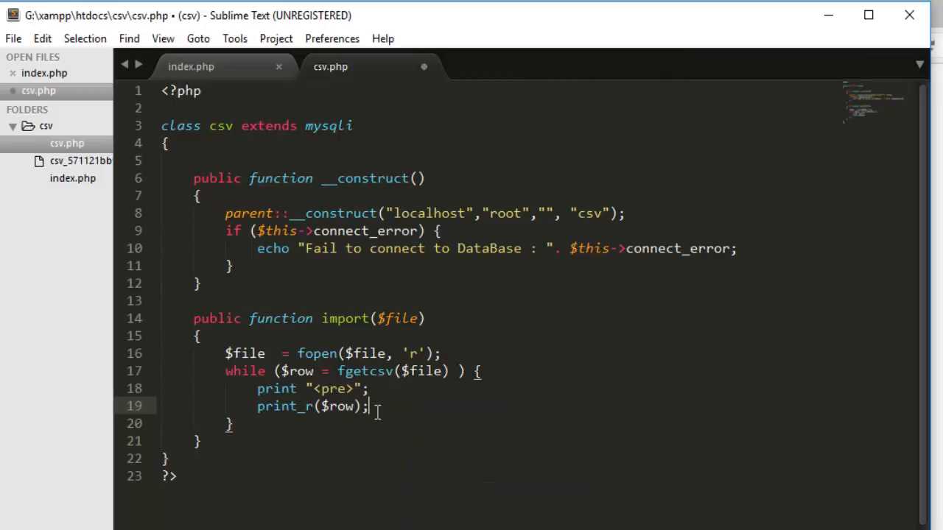
pyautogui.write('print "</pre>";')
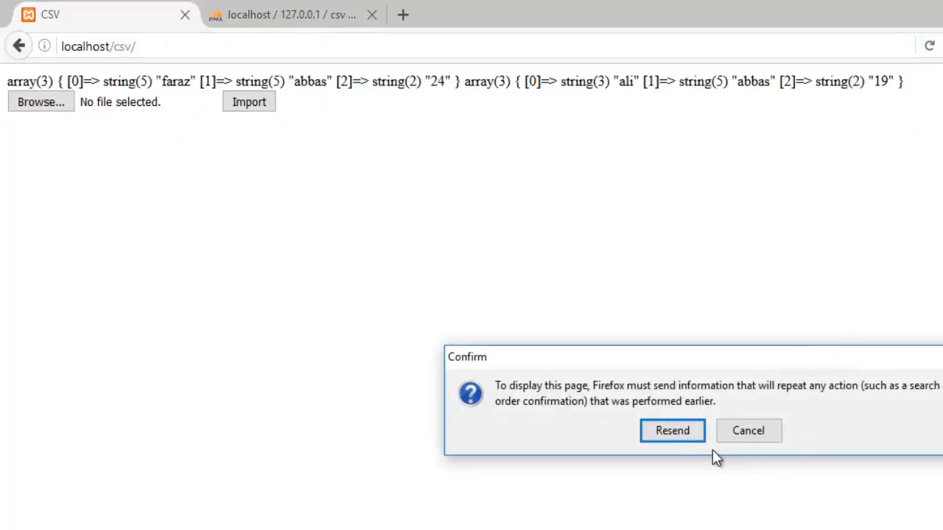
# Resend the form so both CSV rows display as preformatted arrays.
pyautogui.click(672, 430)
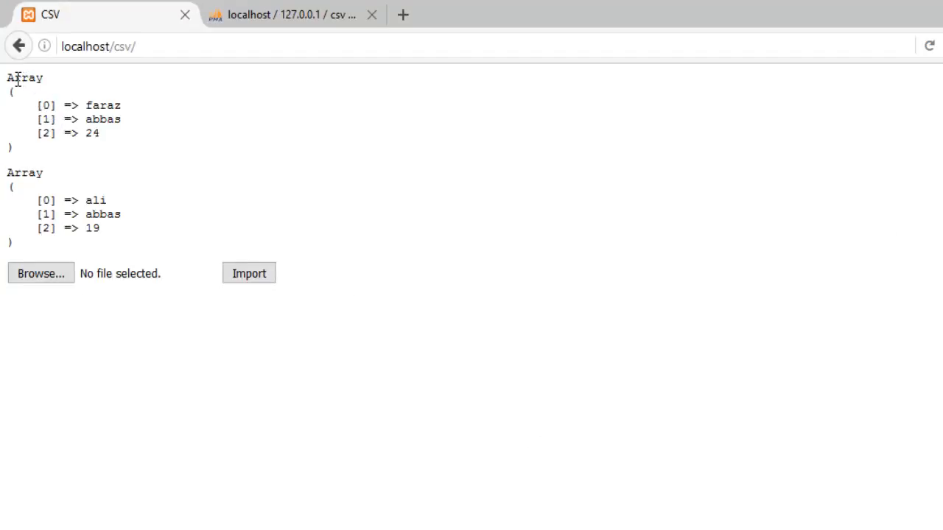
pyautogui.moveTo(80, 103)
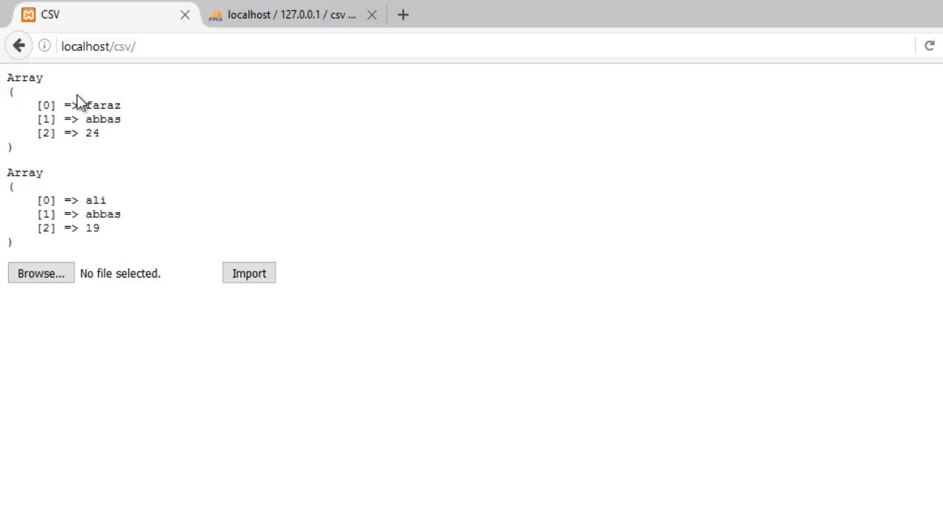
pyautogui.moveTo(84, 132)
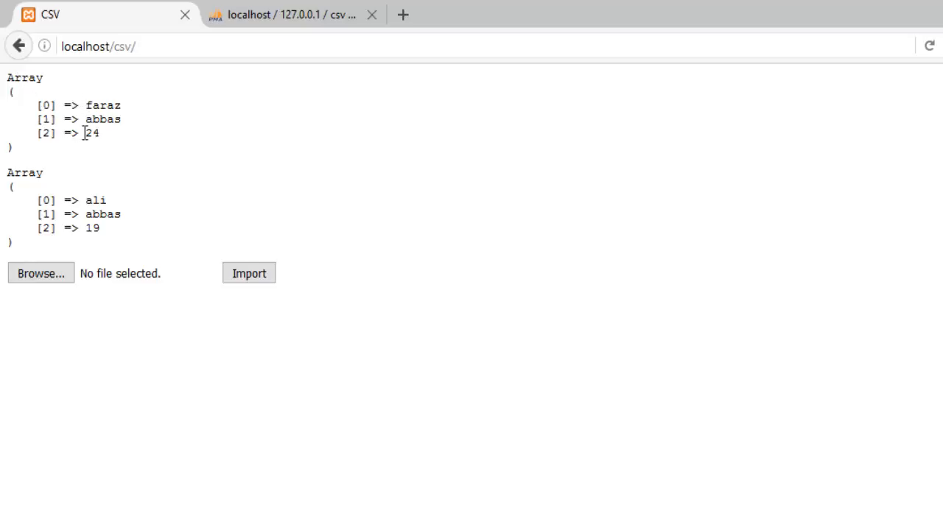
pyautogui.moveTo(94, 215)
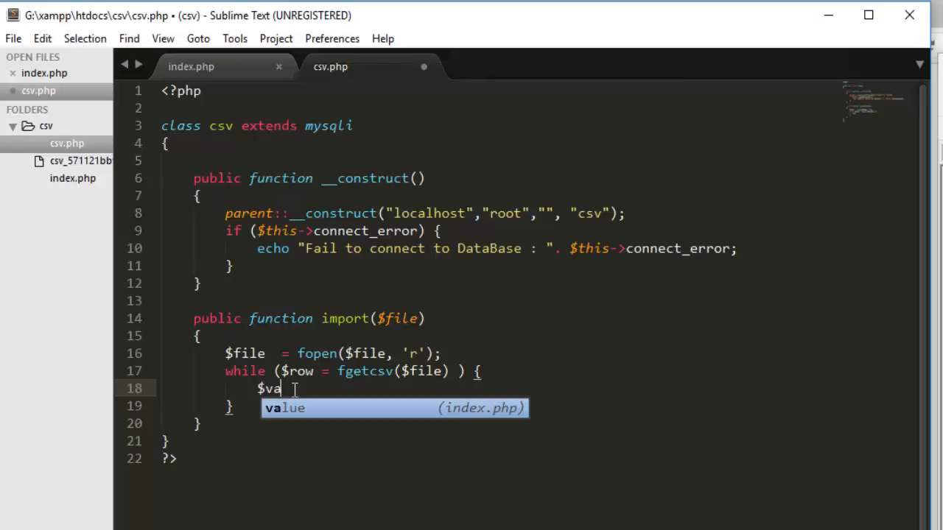
# Build $value = "'". implode("','", $row) ."'"; and echo $value inside the loop.
pyautogui.write('lu')
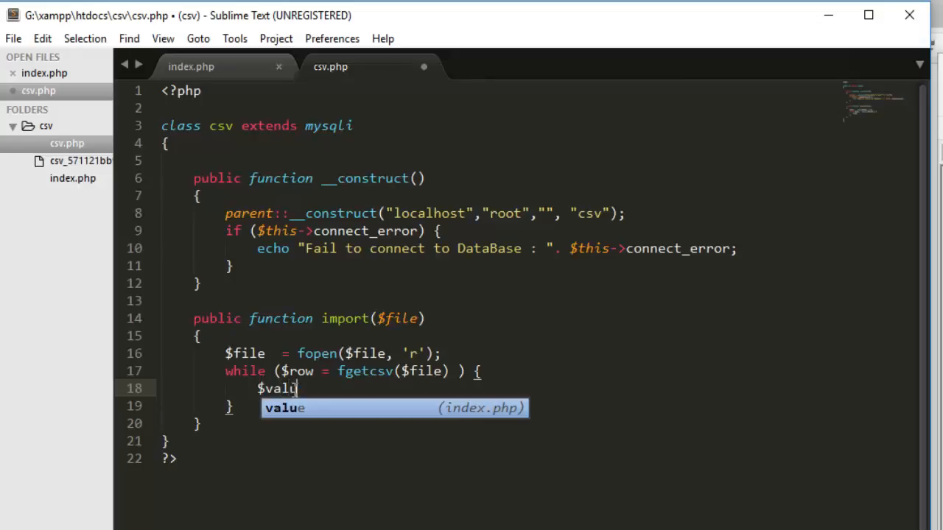
pyautogui.write('= "\'"')
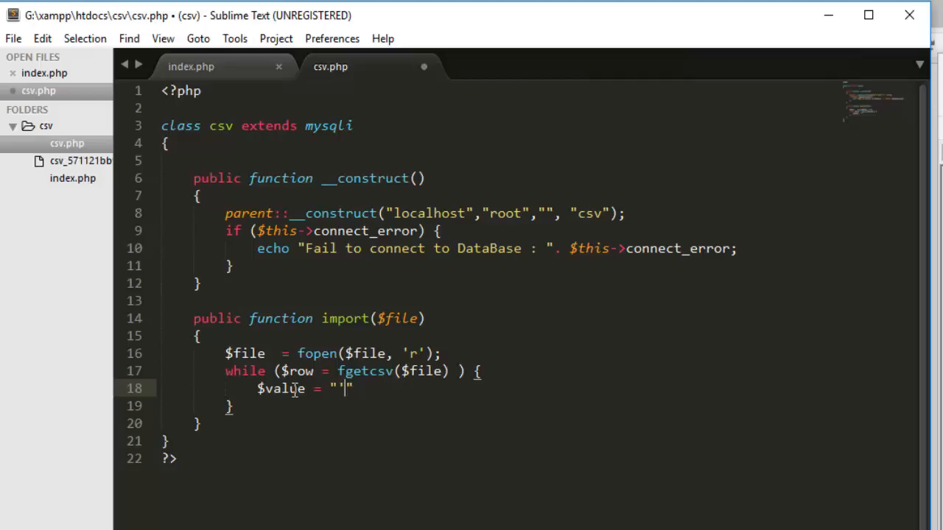
pyautogui.write('. imp')
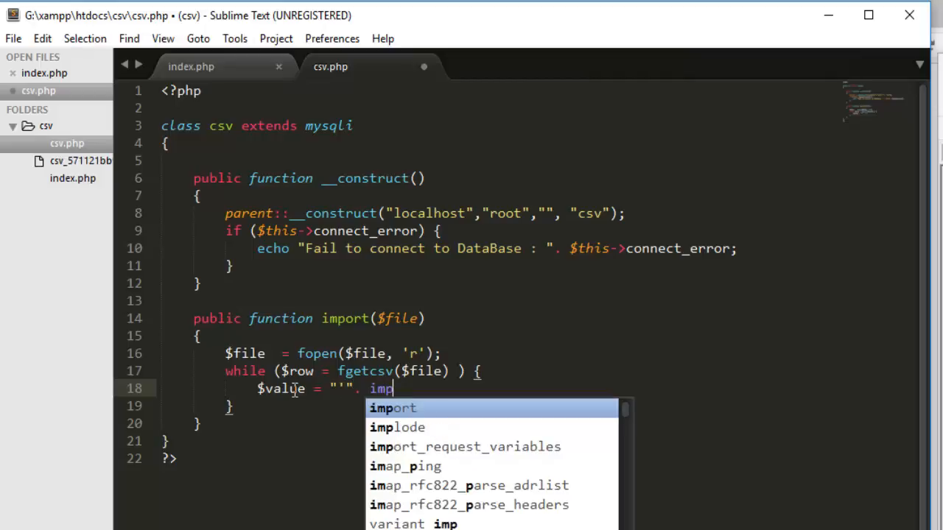
pyautogui.click(397, 427)
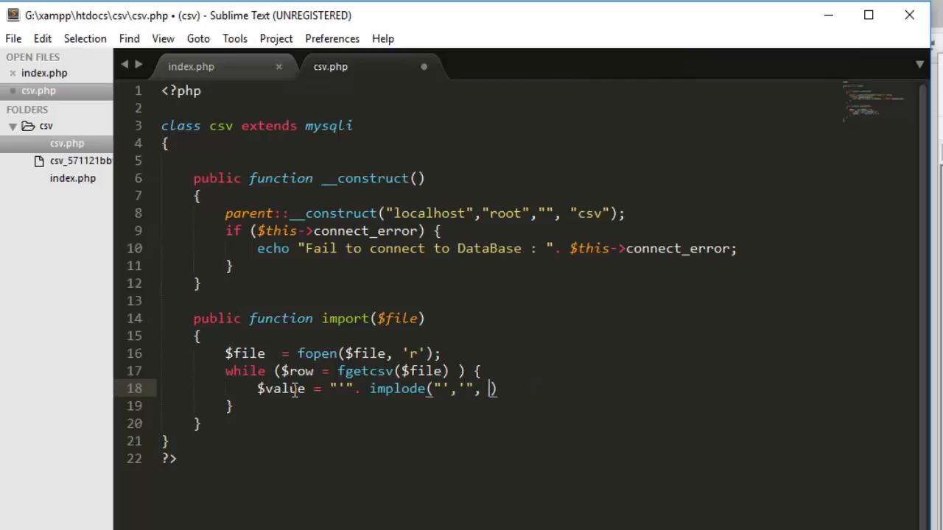
pyautogui.write('$')
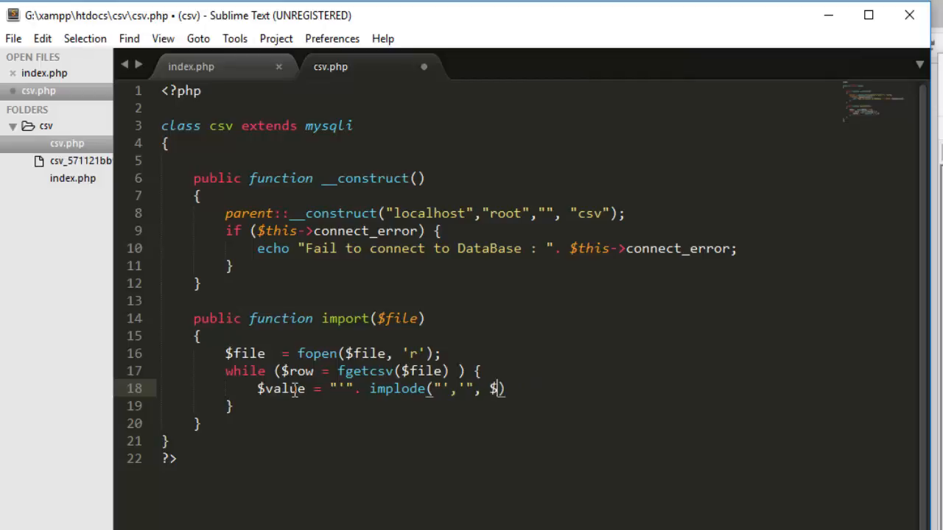
pyautogui.write('row) .')
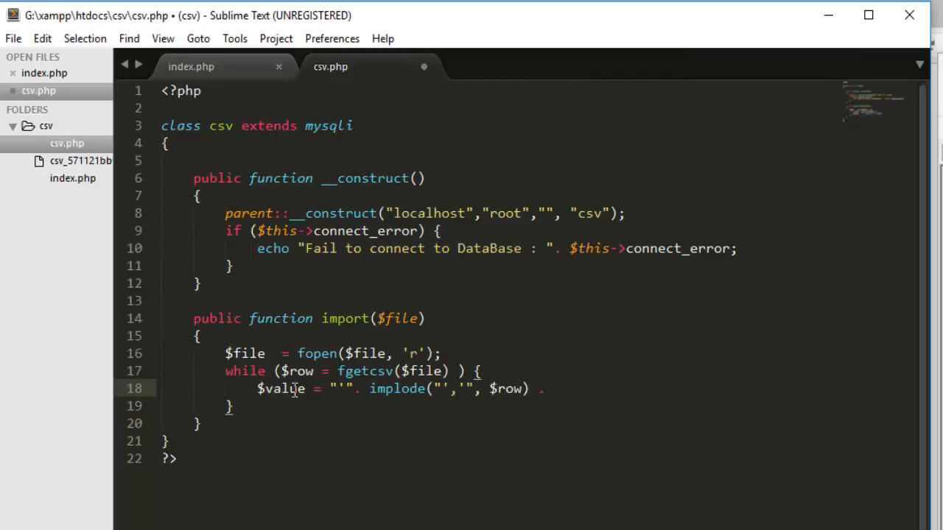
pyautogui.write('""')
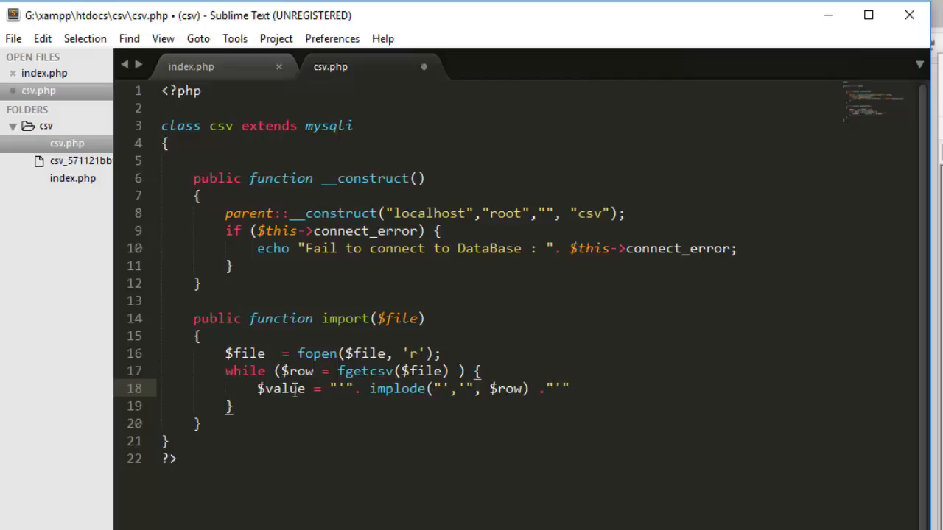
pyautogui.write('echo')
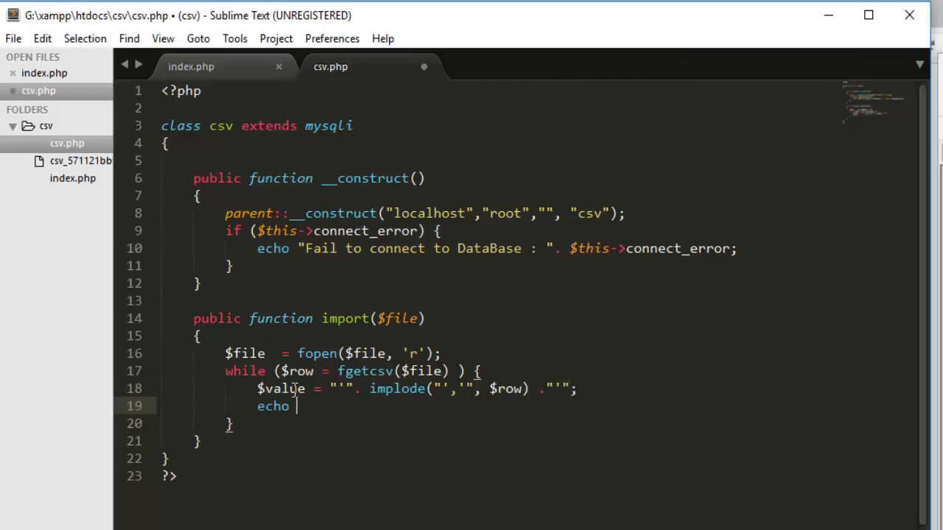
pyautogui.write('$value')
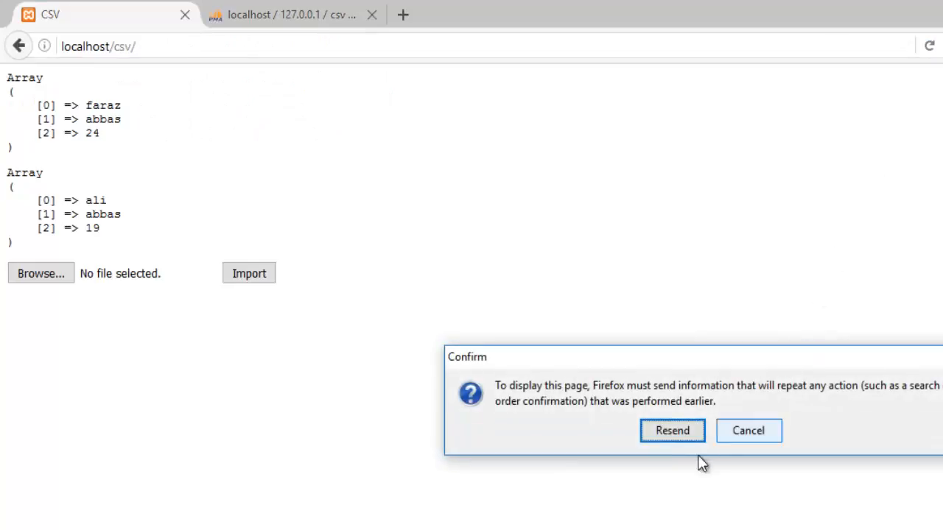
# Resubmit the import and select the printed 'faraz','abbas','24' line to inspect the quoted output.
pyautogui.click(672, 430)
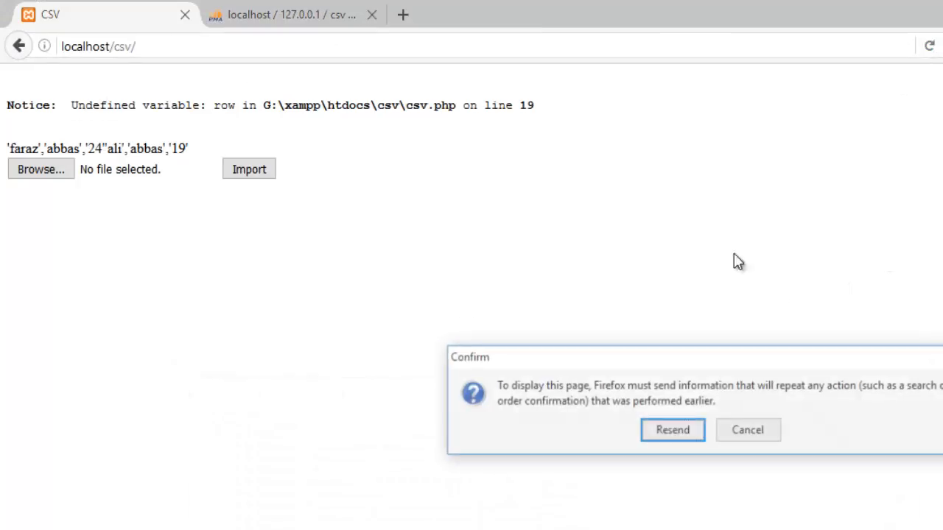
pyautogui.click(672, 430)
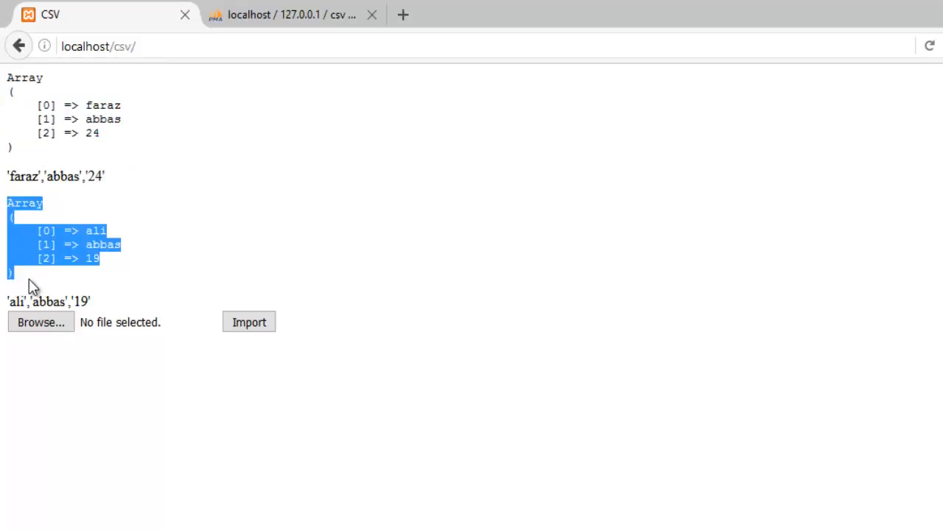
pyautogui.click(61, 156)
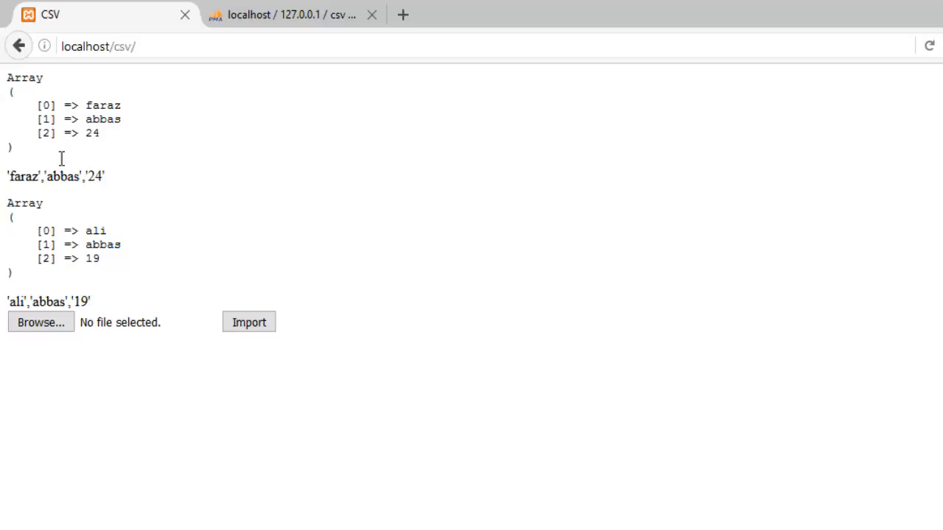
pyautogui.moveTo(86, 105)
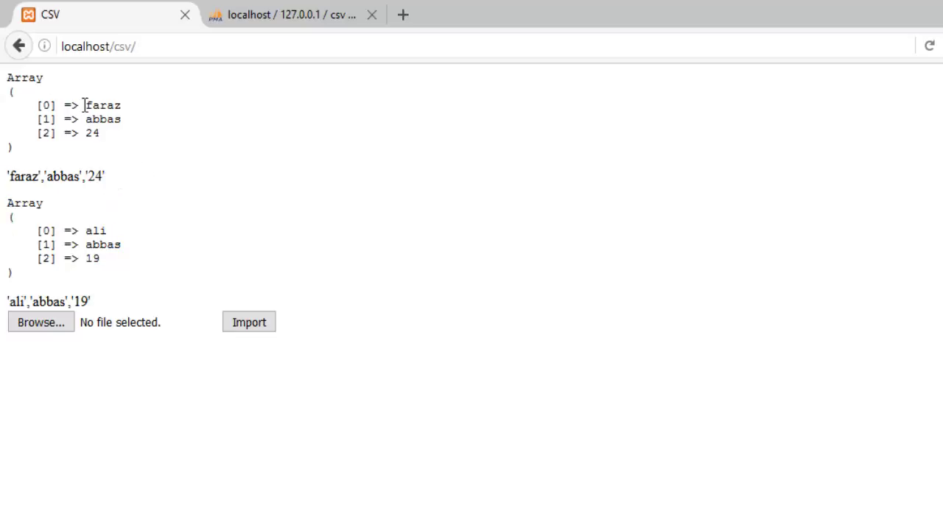
pyautogui.tripleClick(56, 177)
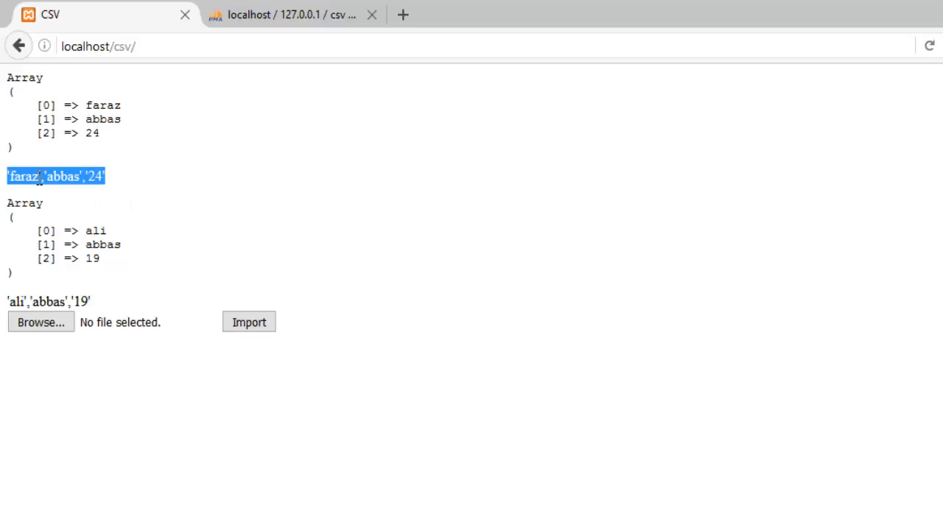
pyautogui.click(11, 177)
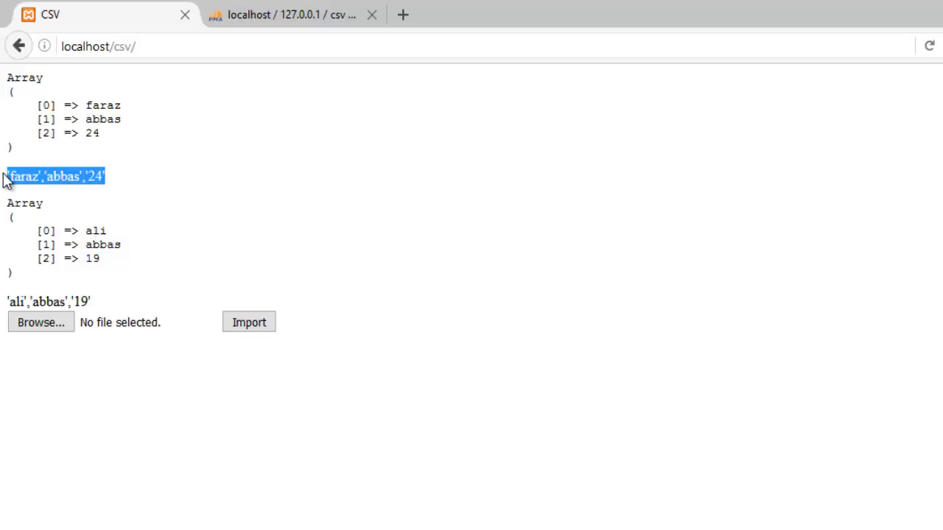
pyautogui.doubleClick(25, 177)
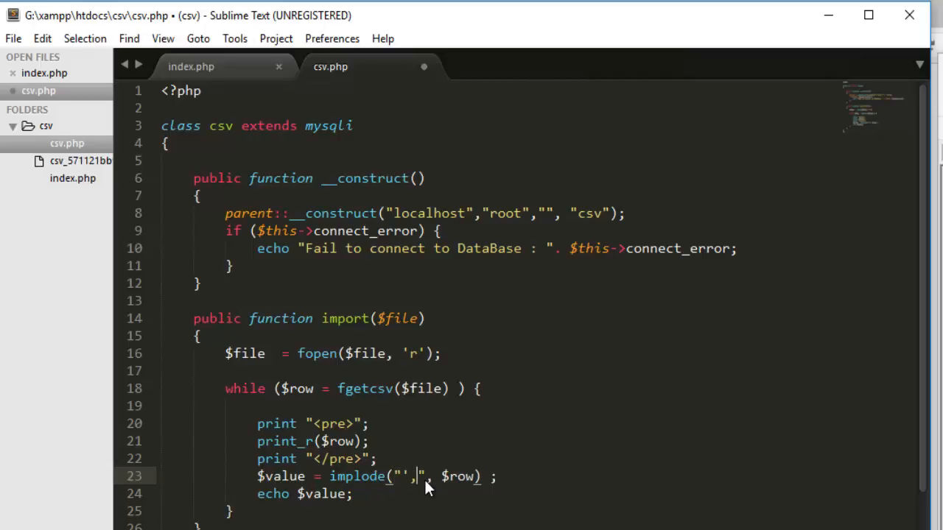
# Change the implode separator on line 23 to a plain ",".
pyautogui.press('Backspace')
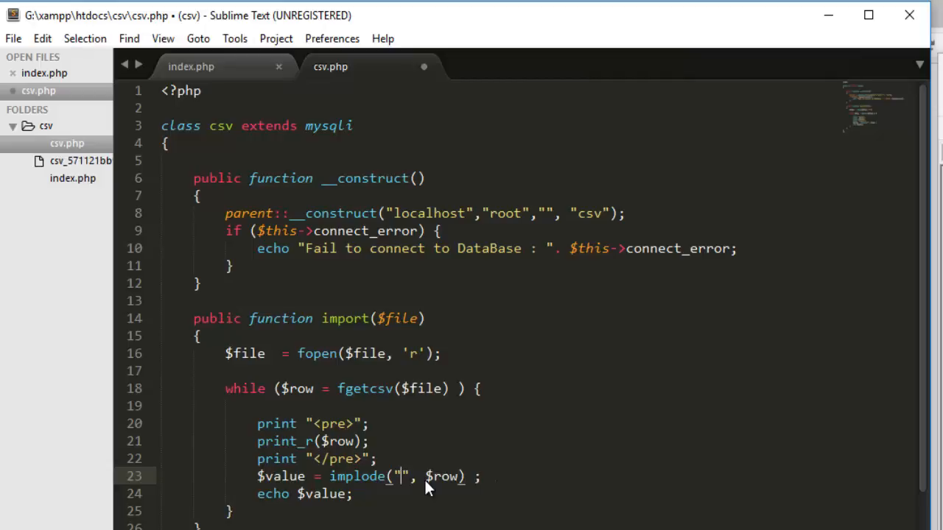
pyautogui.write(',')
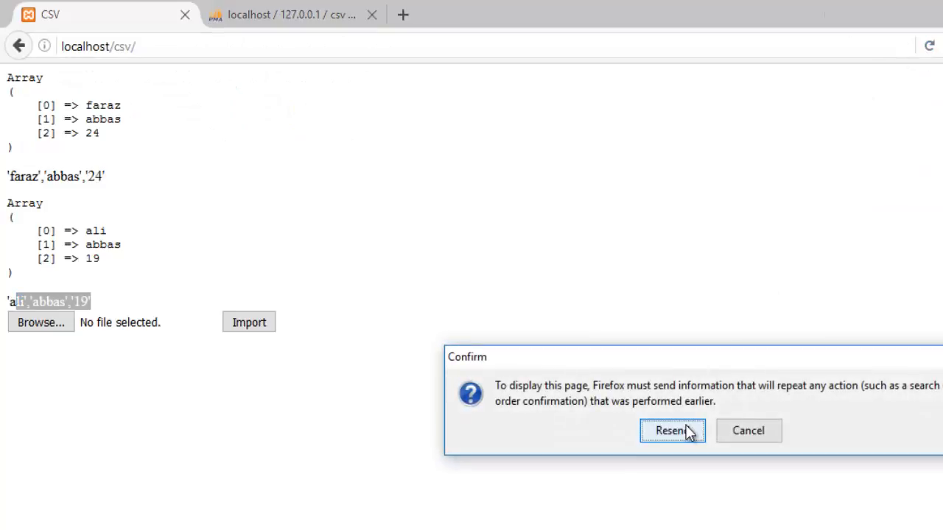
pyautogui.click(672, 430)
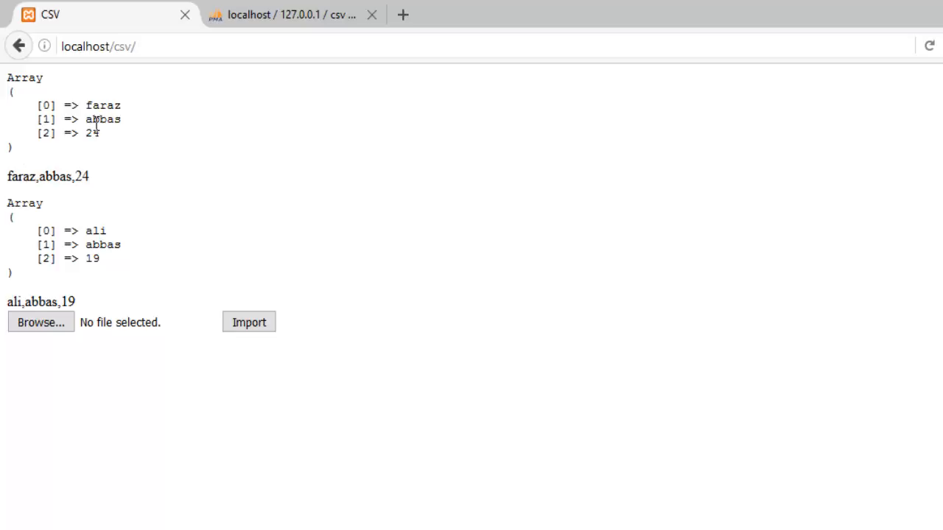
pyautogui.moveTo(94, 180)
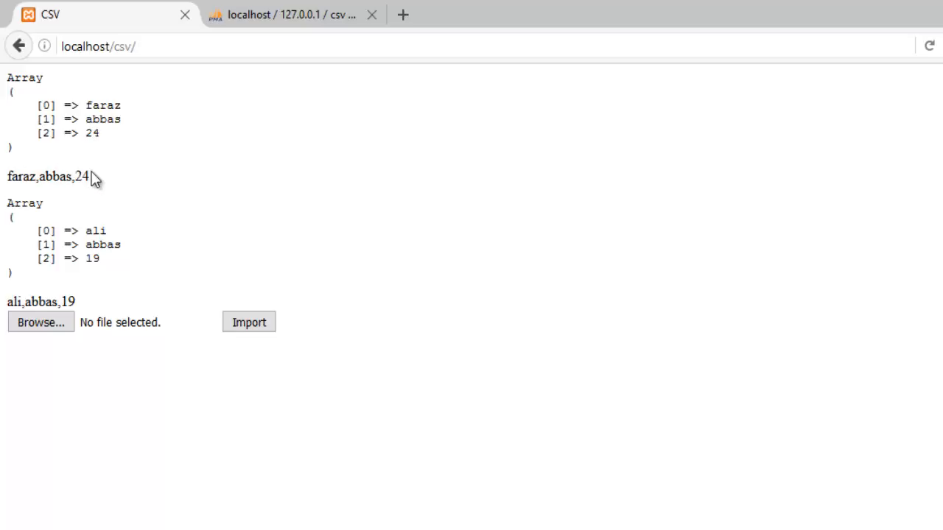
pyautogui.moveTo(107, 150)
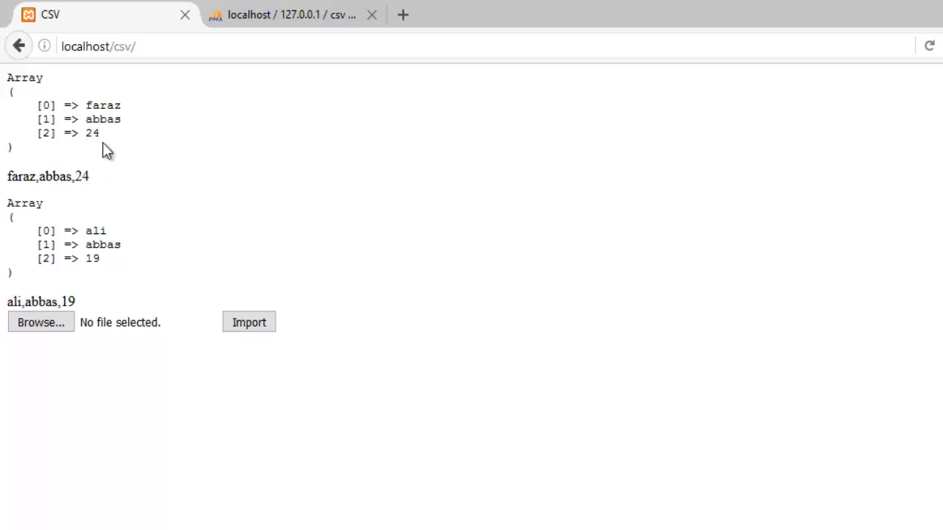
pyautogui.moveTo(94, 189)
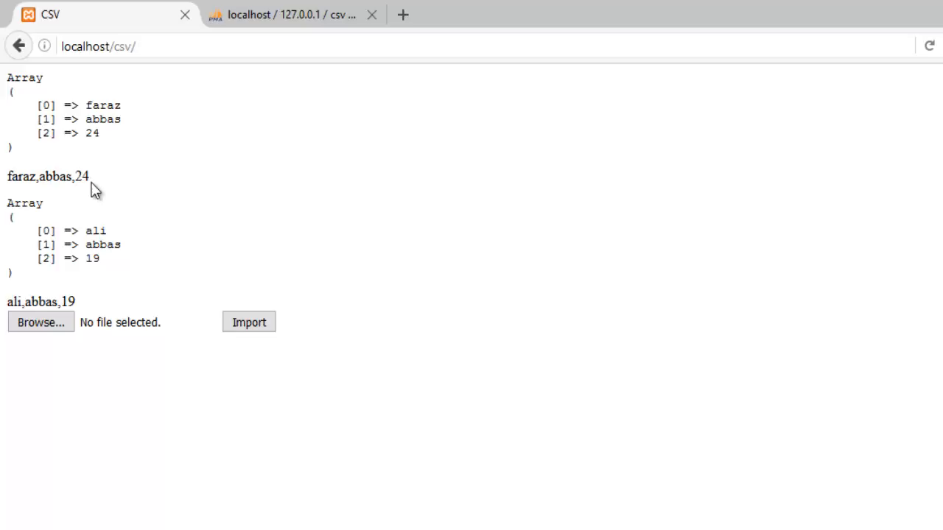
pyautogui.moveTo(207, 283)
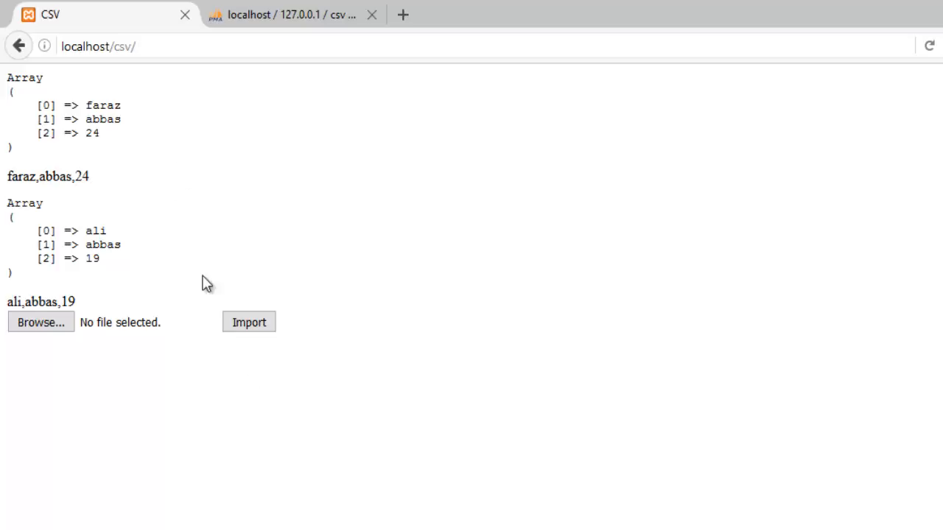
pyautogui.moveTo(76, 174)
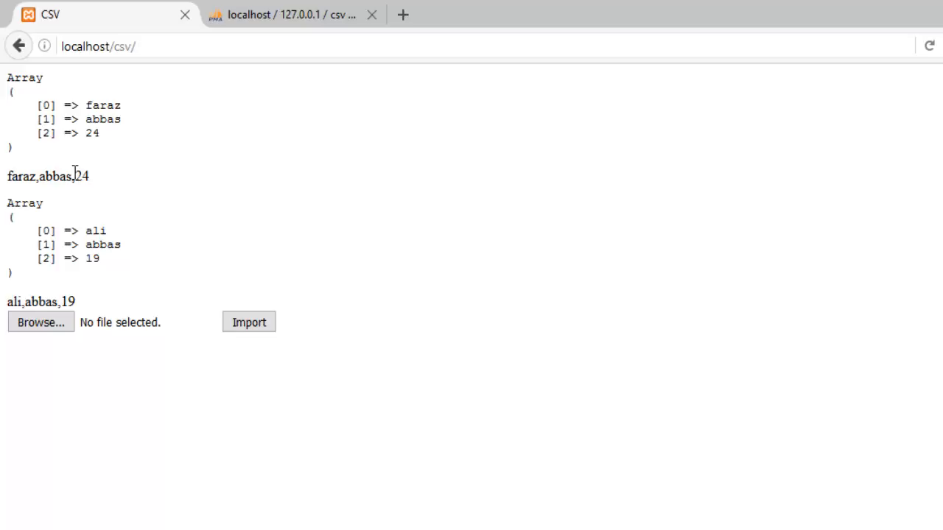
pyautogui.doubleClick(47, 176)
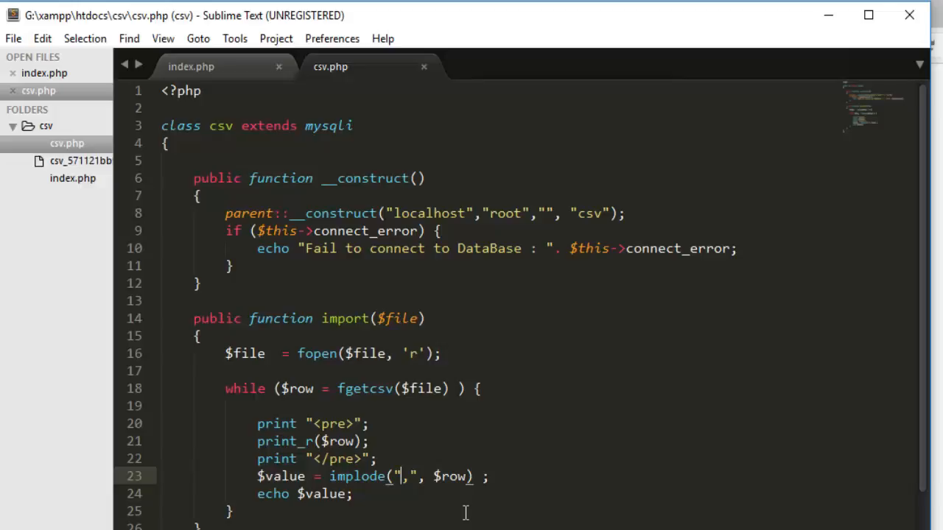
pyautogui.write("'")
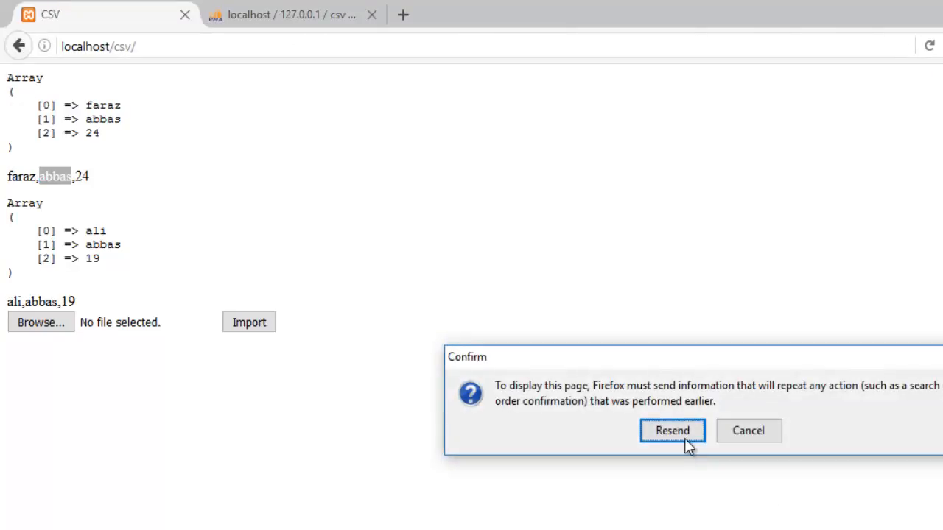
pyautogui.click(672, 430)
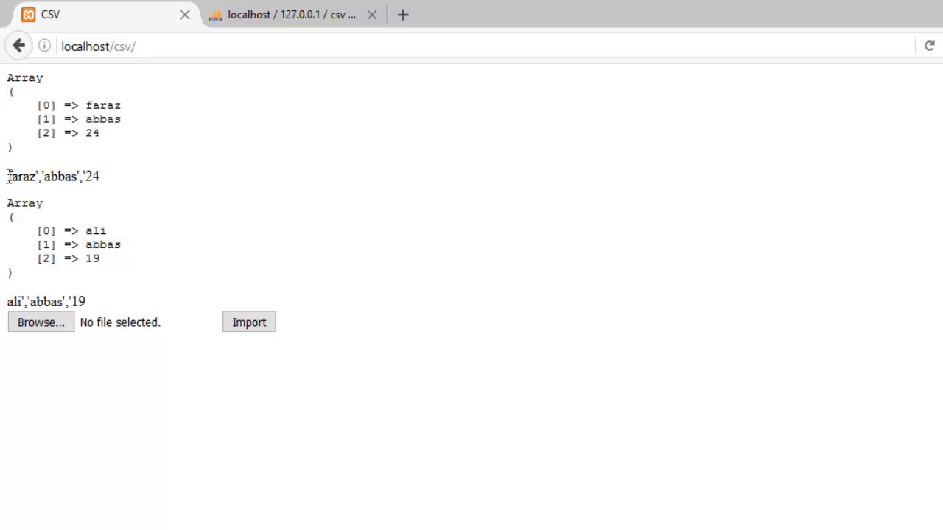
pyautogui.moveTo(310, 404)
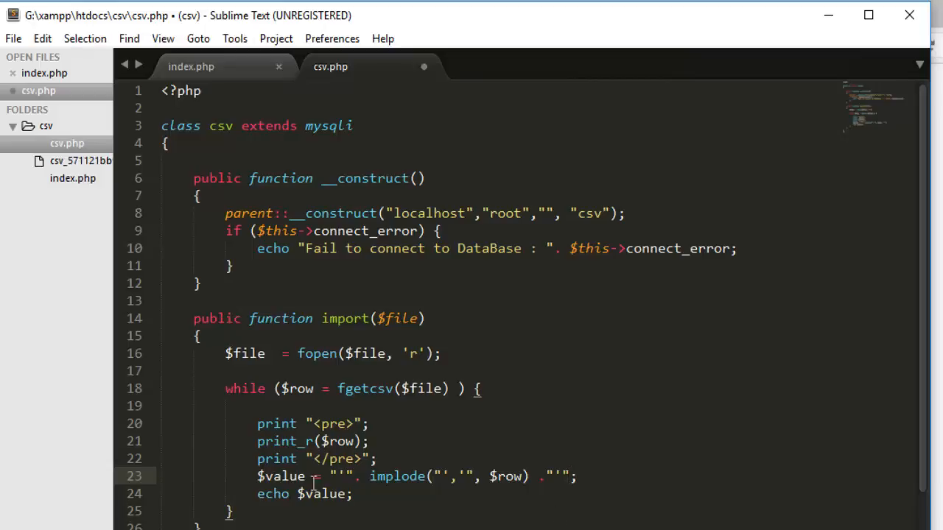
# Drop the debug print lines and begin $q = "INSERT INTO file( in the import loop.
pyautogui.press('ctrl+s')
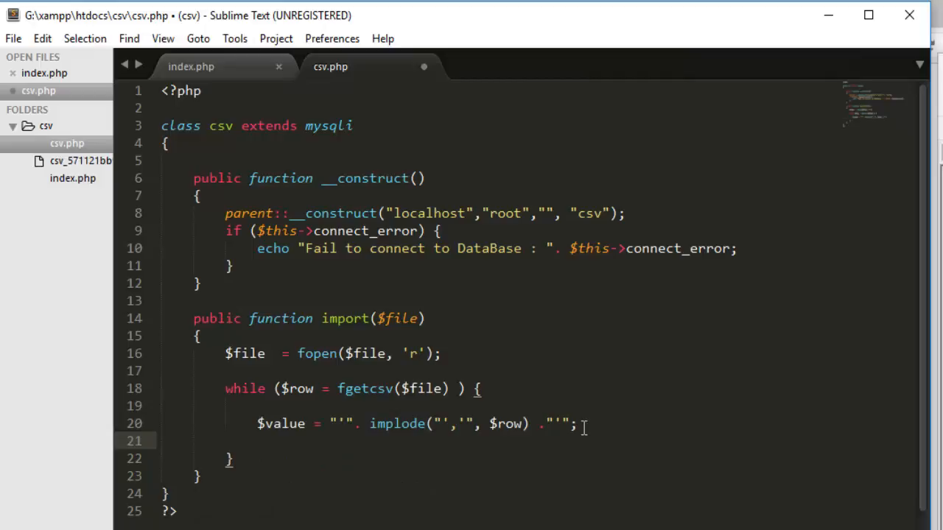
pyautogui.write('$q =')
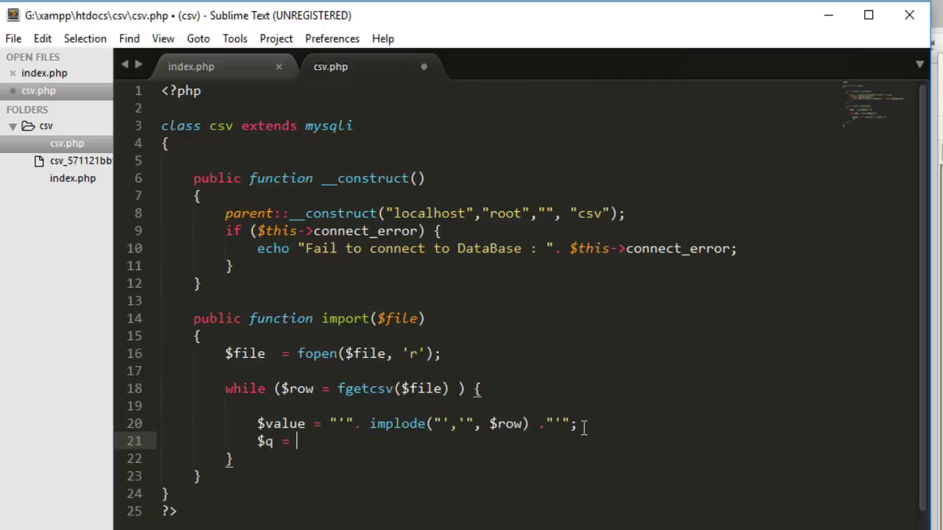
pyautogui.write('"INSERT "')
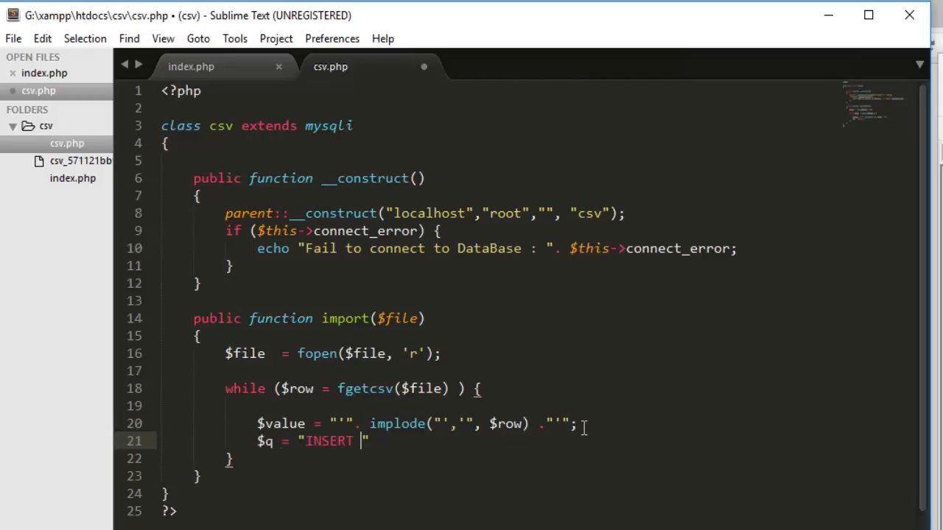
pyautogui.write('INTO')
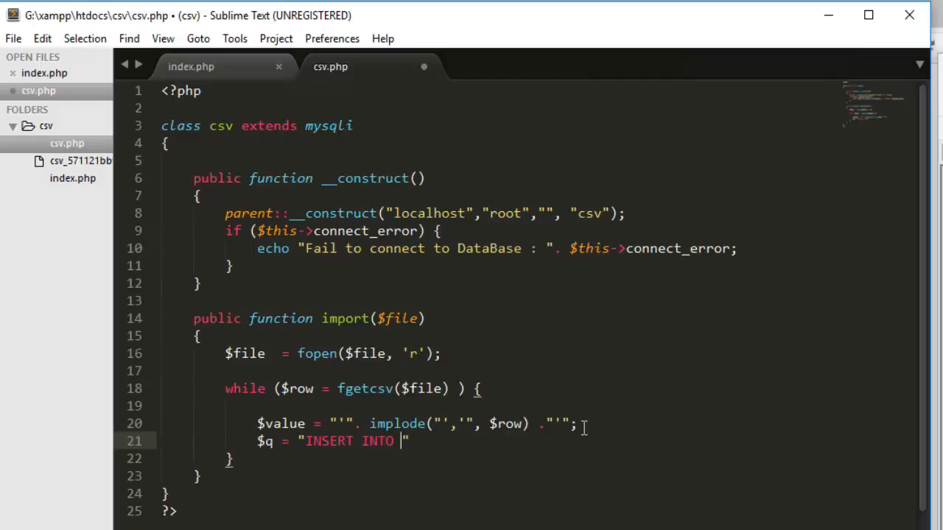
pyautogui.write('file')
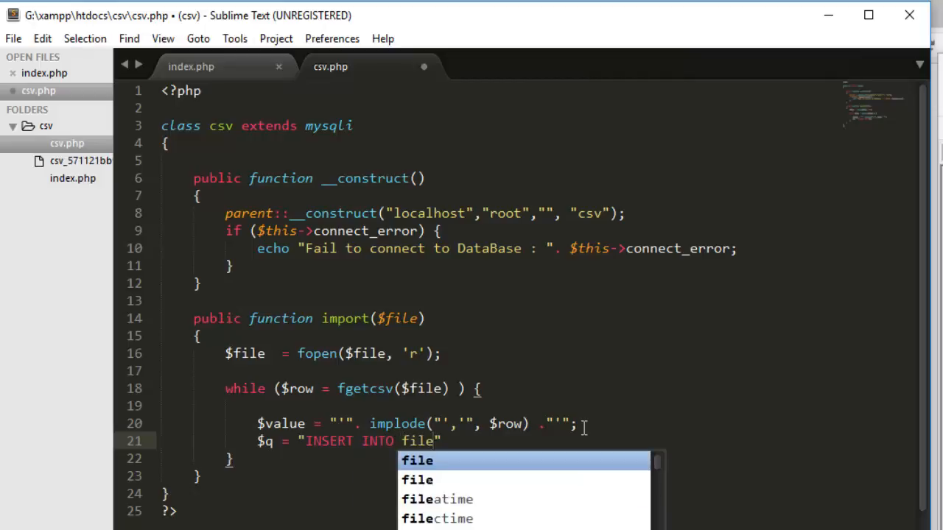
pyautogui.write('(')
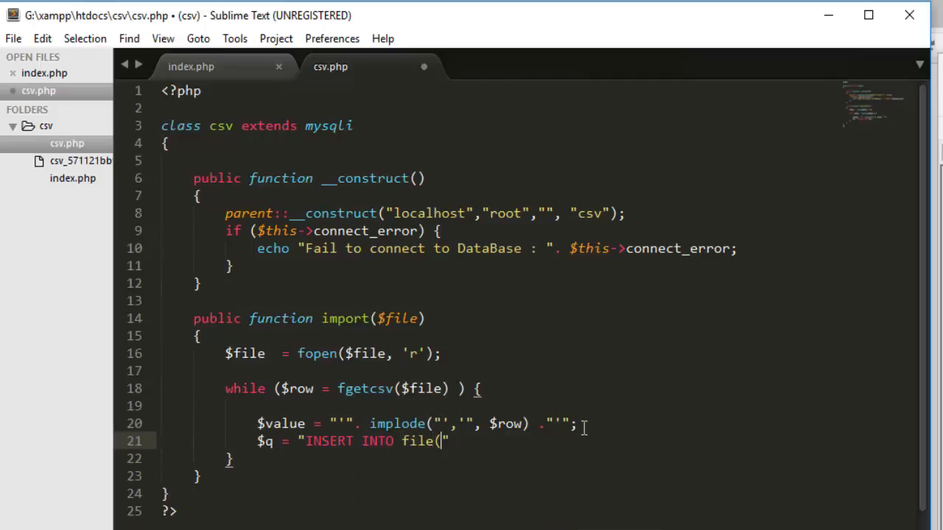
pyautogui.write('(')
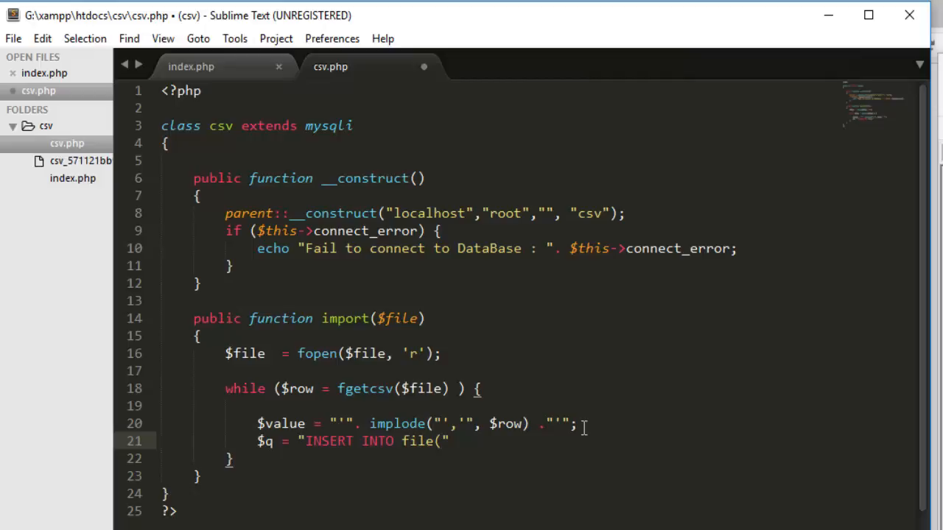
# Complete the query as file(first,last,age) VALUES(". $value .").
pyautogui.write('first')
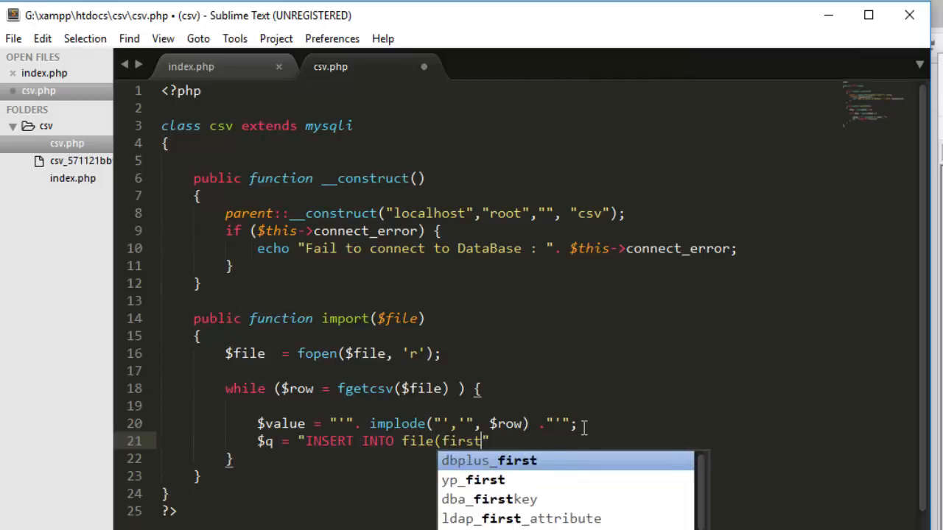
pyautogui.write(',last,')
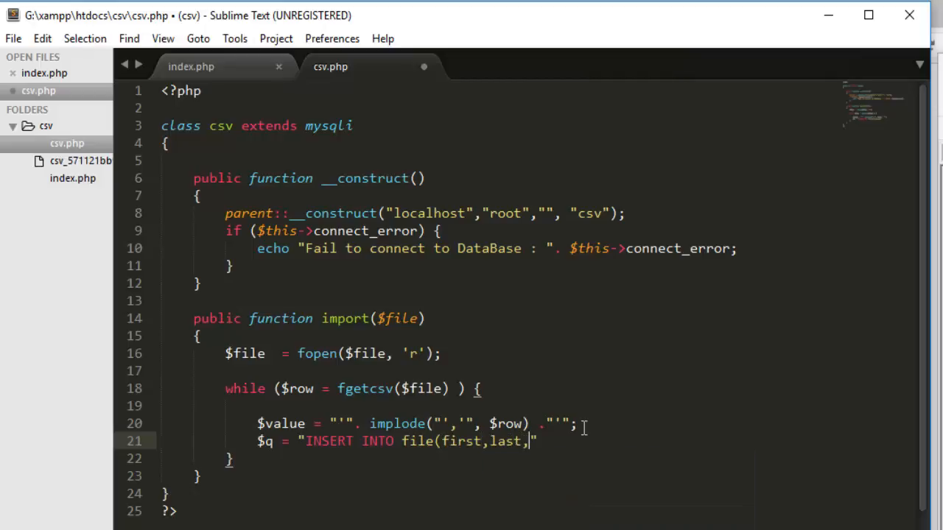
pyautogui.write('age) VALUES(')
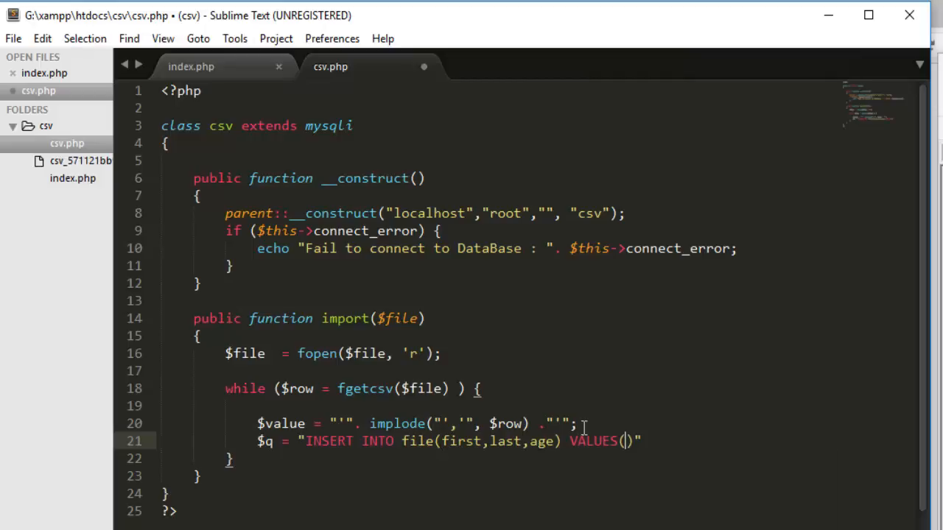
pyautogui.write('""')
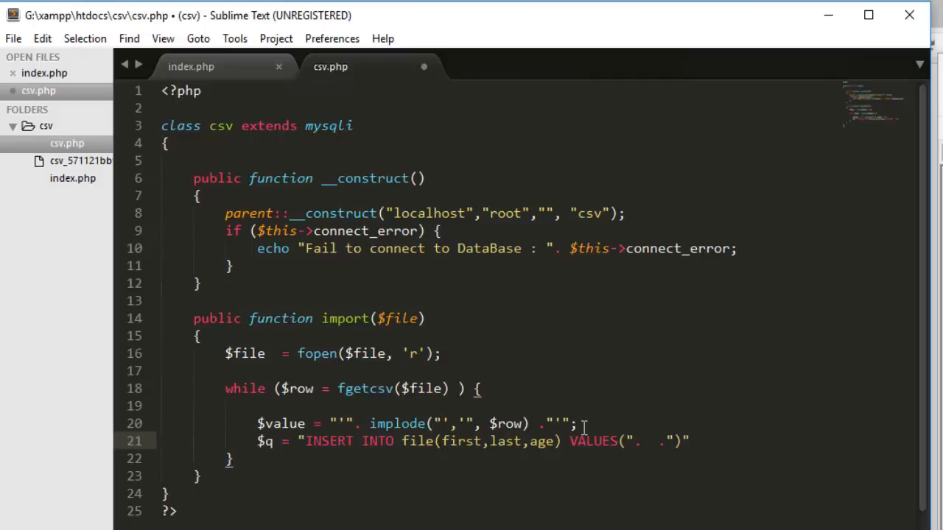
pyautogui.write('$value')
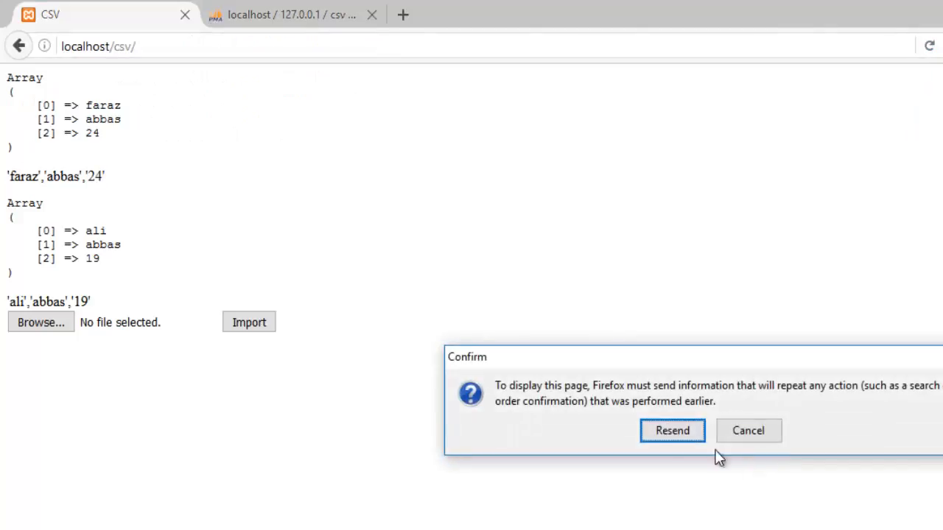
# Resend the import and highlight the first printed INSERT INTO file query.
pyautogui.click(672, 430)
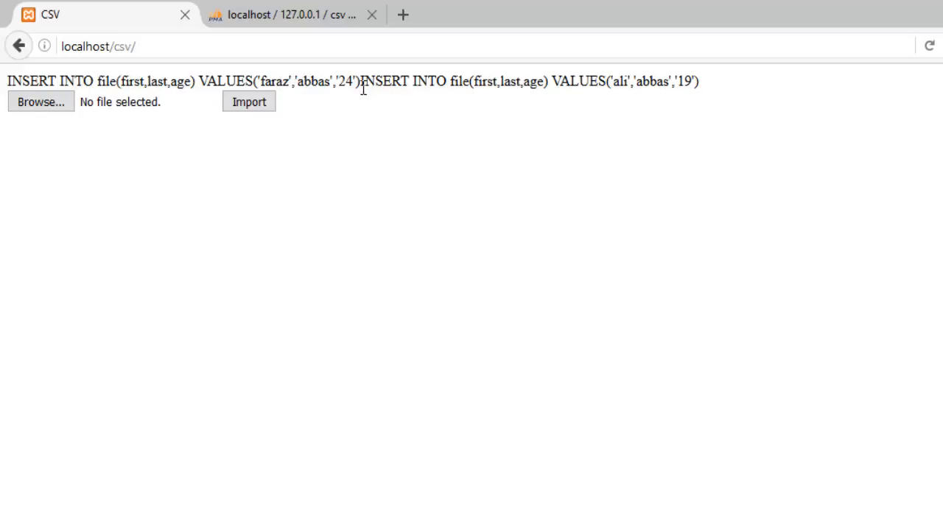
pyautogui.moveTo(361, 81); pyautogui.dragTo(700, 81)
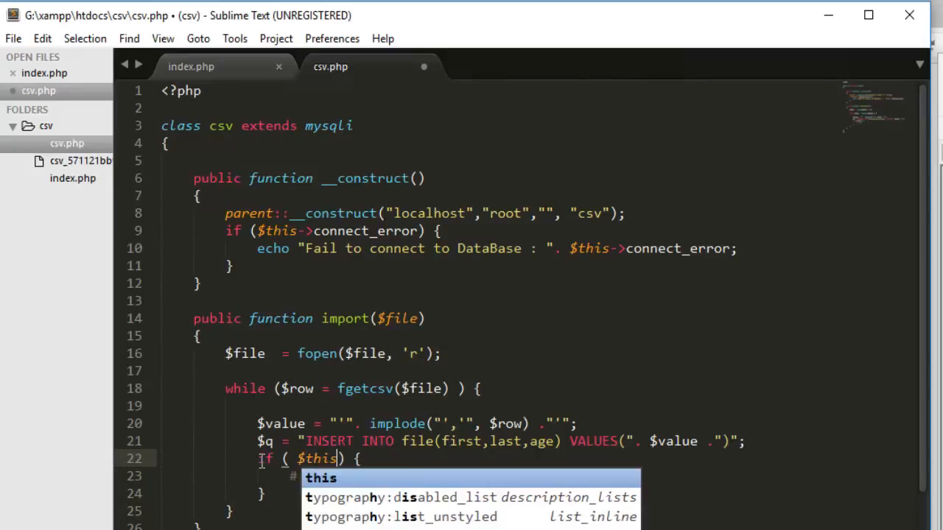
# Run $q through ->query and declare private $state_csv = false at the top of the class.
pyautogui.write('->query($q')
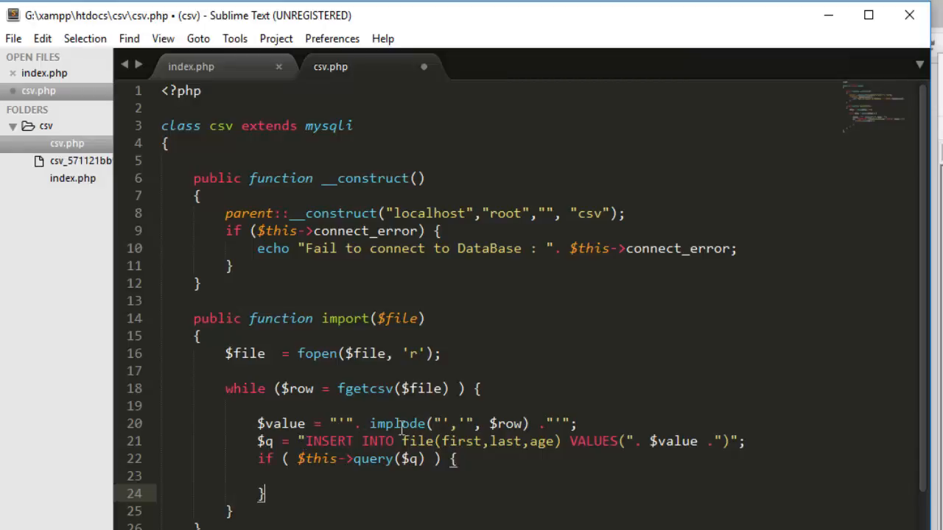
pyautogui.write('p')
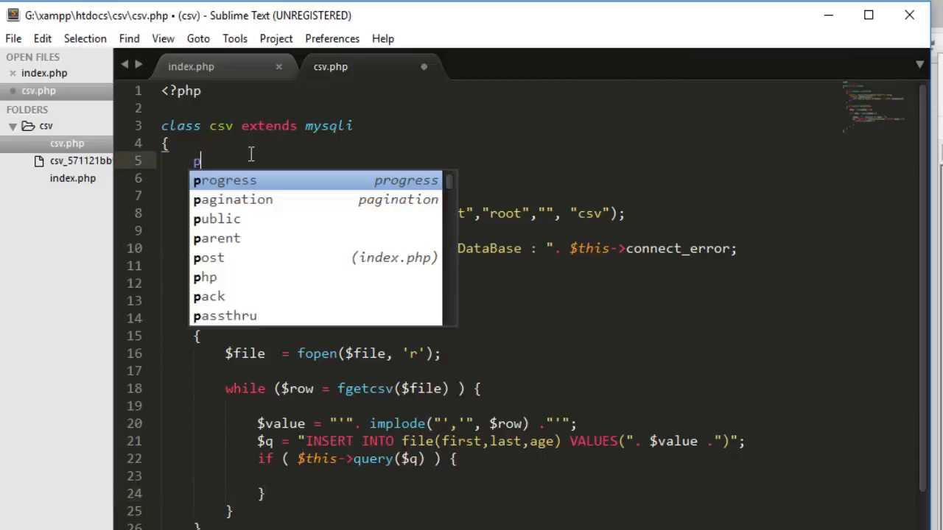
pyautogui.write('rivate $')
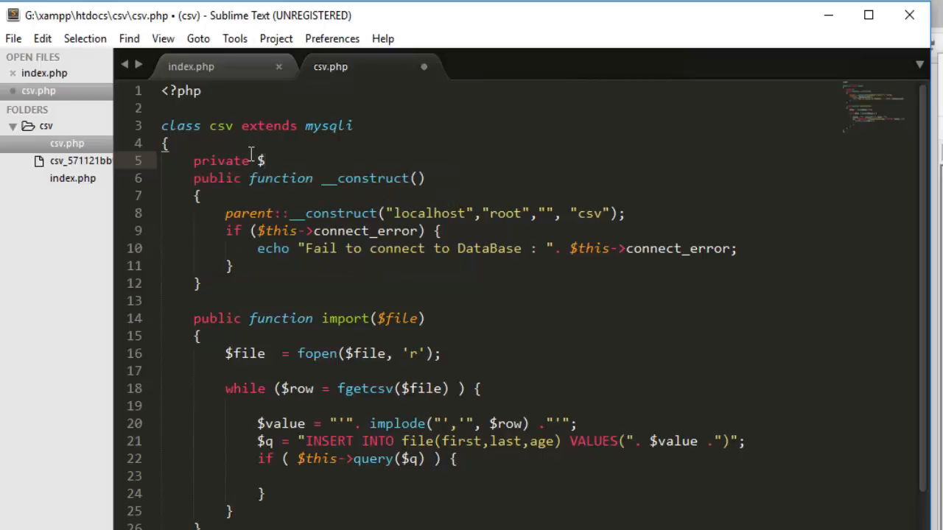
pyautogui.write('state_')
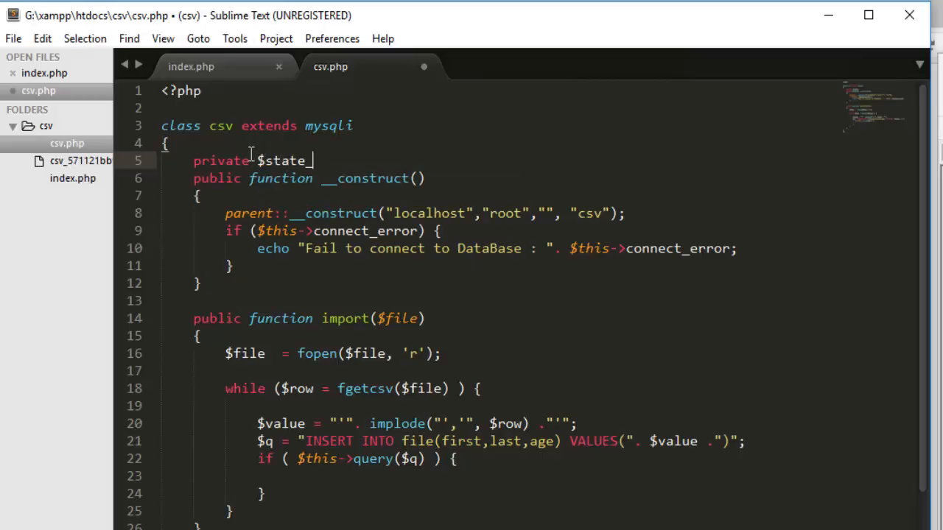
pyautogui.write('csv =')
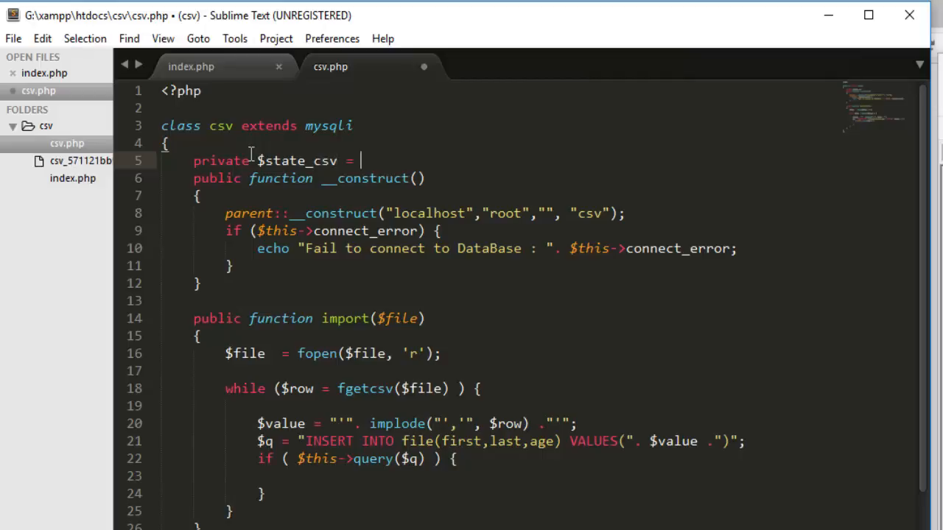
pyautogui.write('false;')
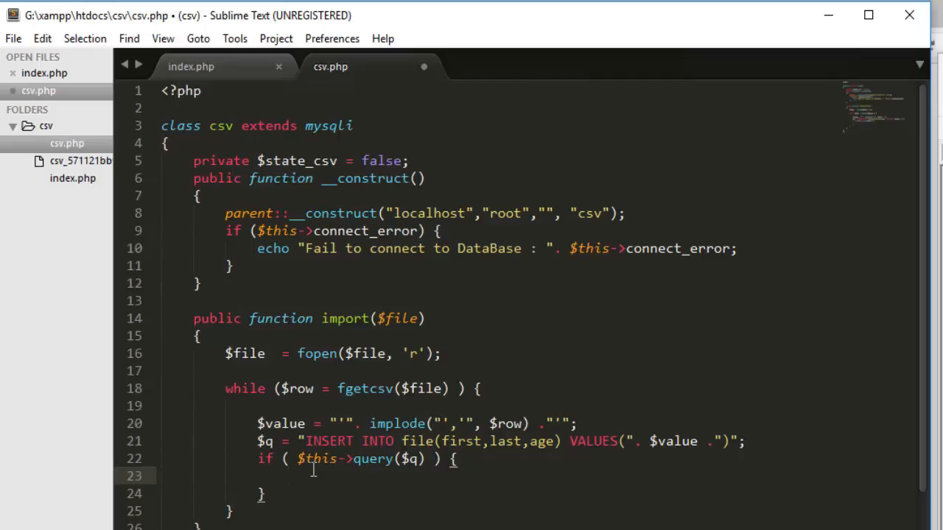
# Set $this->state_csv = true when the query succeeds and false in the else branch.
pyautogui.write('$this->state_csv')
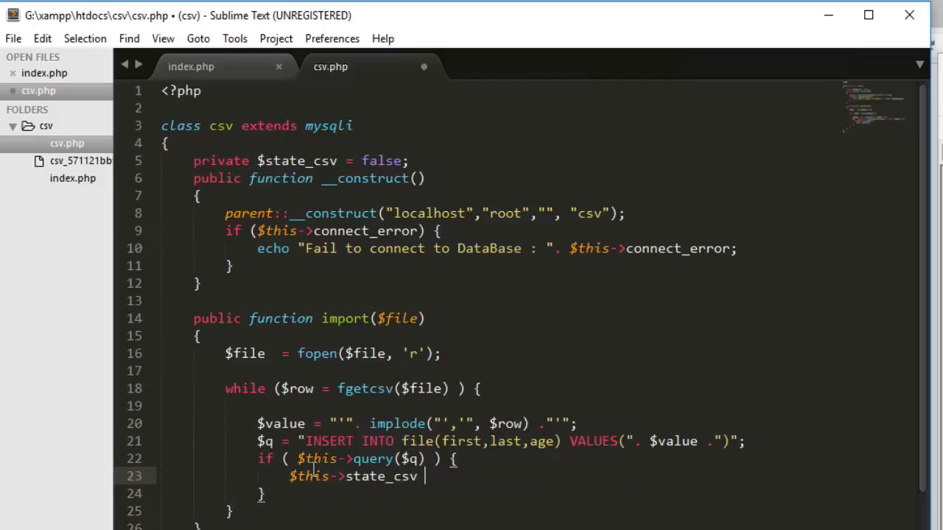
pyautogui.write('= true;')
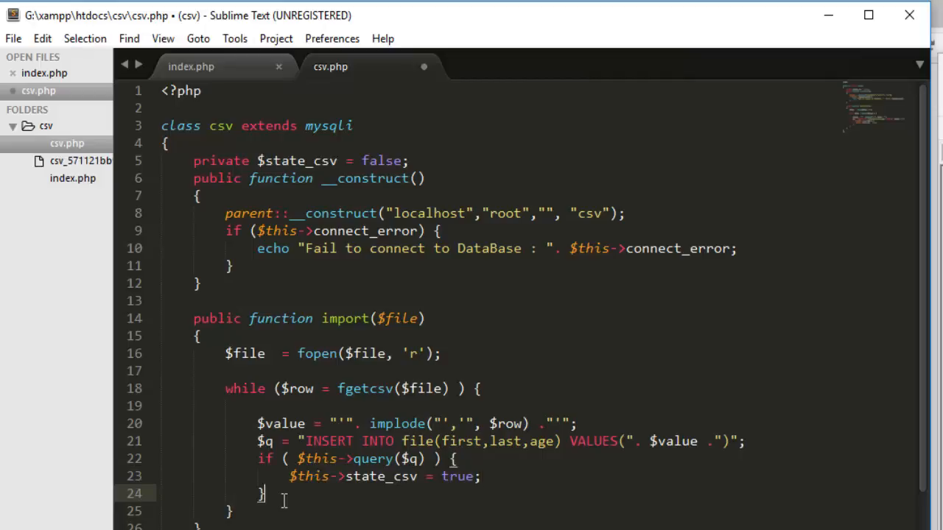
pyautogui.write('else{')
pyautogui.write('echo $thi')
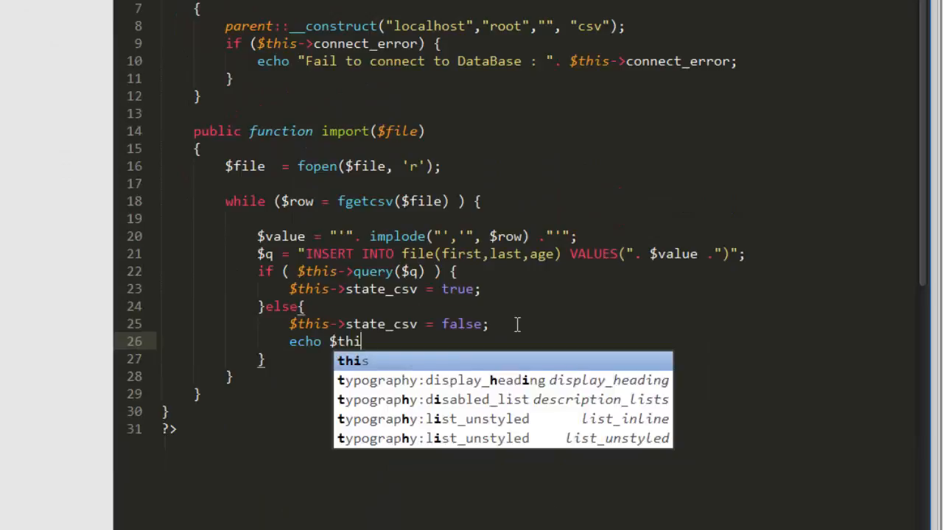
pyautogui.write('s->e')
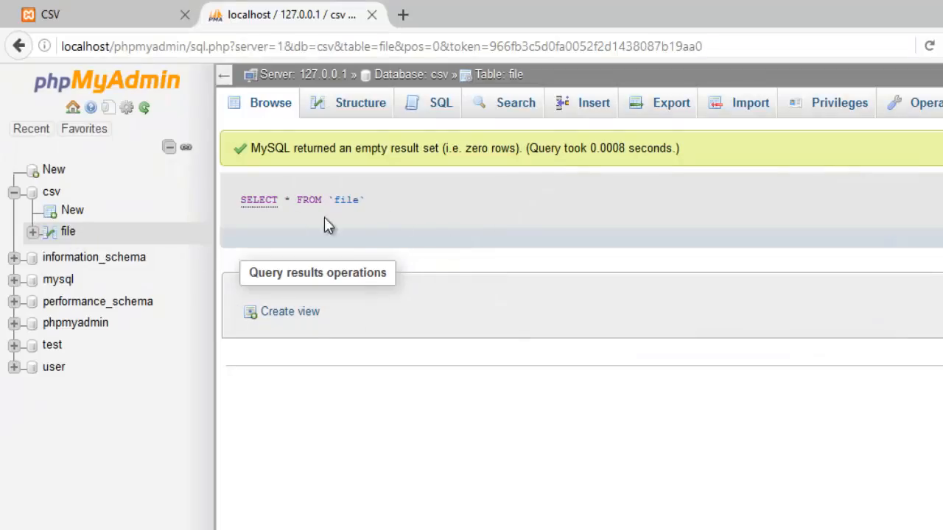
pyautogui.click(18, 45)
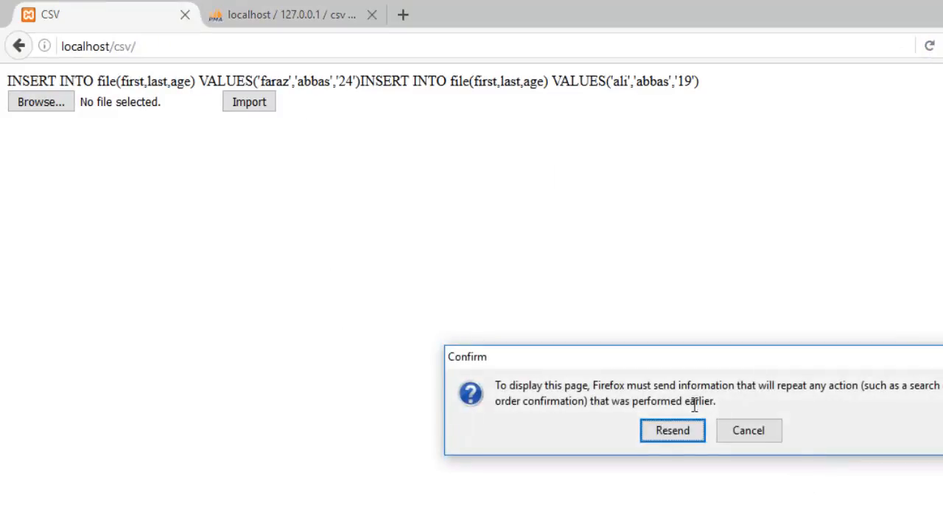
pyautogui.click(672, 430)
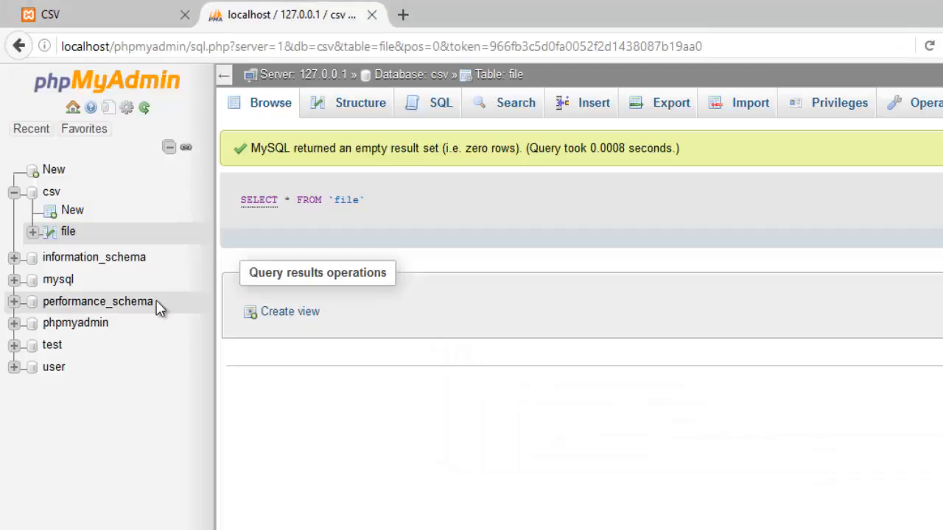
pyautogui.click(271, 103)
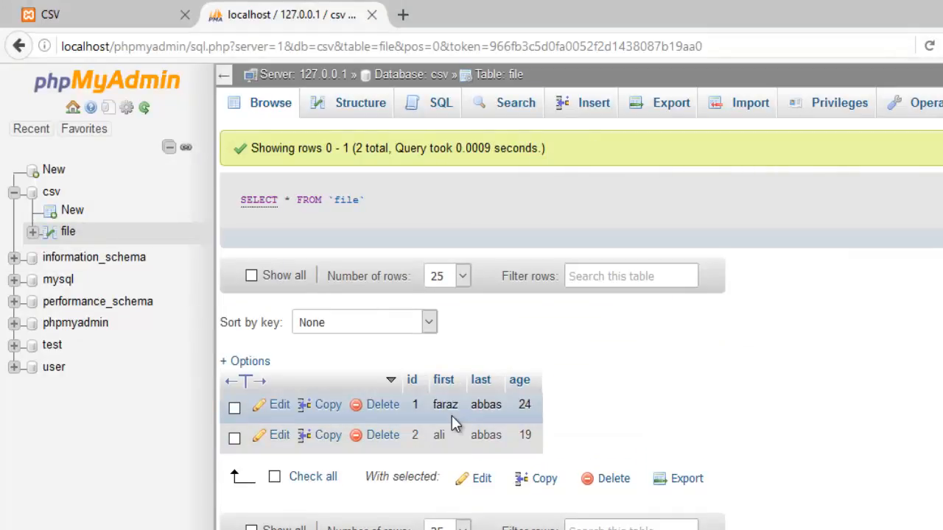
pyautogui.moveTo(563, 405)
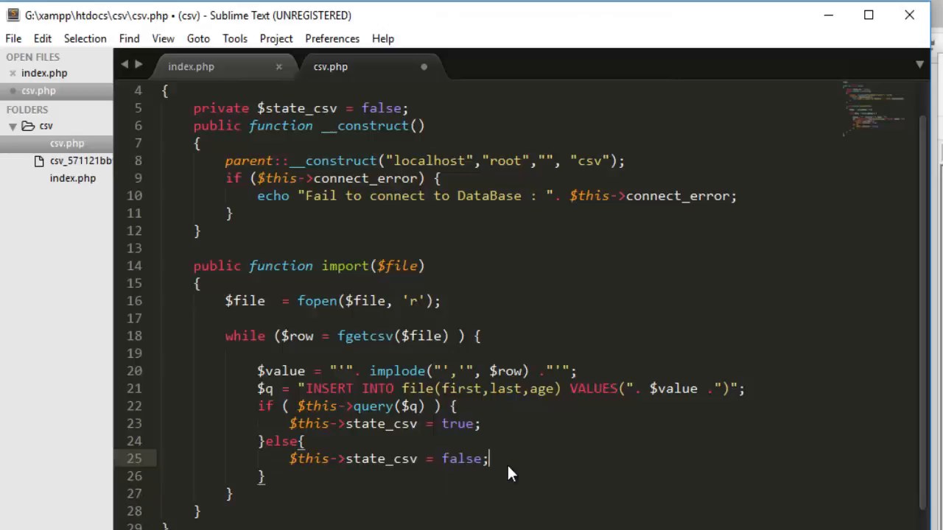
# After the loop, add if ($this->state_csv) echoing Successfully Imported.
pyautogui.scroll(-3)
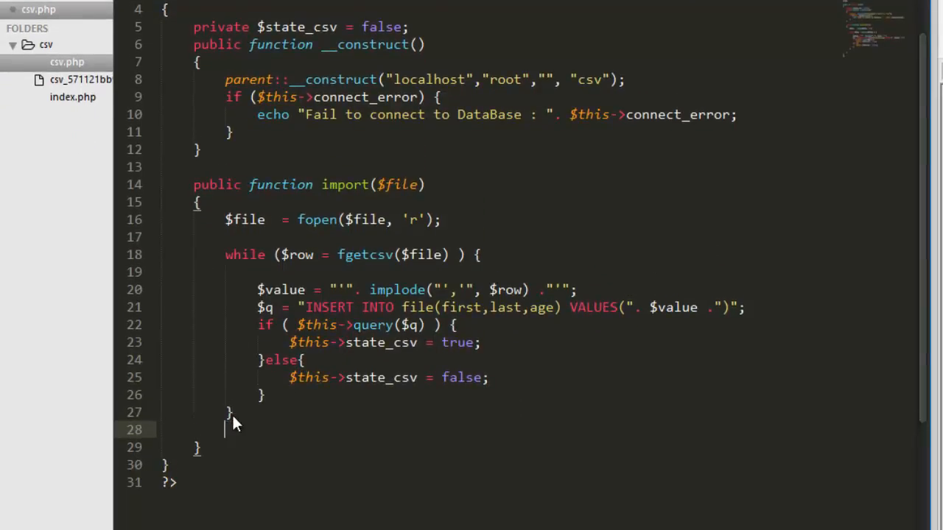
pyautogui.write('if')
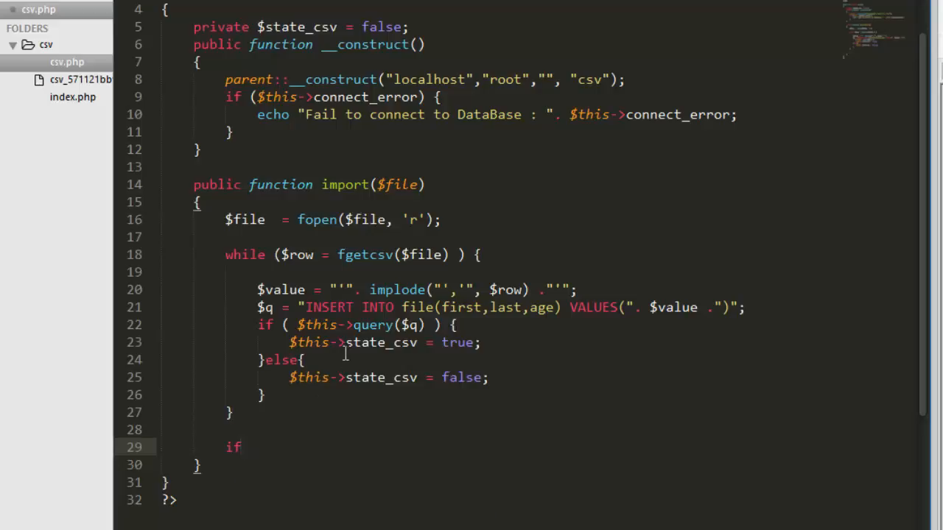
pyautogui.doubleClick(382, 342)
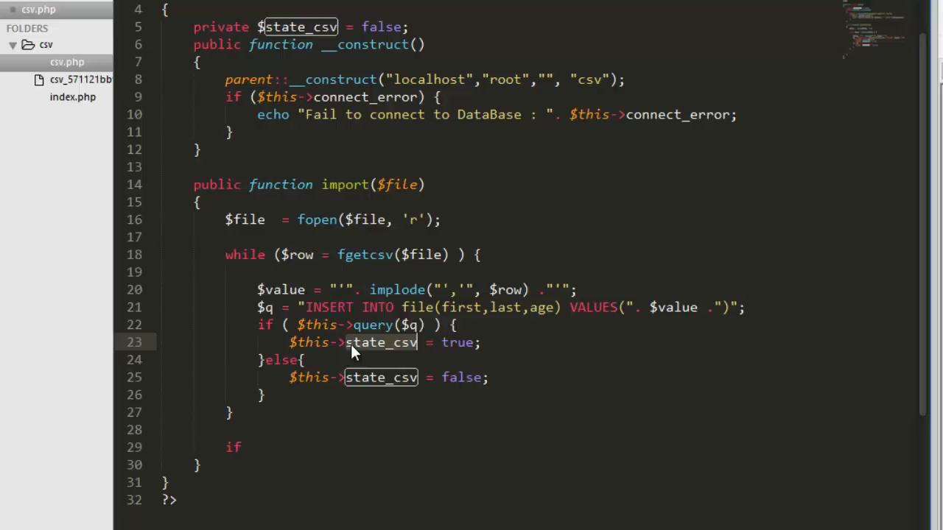
pyautogui.click(484, 342)
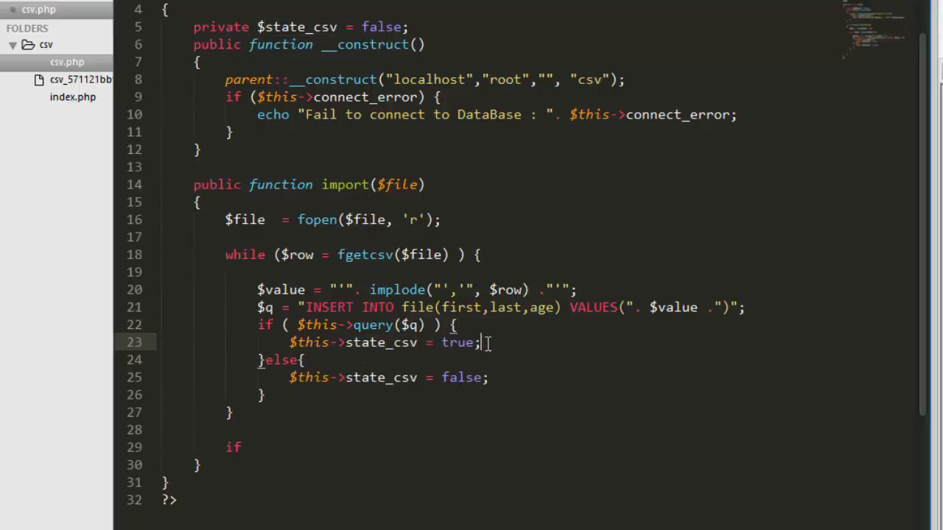
pyautogui.moveTo(457, 378)
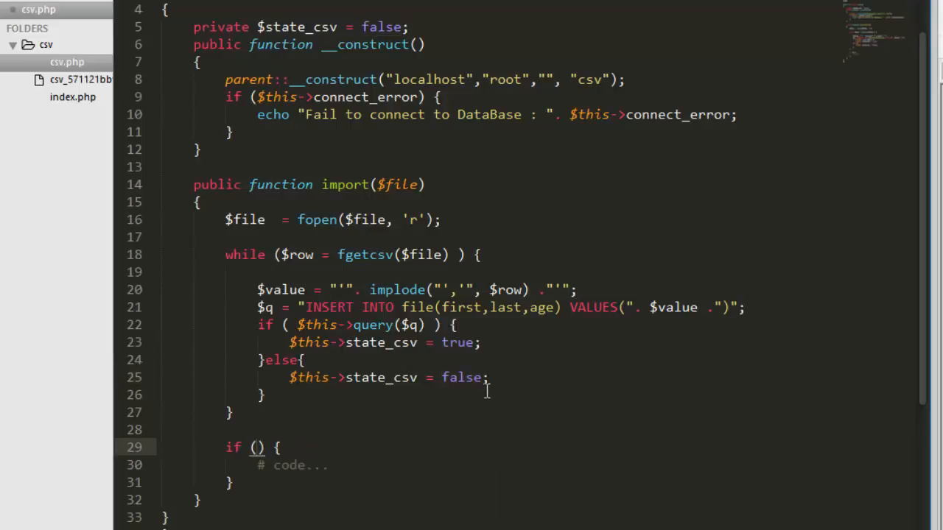
pyautogui.write('$this->state_csv')
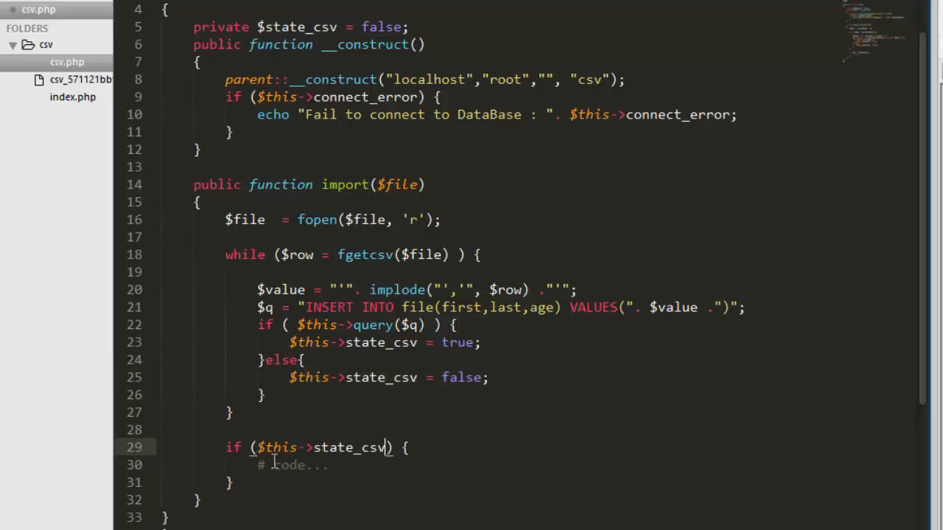
pyautogui.write('echo "Successfully Imported";')
pyautogui.click(265, 483)
pyautogui.write('else{')
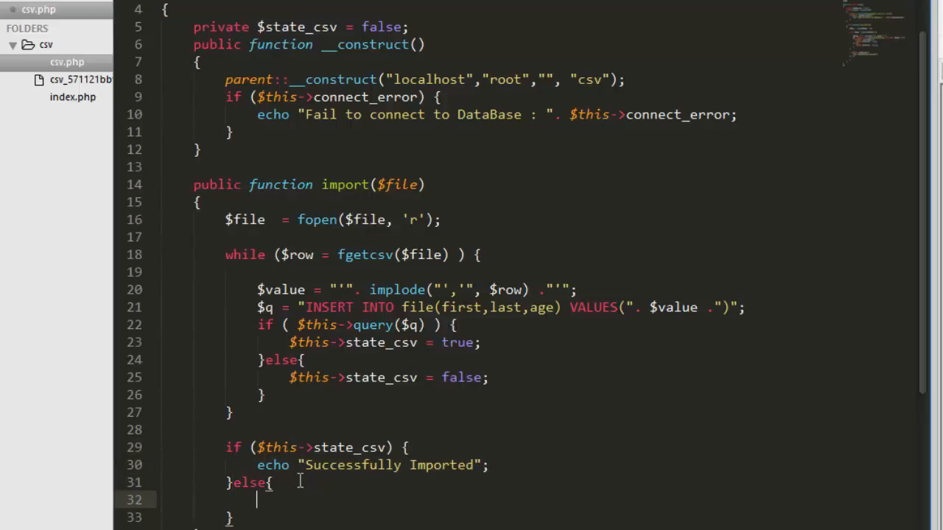
# Add the else echo "Something went wrong", re-upload the CSV and check the file table.
pyautogui.write('echo "Something went Imported";')
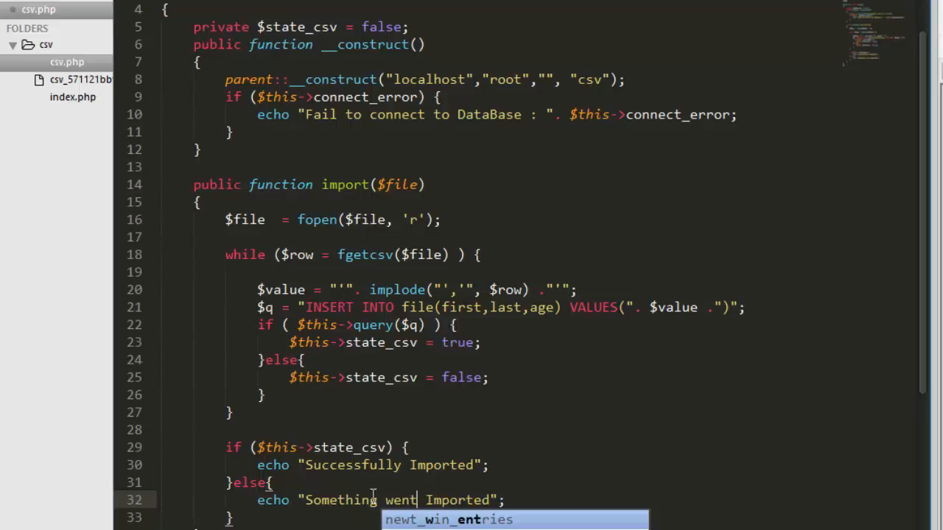
pyautogui.write('wrong')
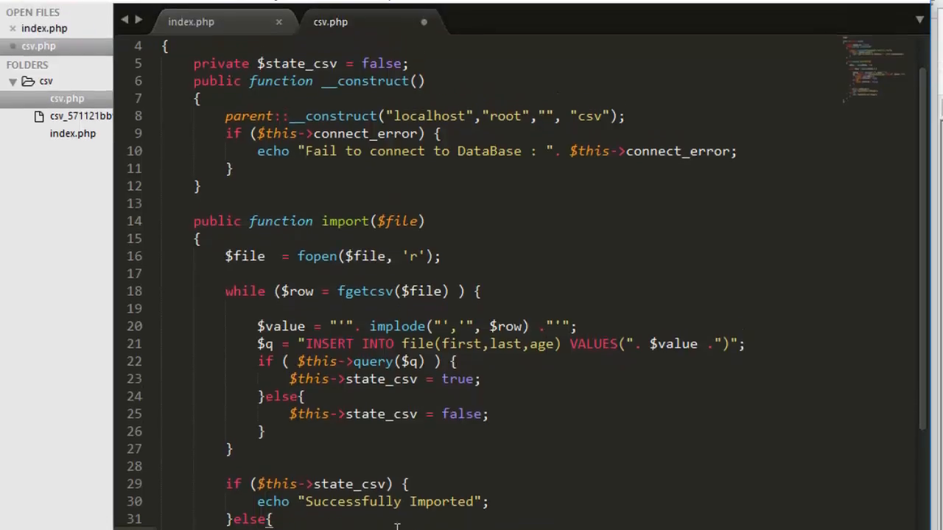
pyautogui.click(41, 83)
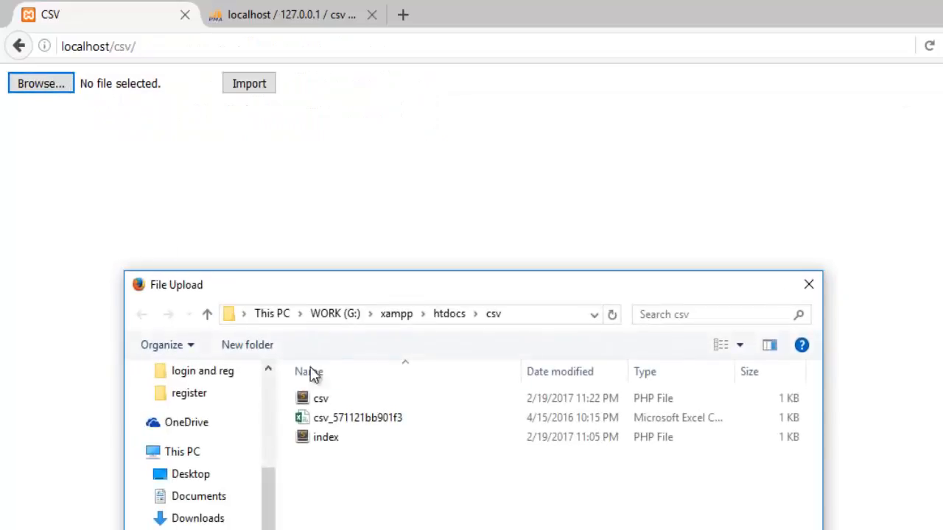
pyautogui.click(356, 418)
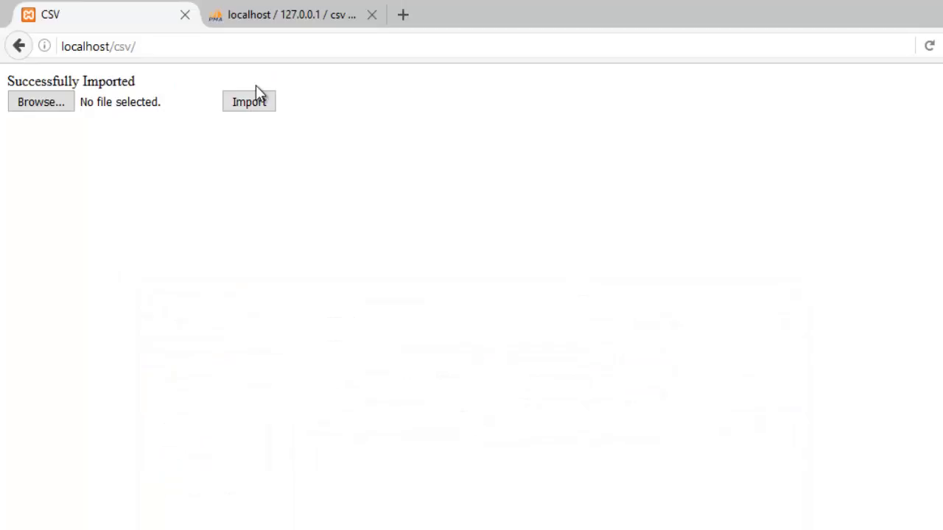
pyautogui.click(292, 15)
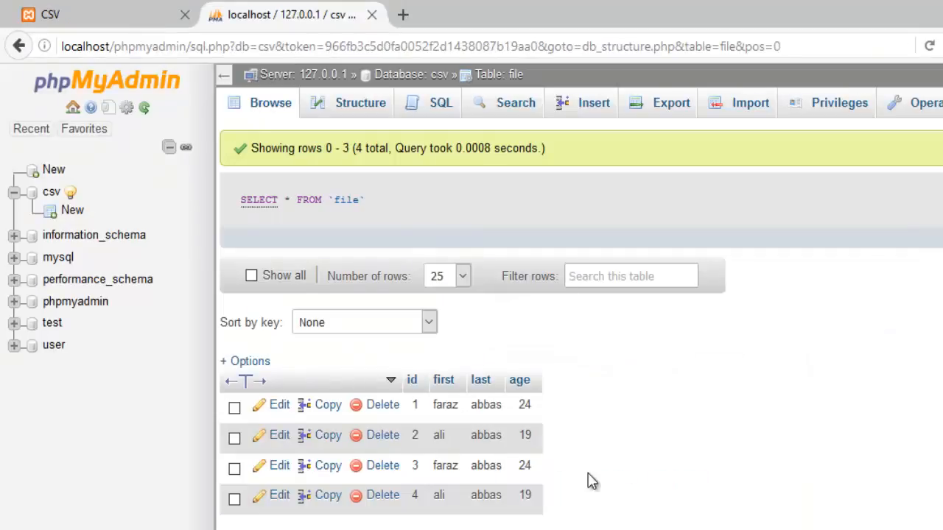
pyautogui.moveTo(492, 489)
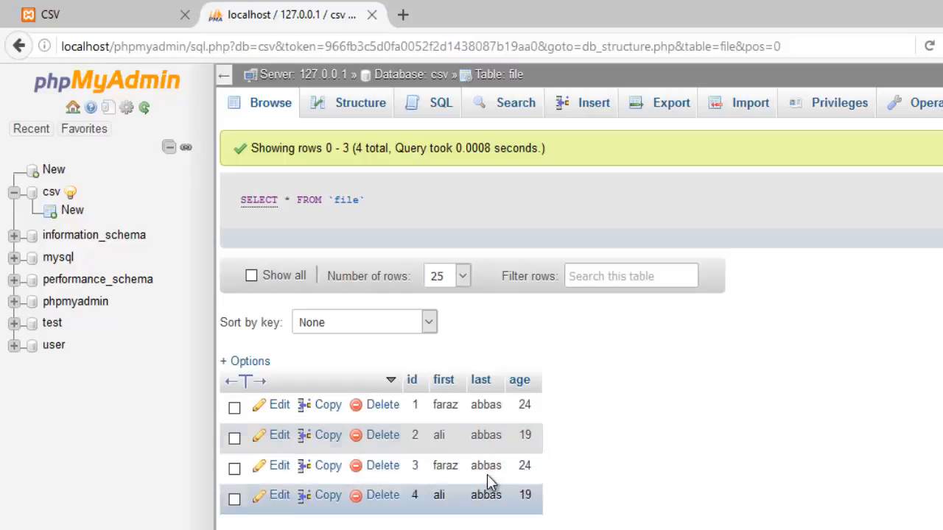
pyautogui.moveTo(480, 457)
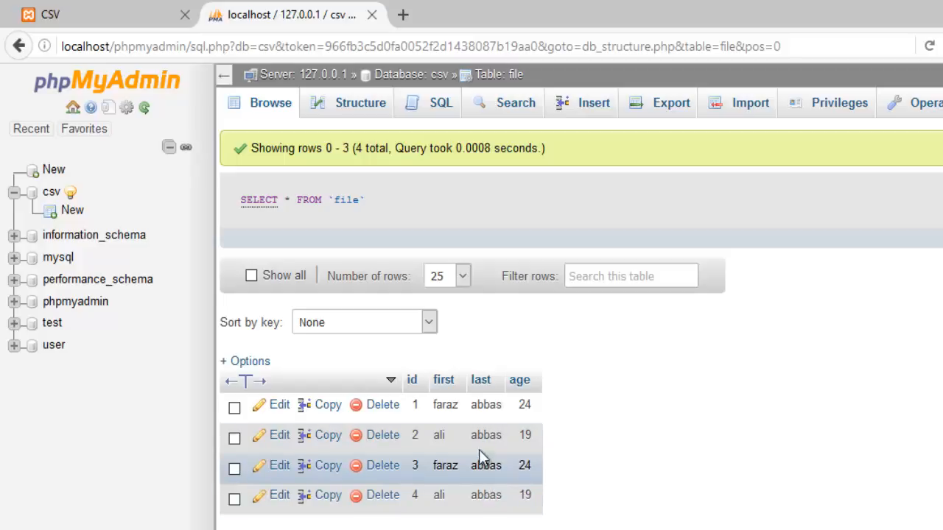